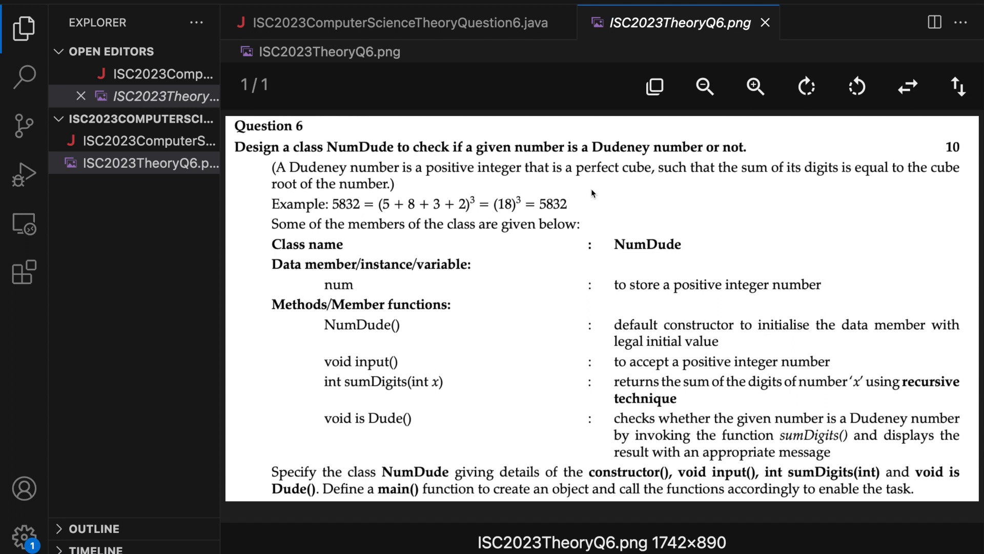
mouse_move(298, 142)
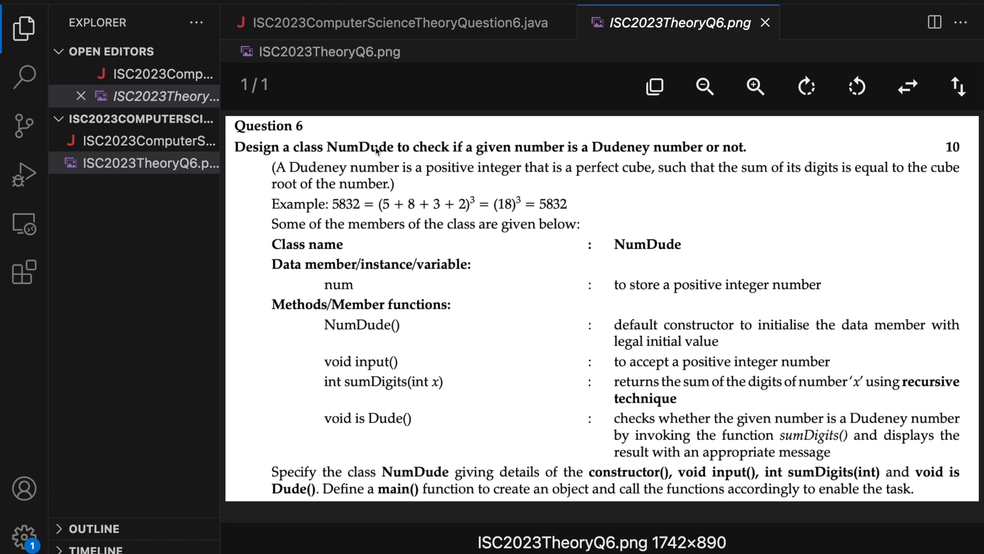
mouse_move(444, 232)
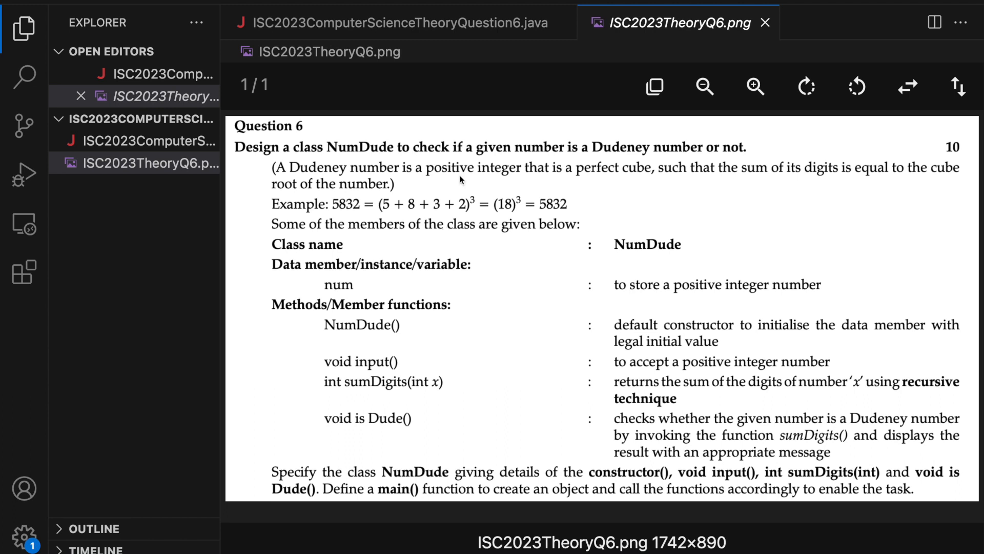
mouse_move(509, 228)
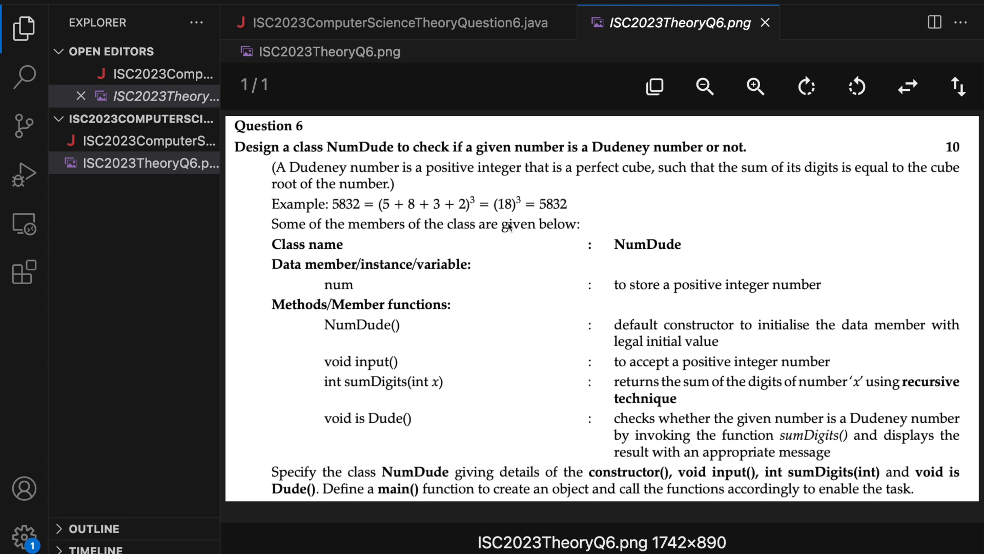
mouse_move(593, 371)
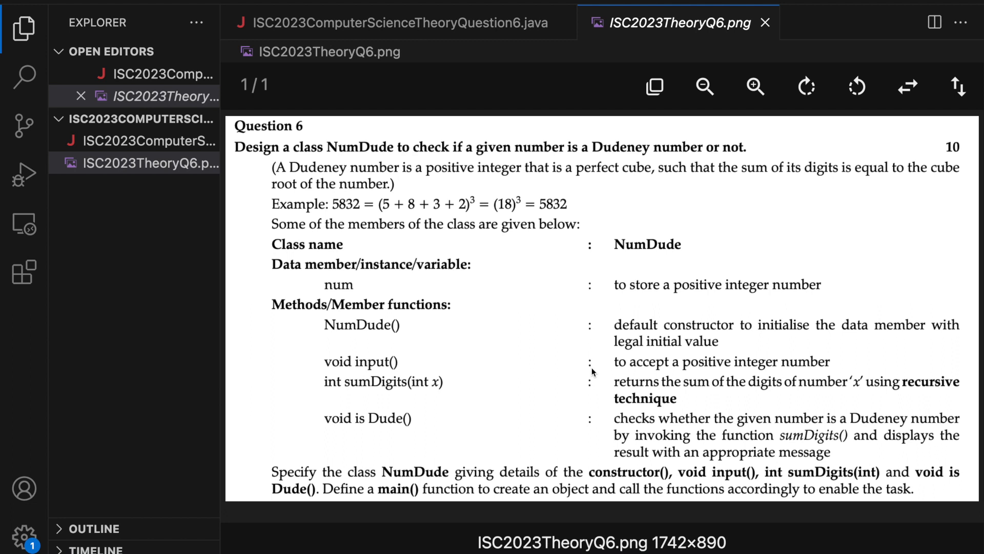
mouse_move(222, 142)
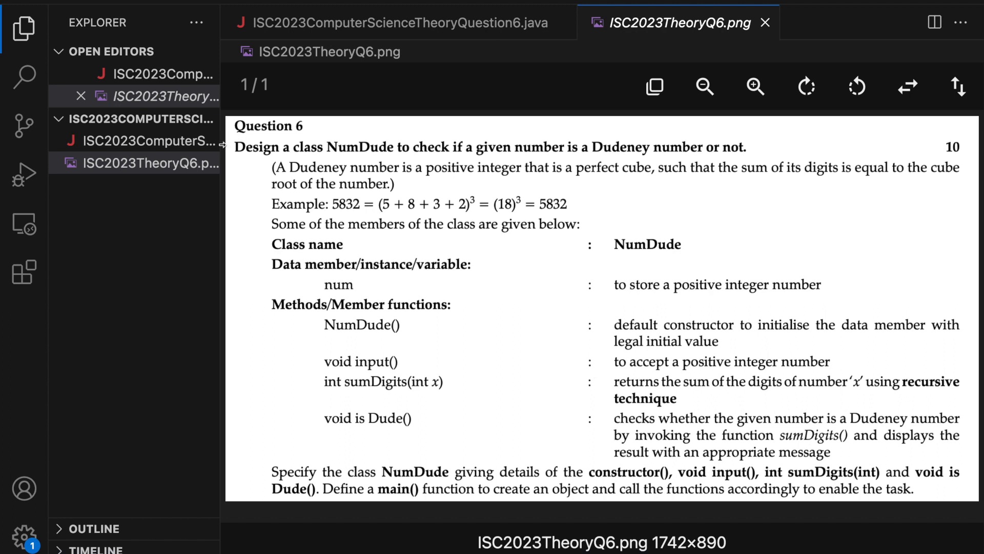
mouse_move(926, 504)
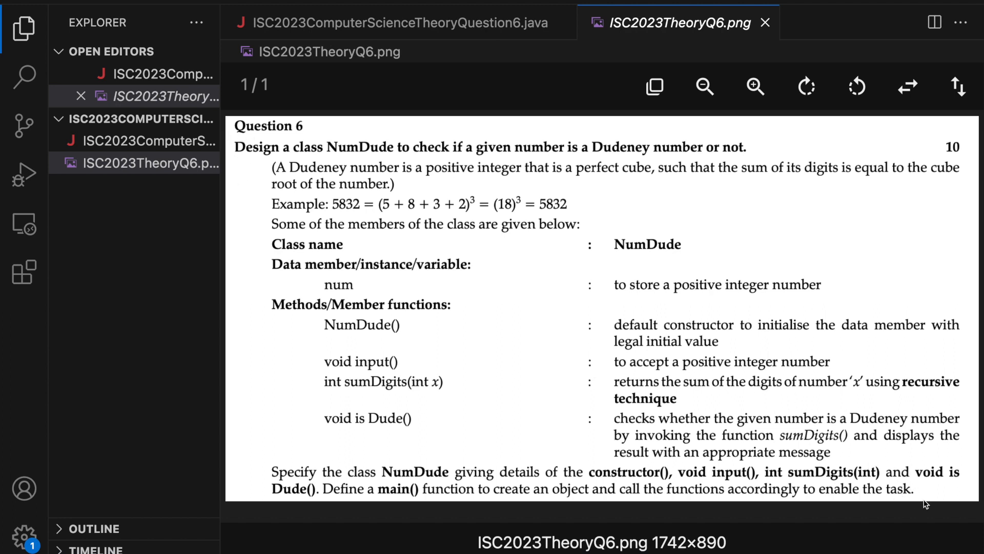
mouse_move(660, 256)
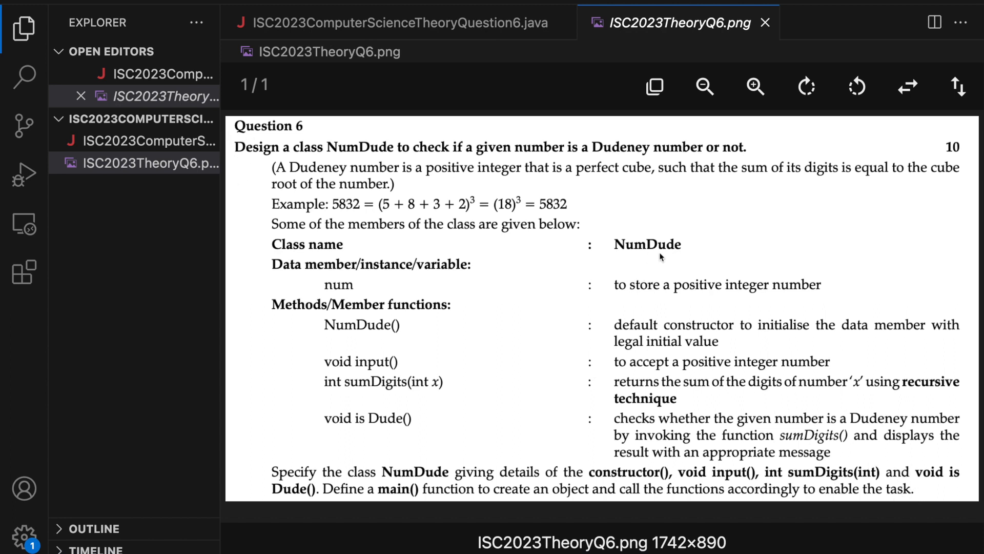
mouse_move(638, 260)
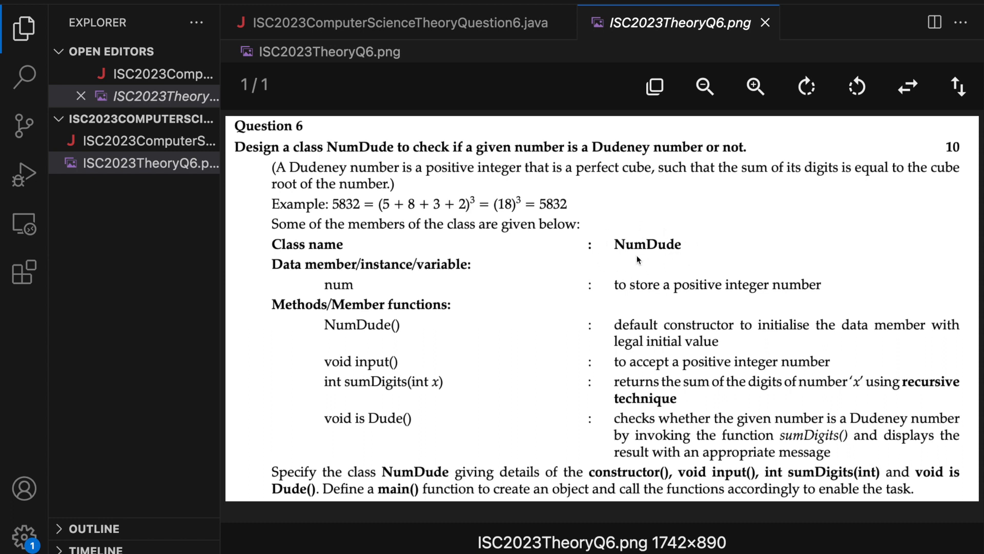
mouse_move(370, 486)
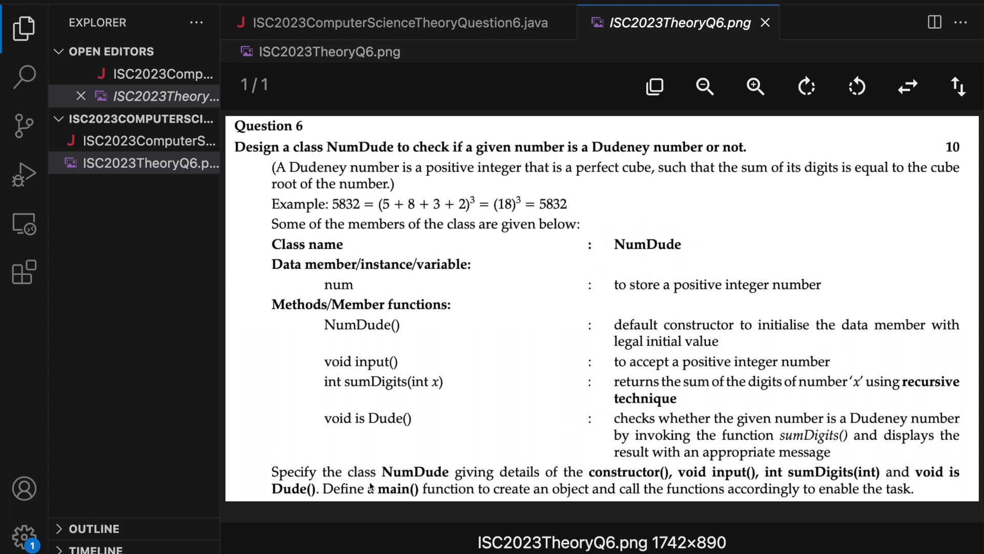
mouse_move(501, 421)
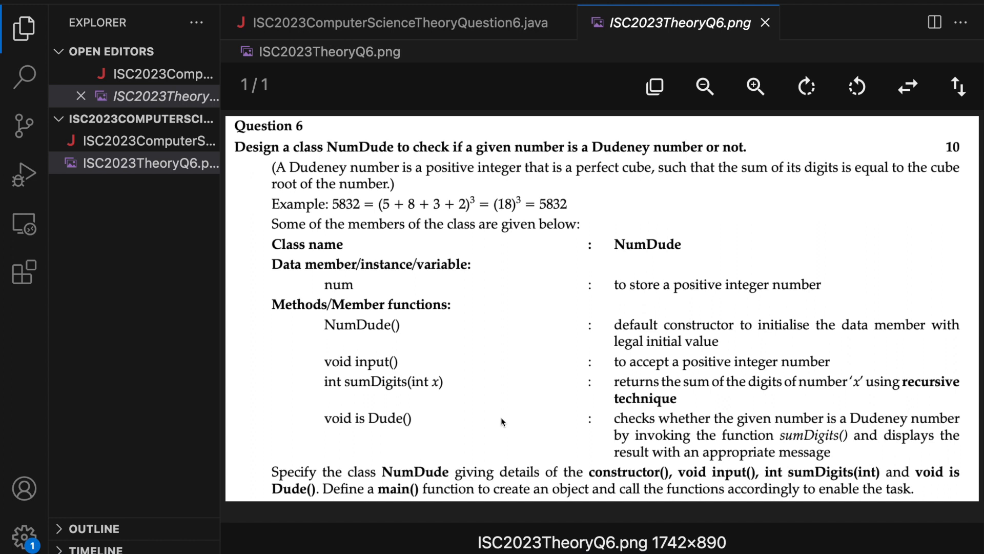
mouse_move(375, 381)
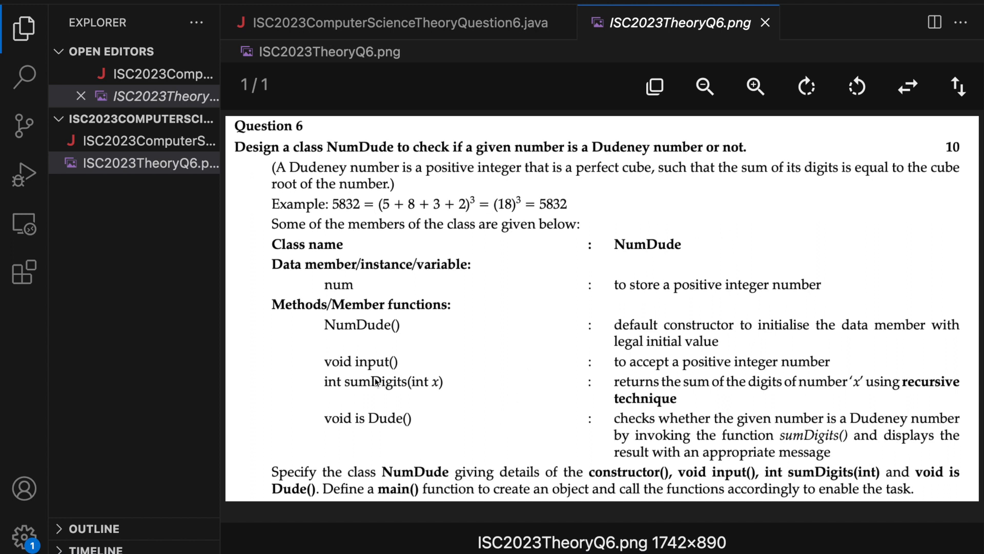
mouse_move(751, 472)
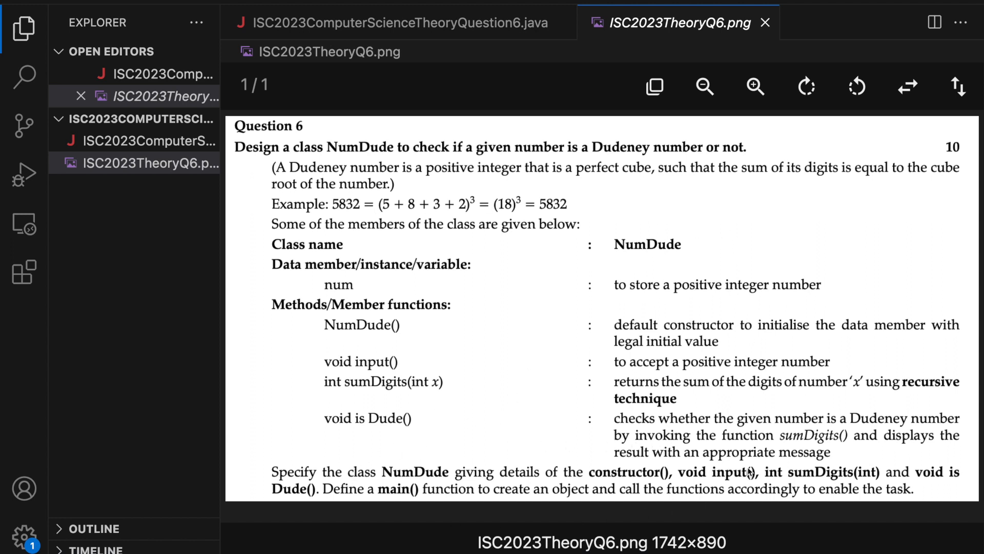
- Switch from the Question 6 image to the ISC2023ComputerScienceTheoryQuestion6.java file
click(396, 22)
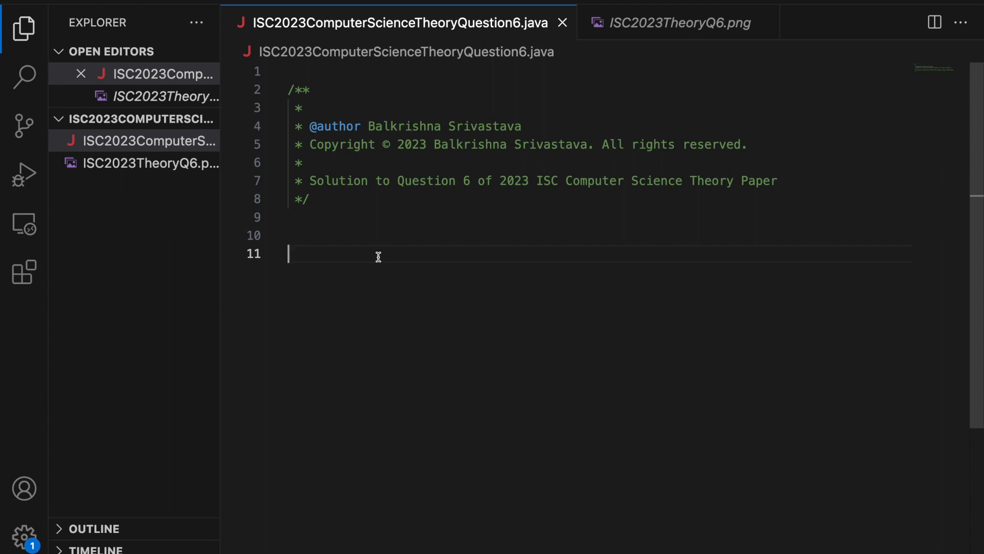
mouse_move(586, 69)
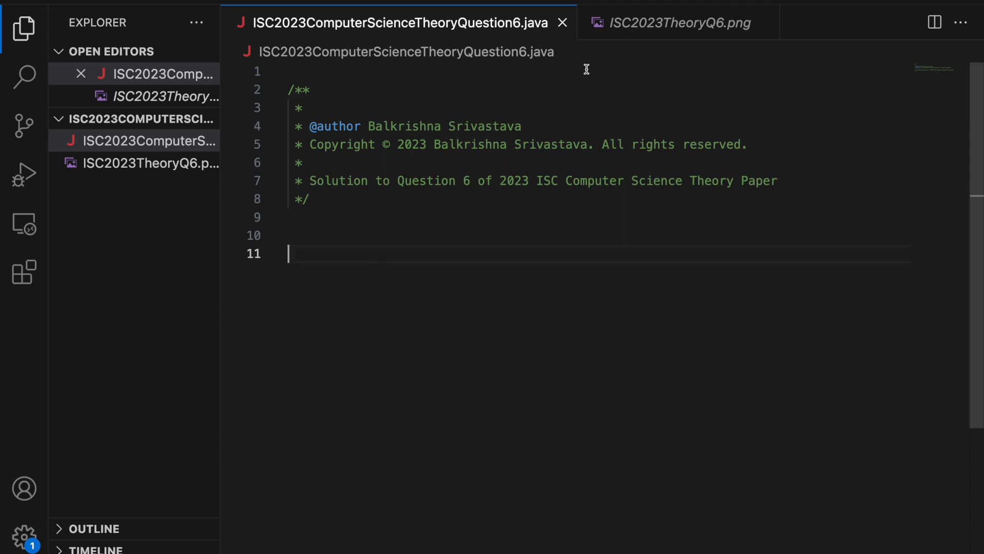
mouse_move(332, 198)
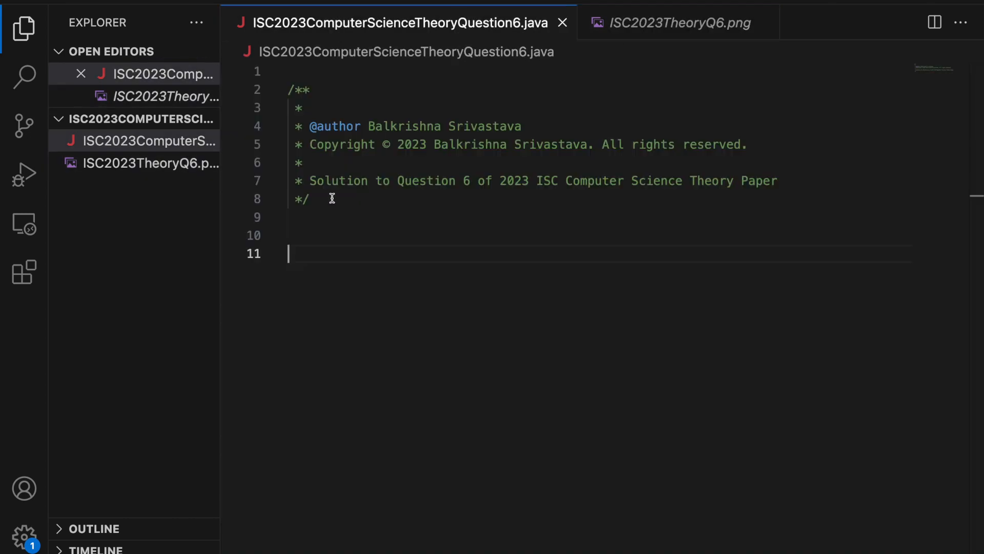
- Declare class NumDude { on line 11, checking the question image for its data members
text(class Num)
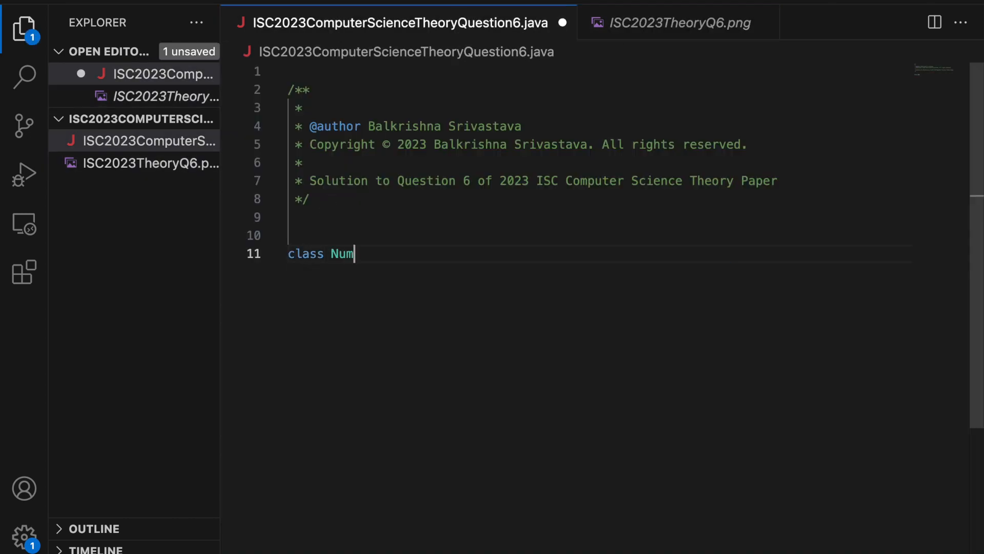
text(Dude {)
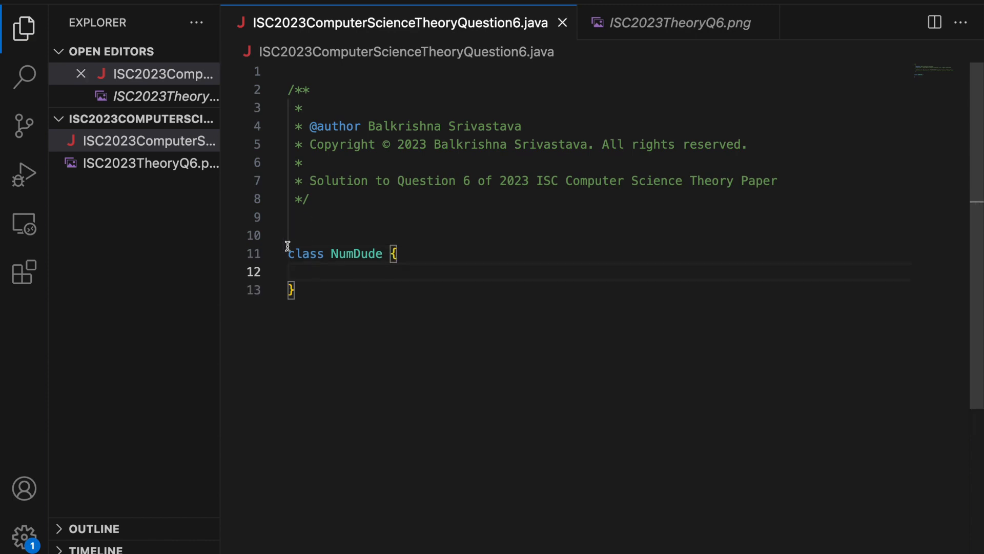
double_click(305, 253)
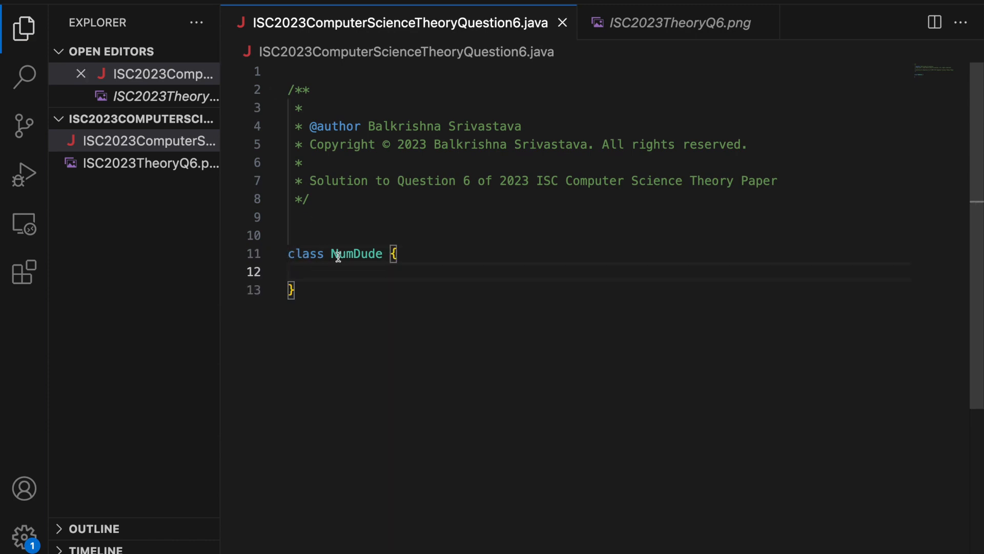
double_click(357, 253)
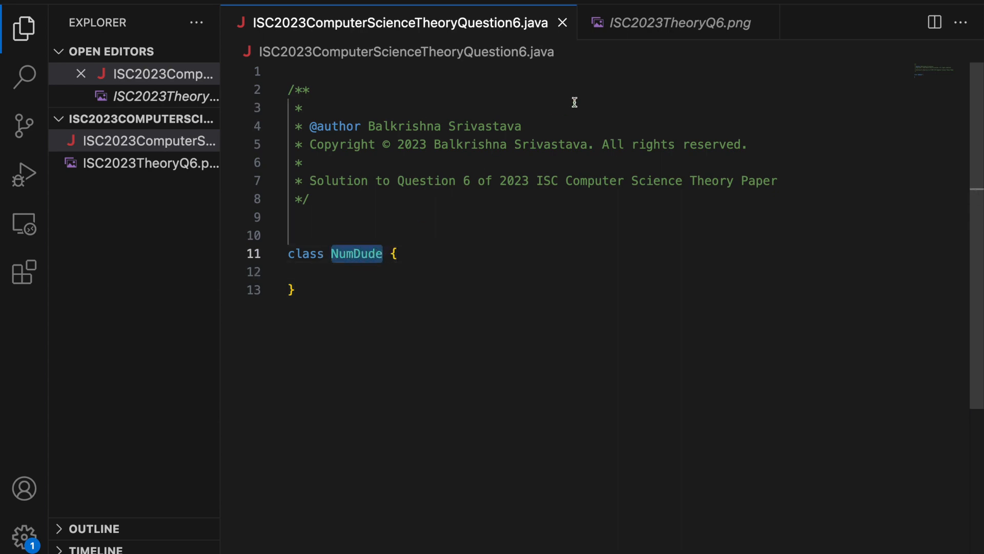
click(677, 23)
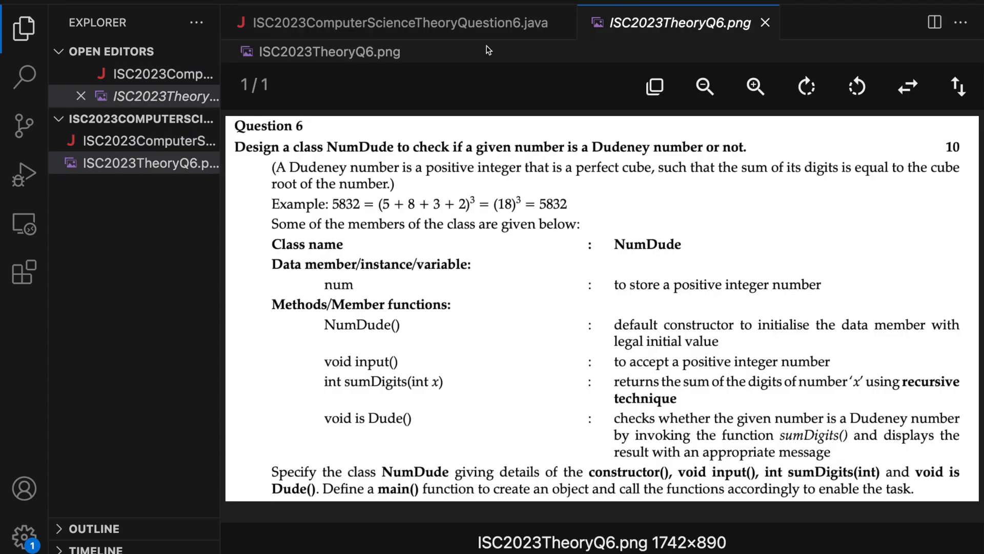
mouse_move(367, 290)
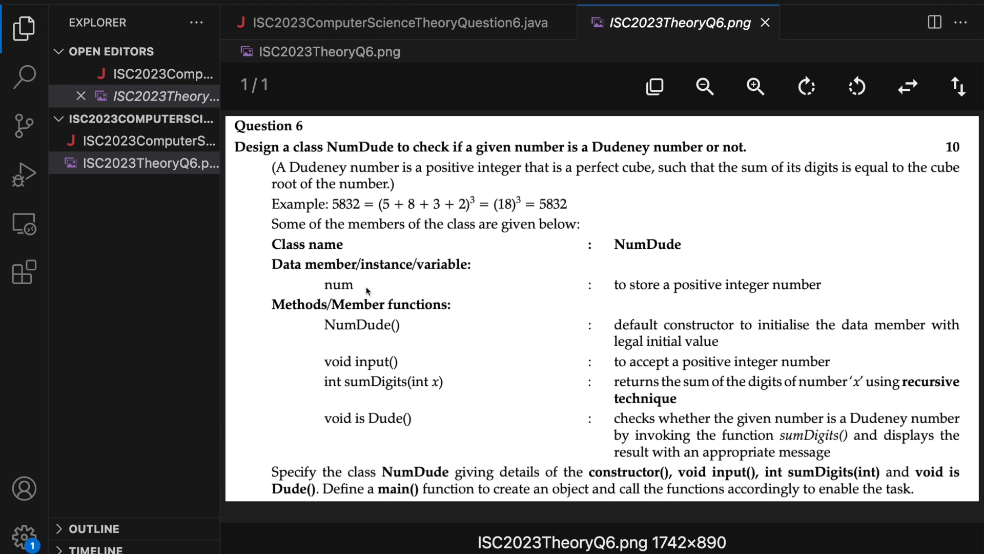
mouse_move(391, 67)
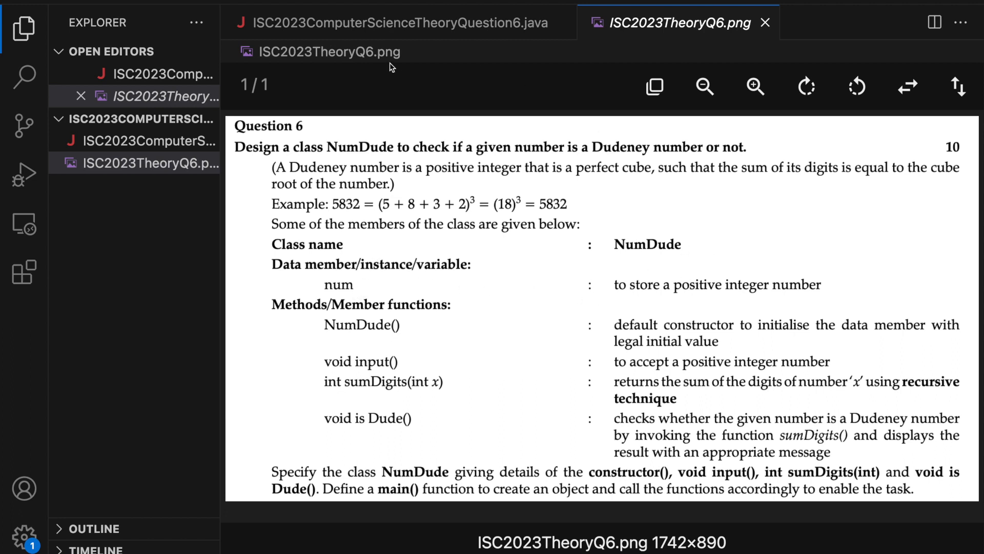
click(395, 23)
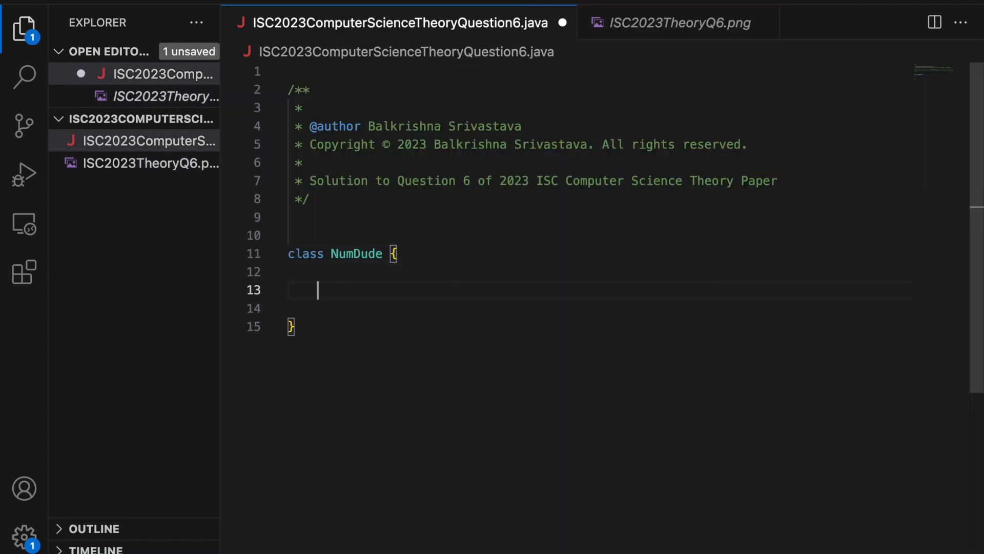
- Add the field private int num; inside the NumDude class body
text(int num;)
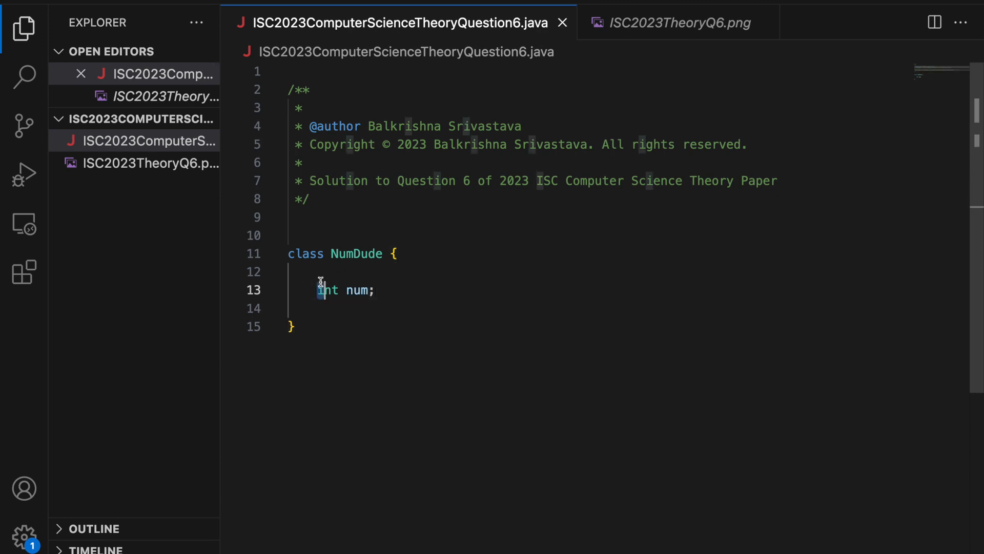
text(private)
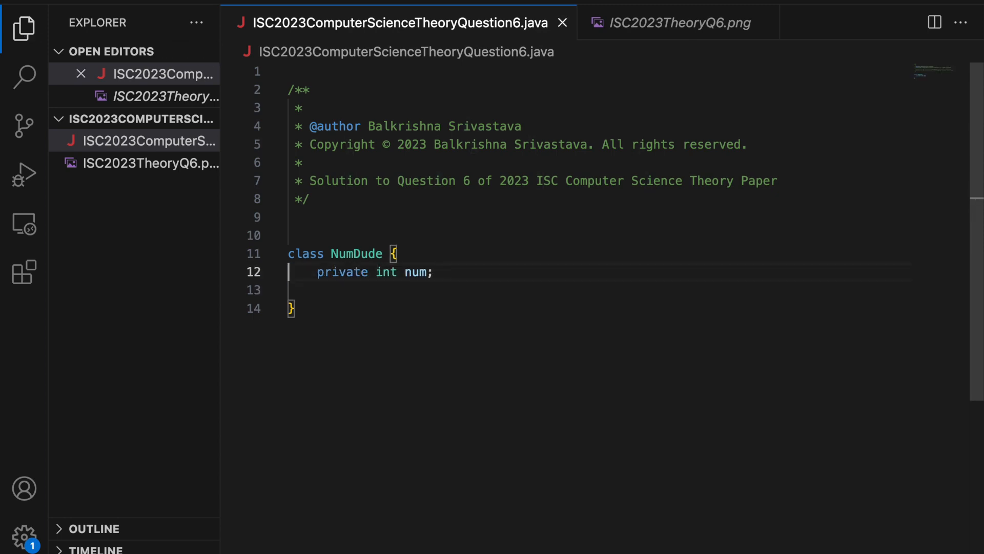
click(679, 22)
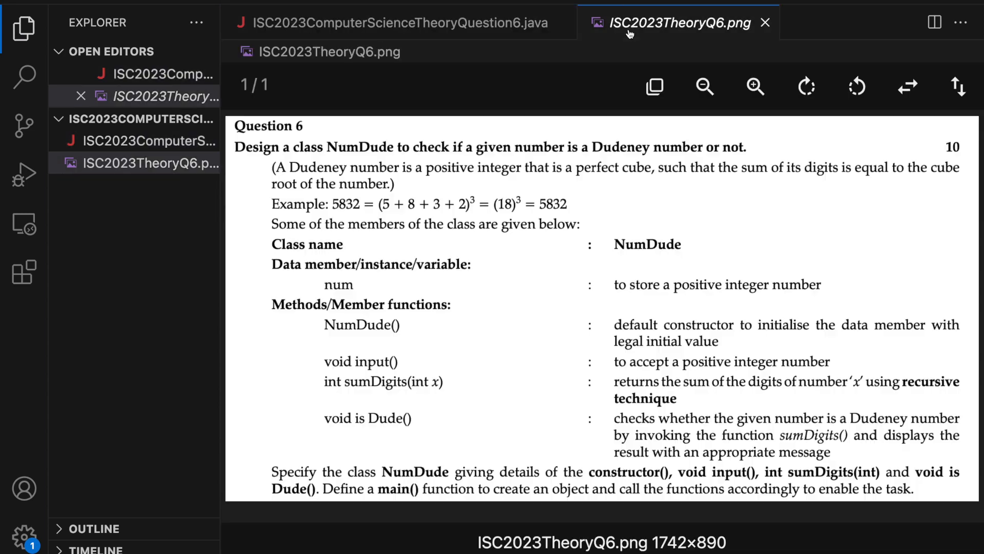
mouse_move(449, 276)
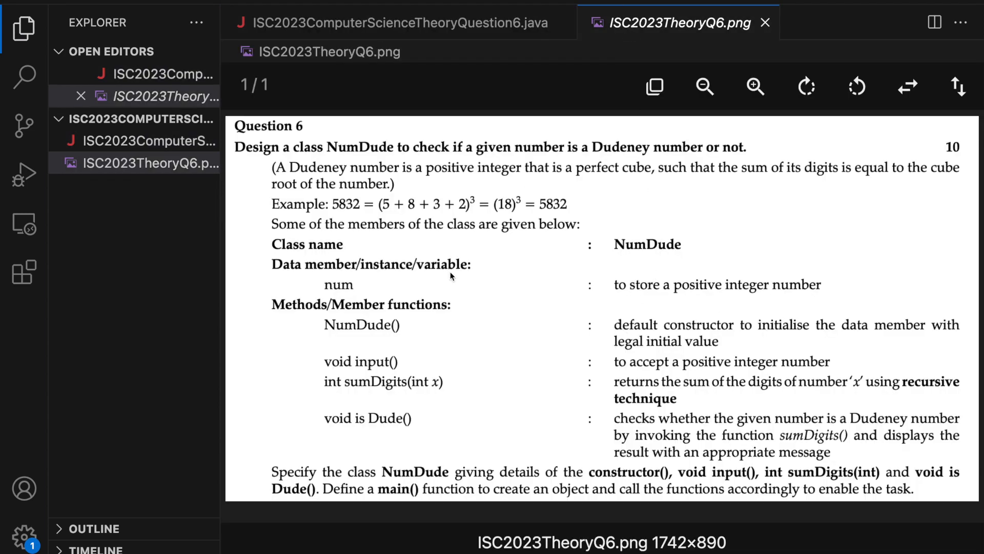
mouse_move(383, 351)
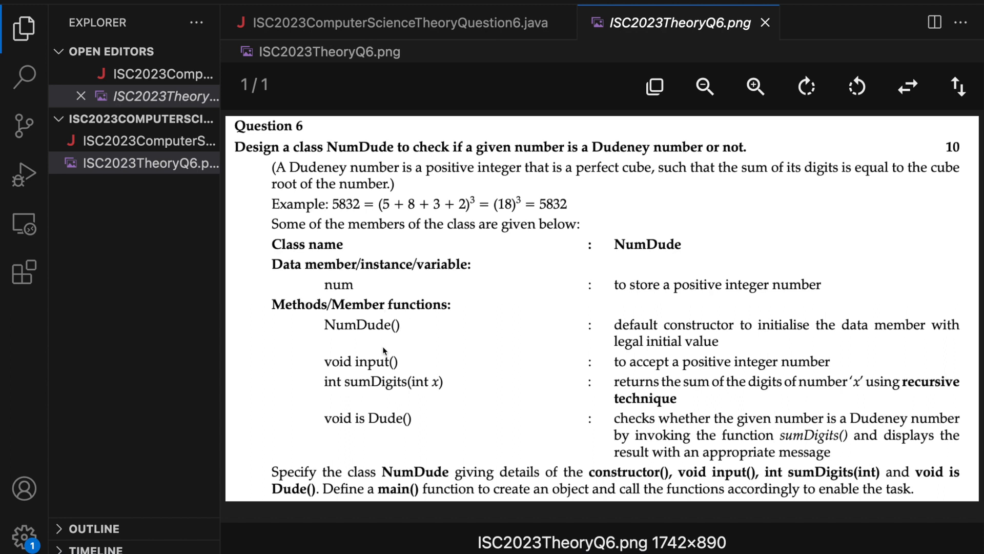
click(396, 23)
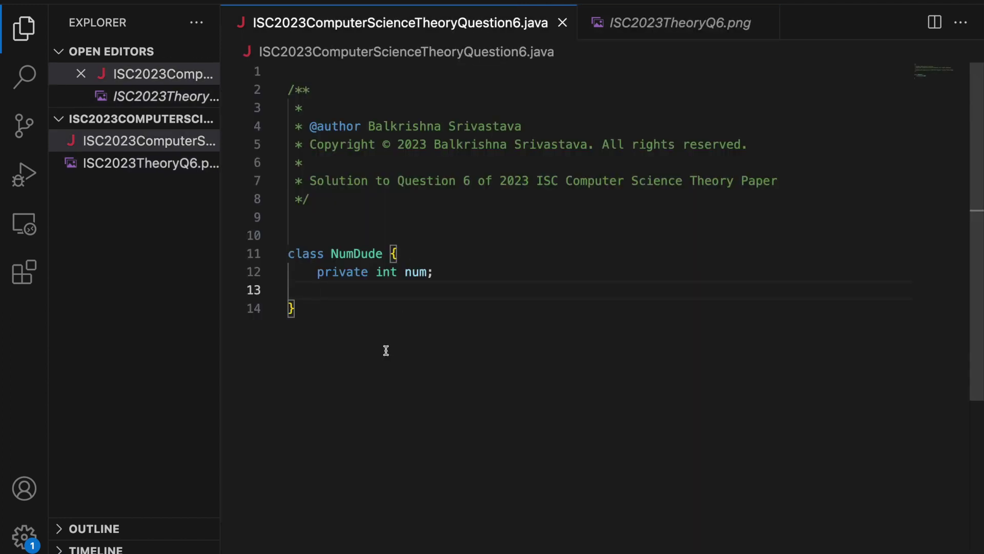
- Write a public NumDude() constructor that sets num = 0
text(public)
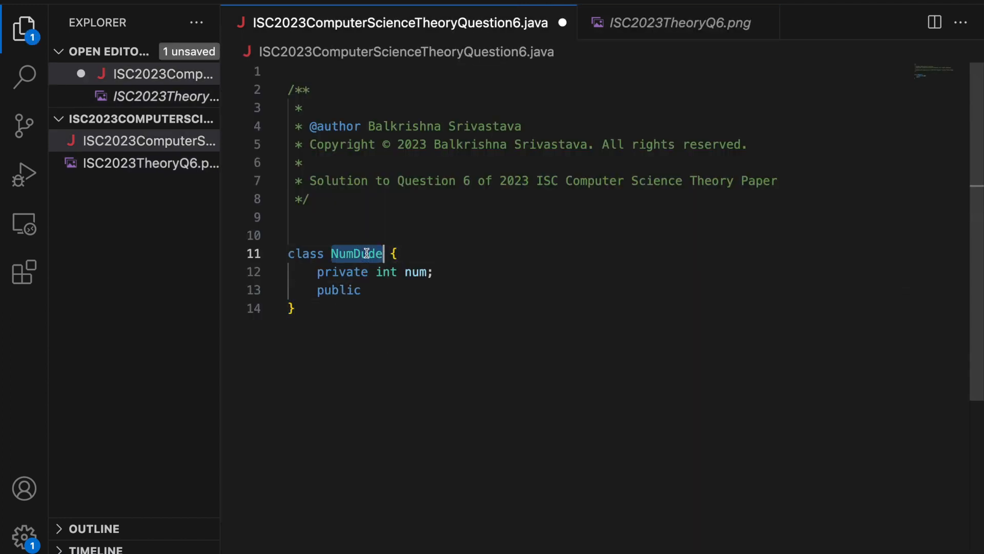
text(NumDude() {)
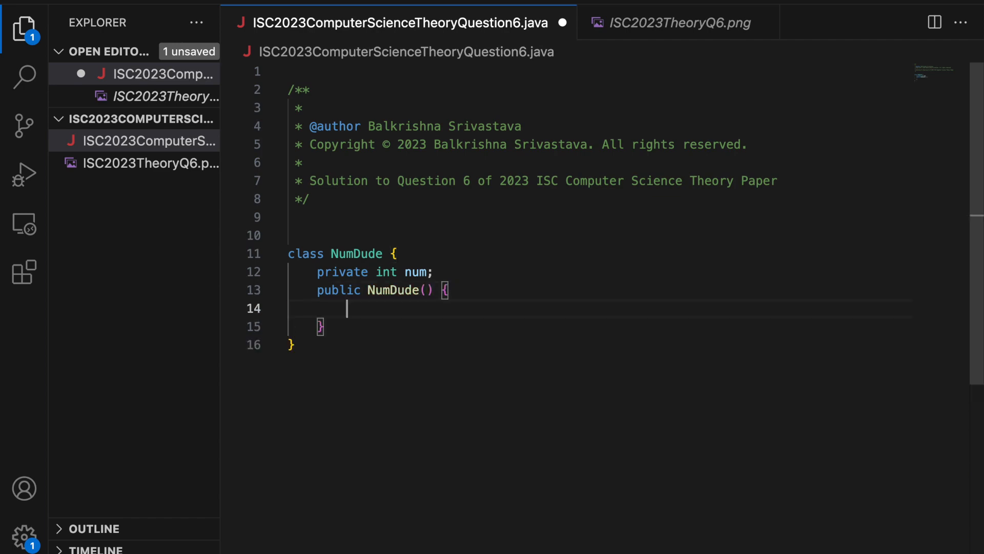
click(679, 23)
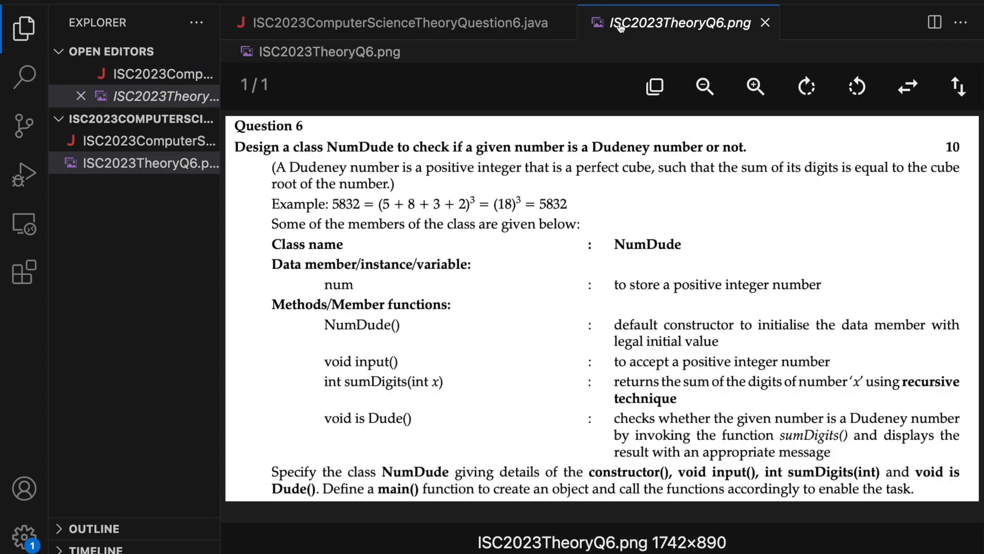
click(396, 22)
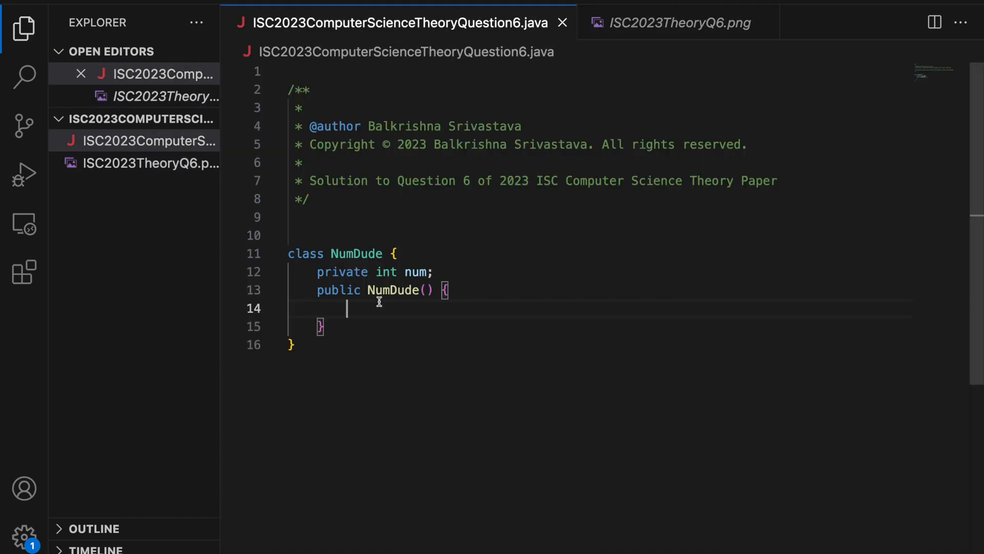
text(num = 0;)
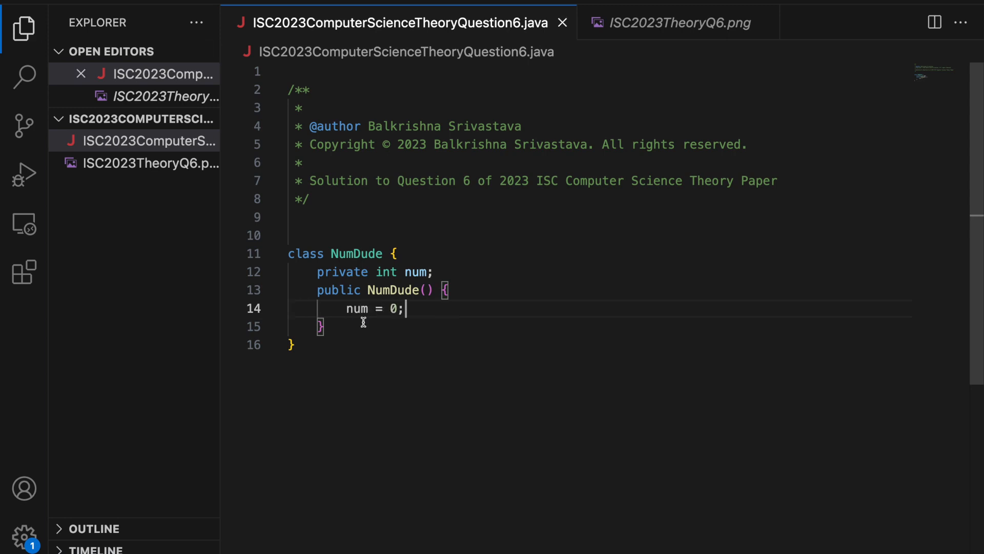
- Label the constructor with a // constructor comment above it
text(10)
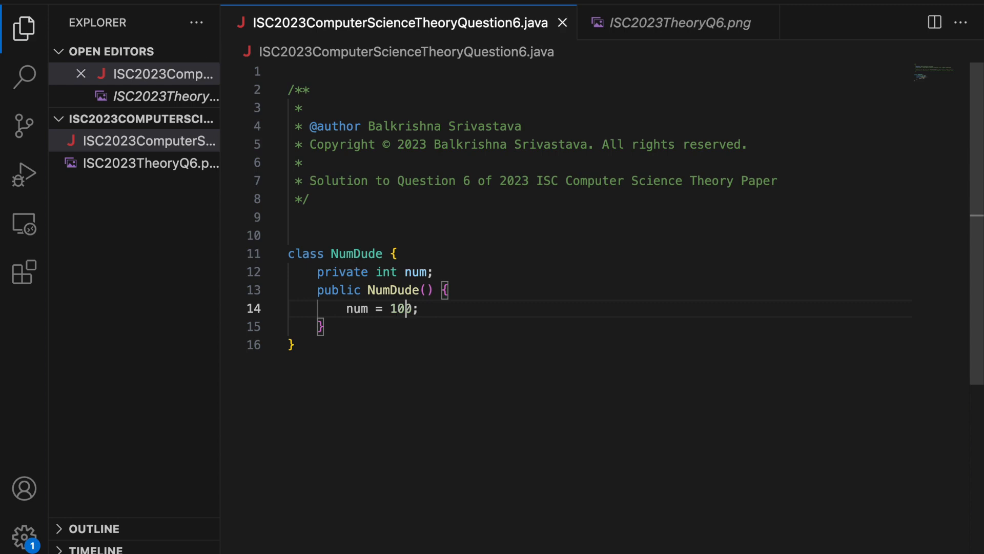
text(0)
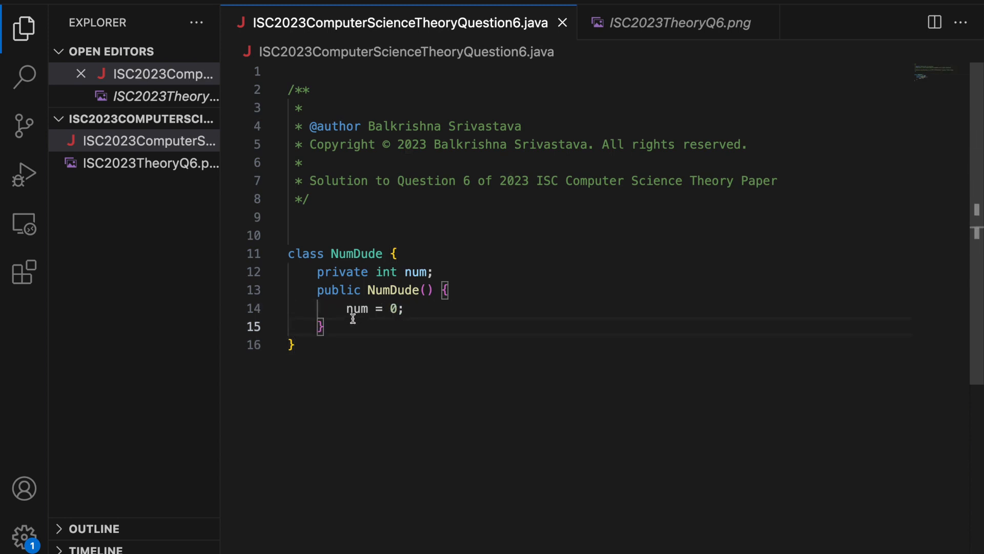
text(// constructor)
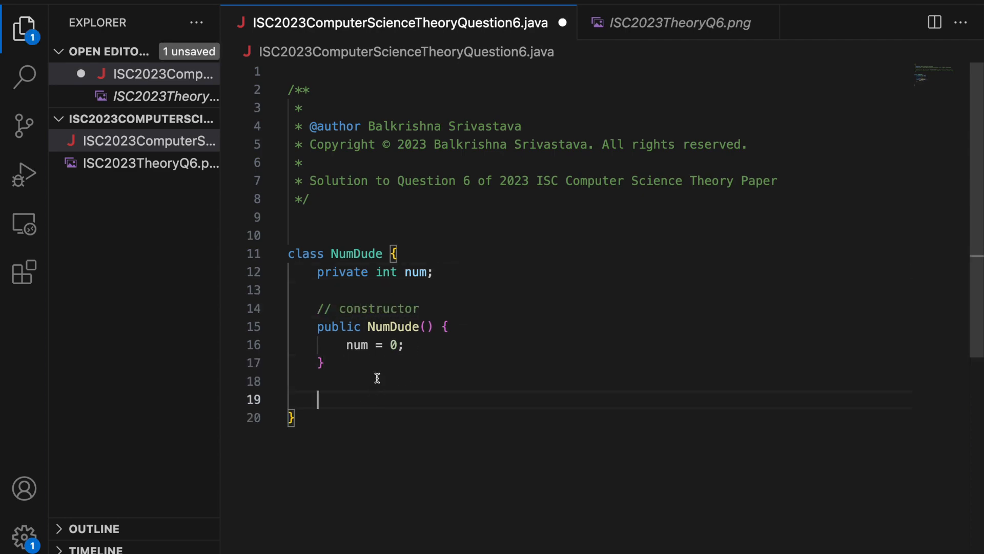
- Add an empty public void input() method below the constructor, checking the spec, then move above the class
click(679, 23)
text(public)
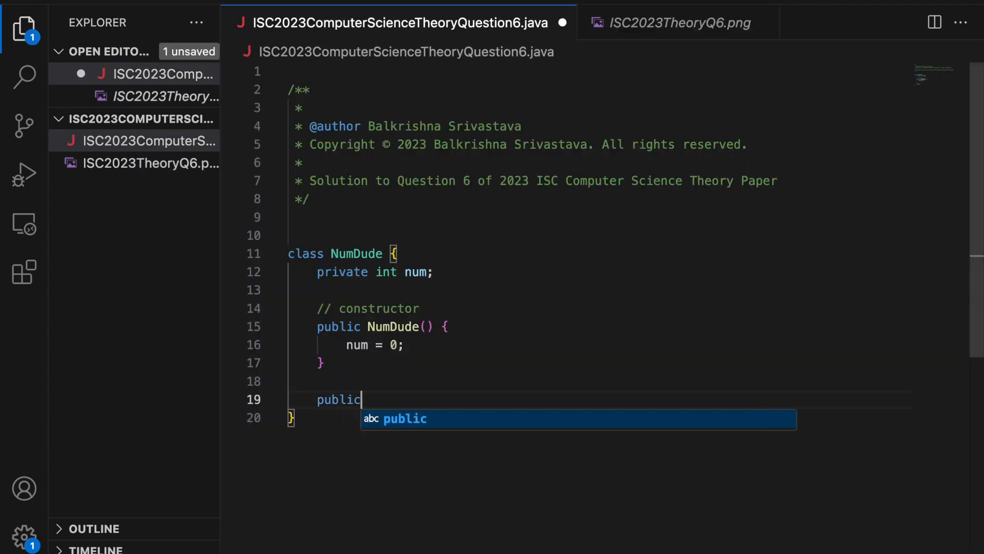
text(void input() {)
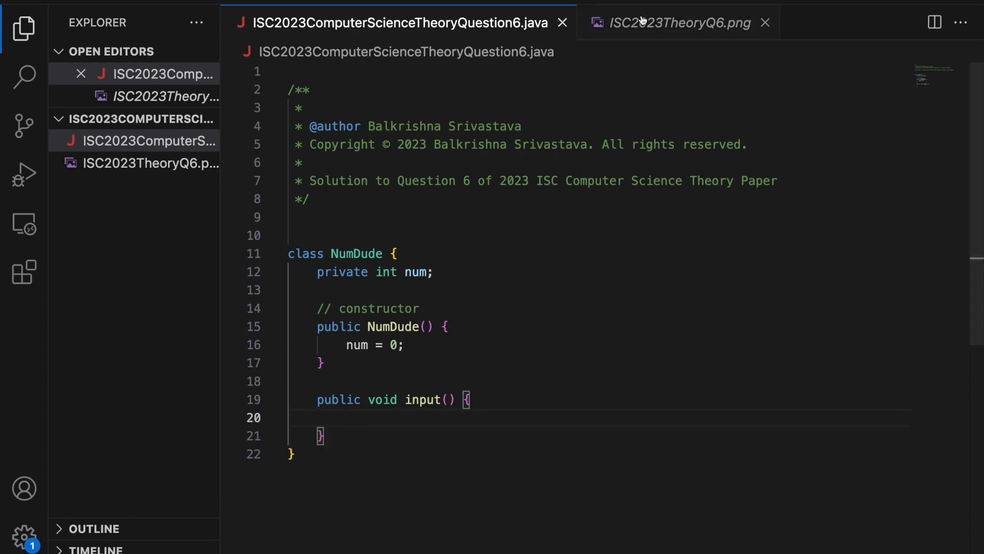
click(680, 23)
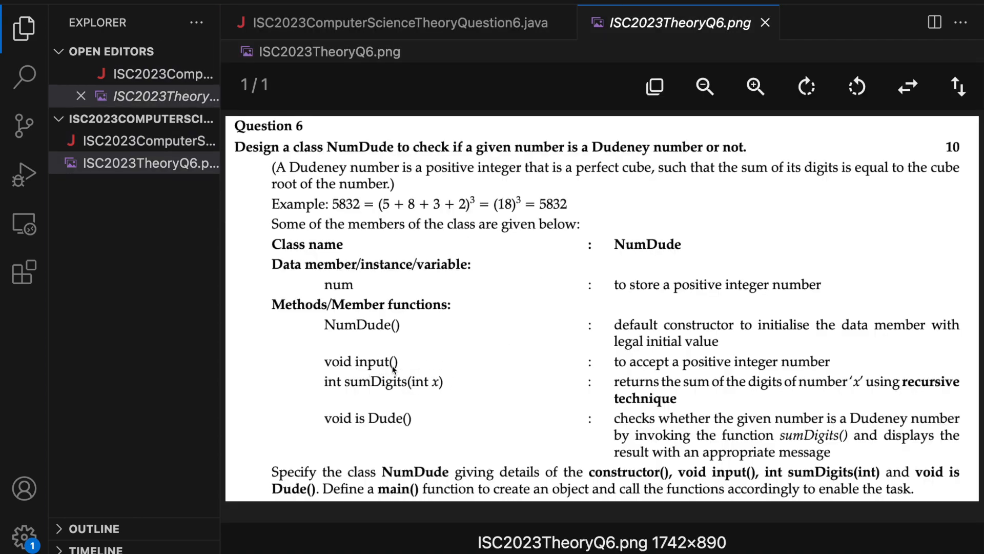
click(396, 23)
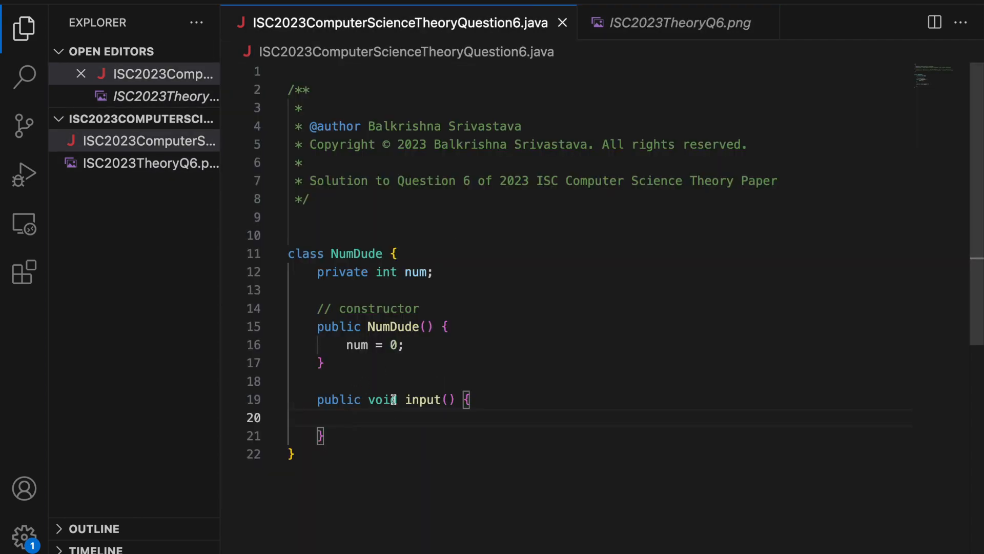
click(678, 22)
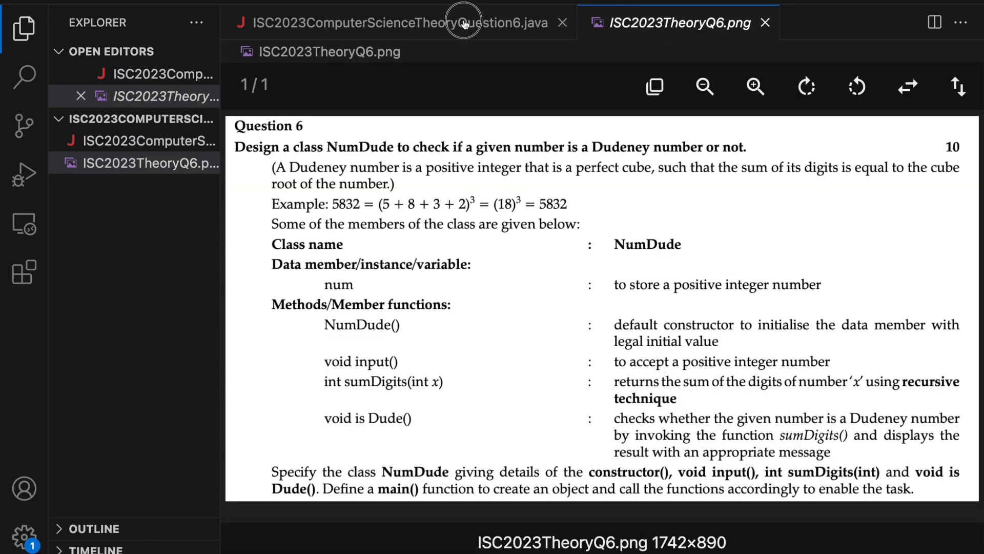
click(397, 22)
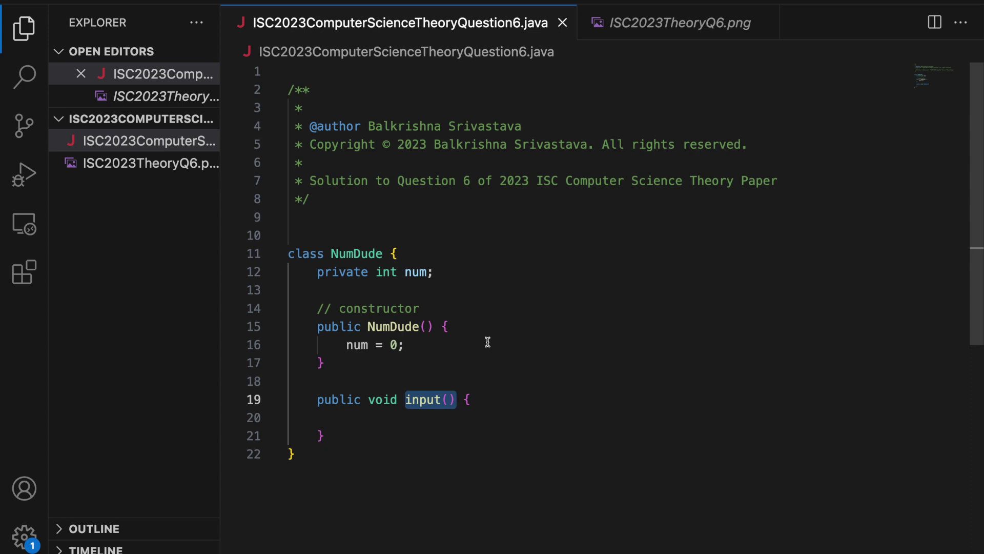
click(346, 235)
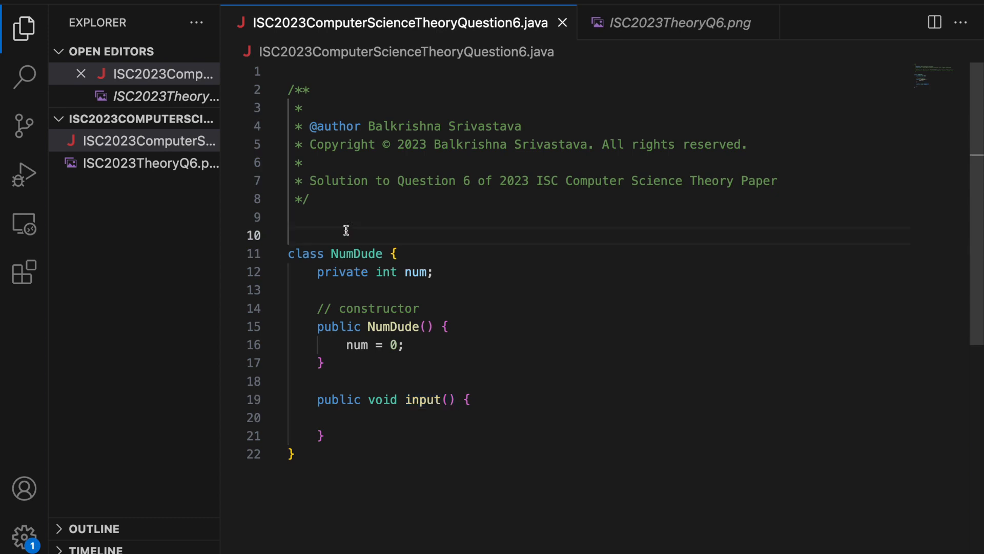
- Add import java.util.Scanner; at the top of the file
text(i)
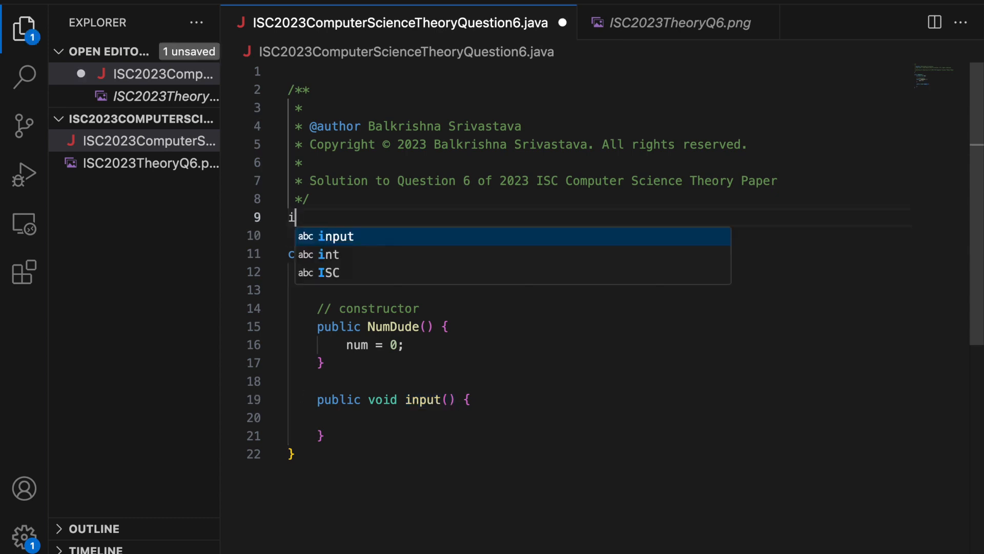
text(mport java.u)
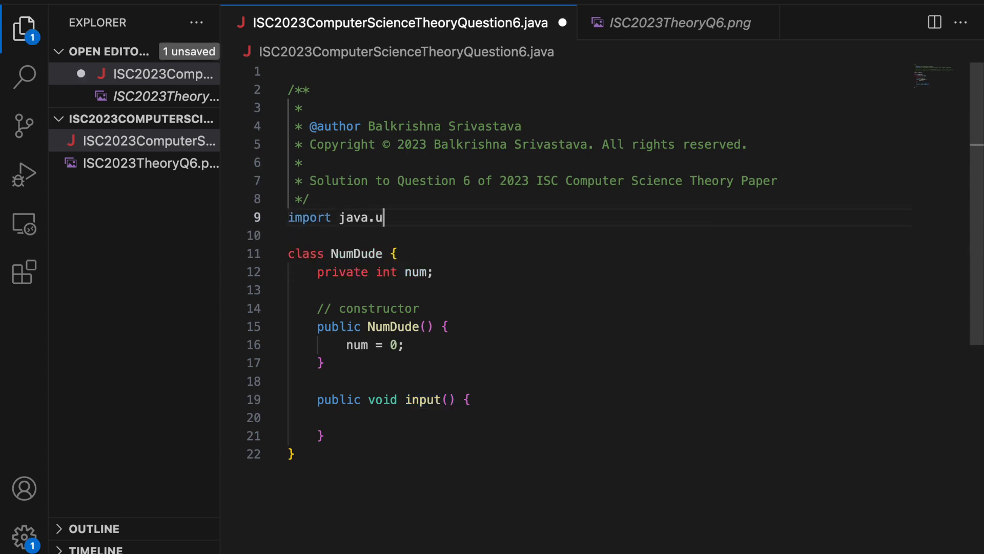
text(til.Scanner;)
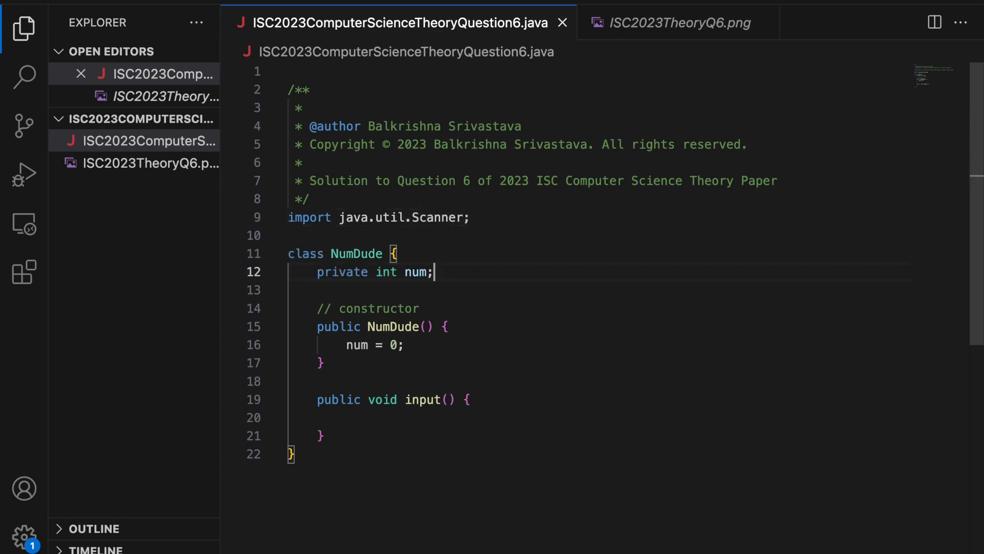
- Declare private Scanner scanner; below num and review the question's members and methods
key(Enter)
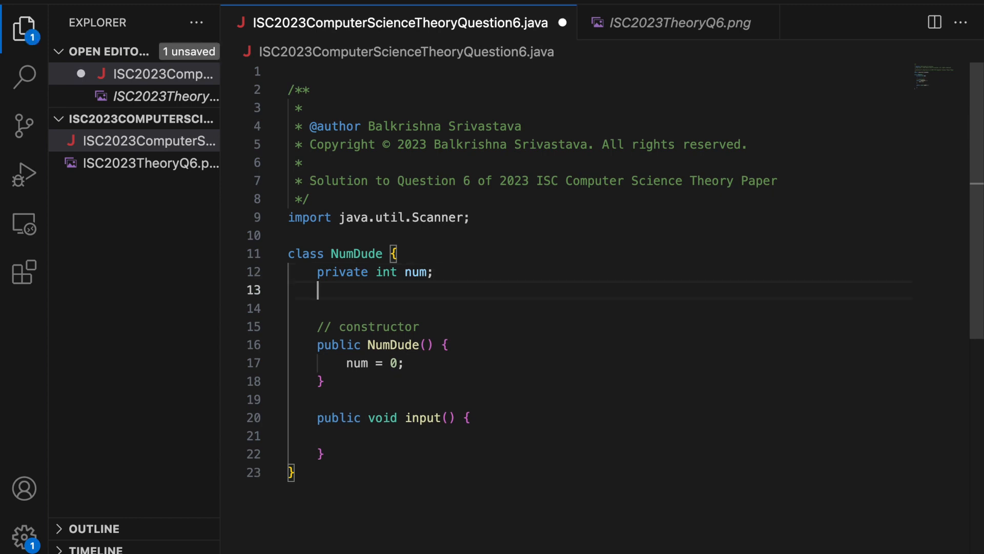
text(private)
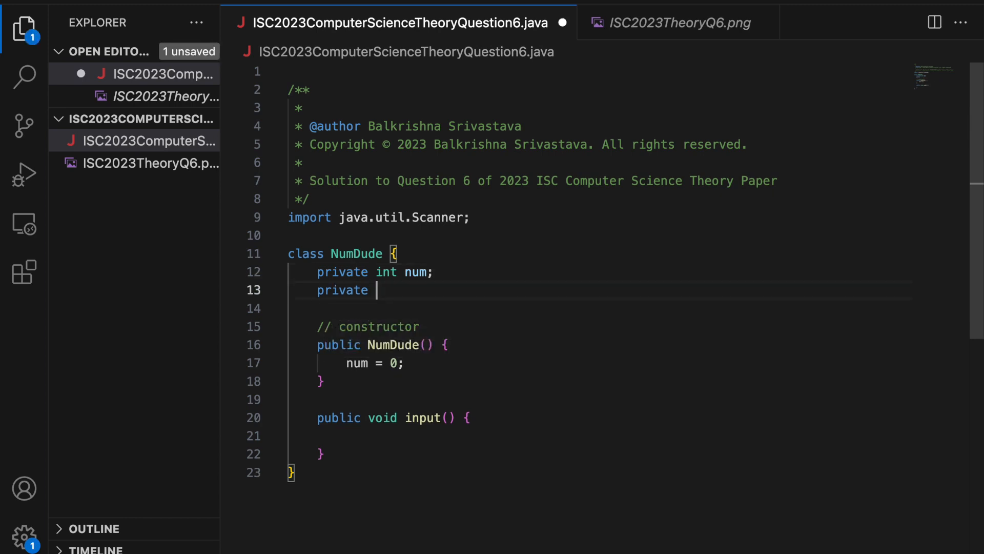
text(Scanner scanner;)
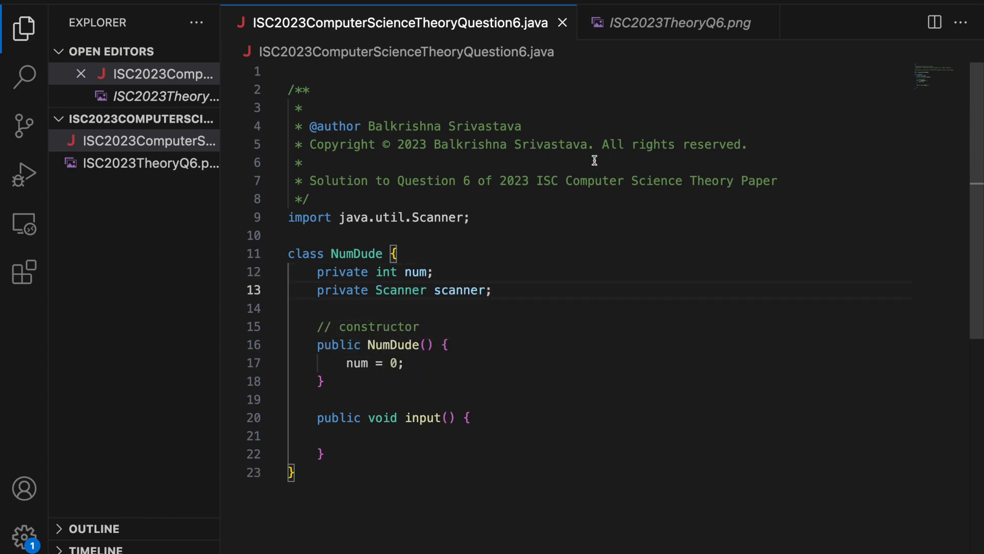
click(677, 23)
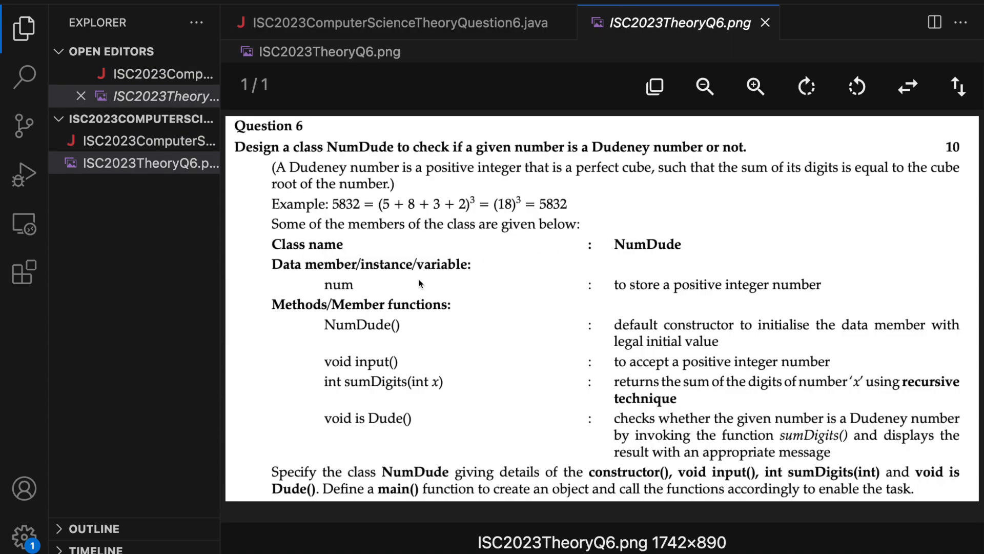
mouse_move(365, 289)
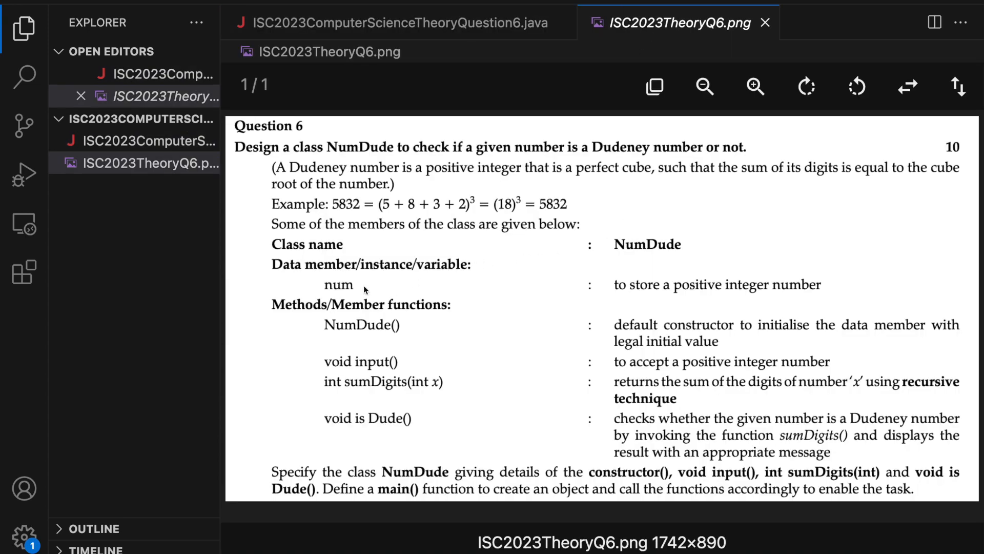
click(398, 22)
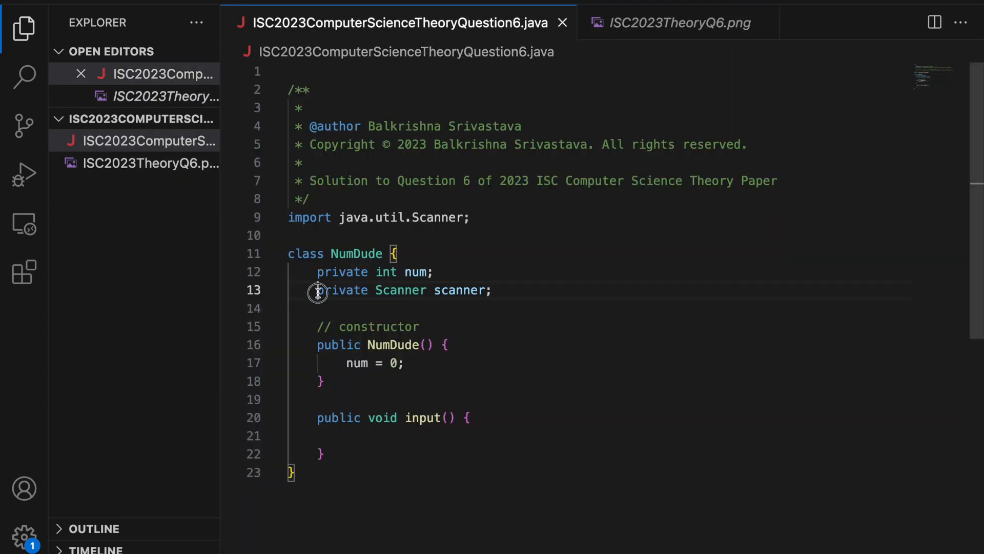
click(679, 22)
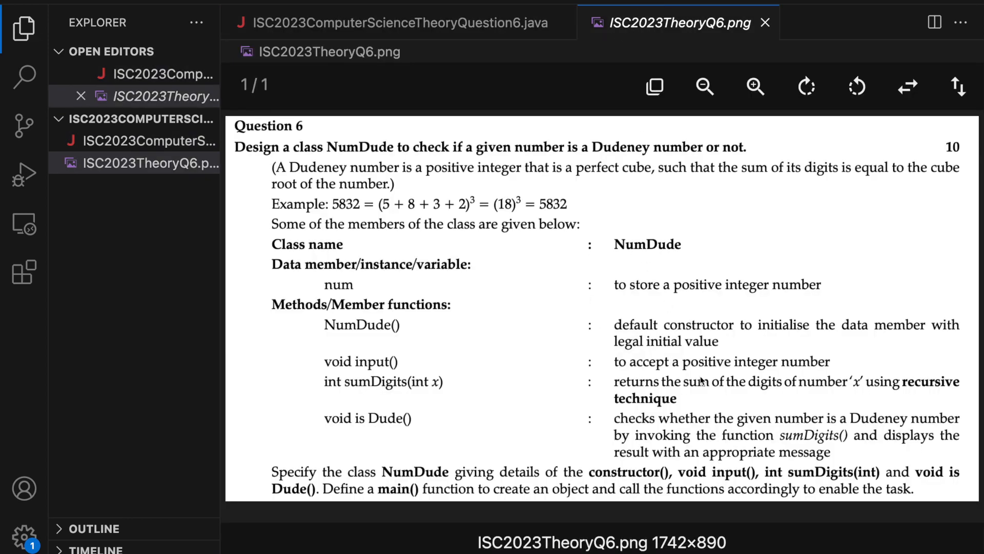
mouse_move(715, 312)
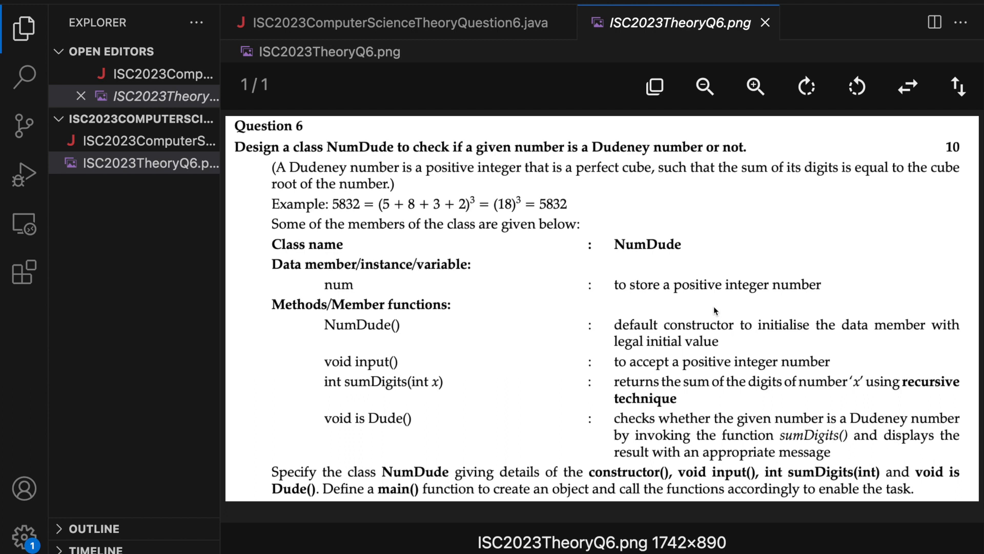
- In input(), create the Scanner on System.in and print the 'Enter a positive integer' prompt
click(396, 23)
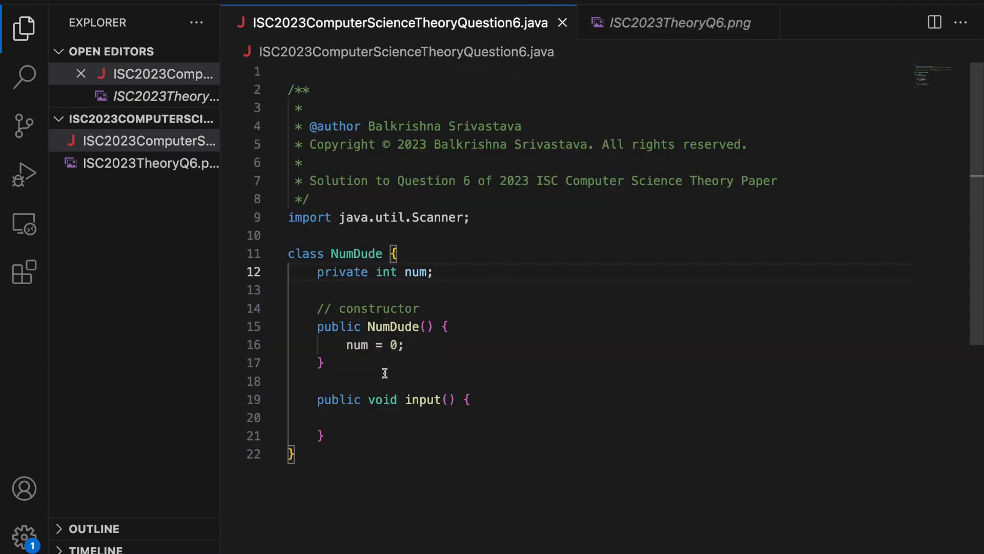
click(415, 418)
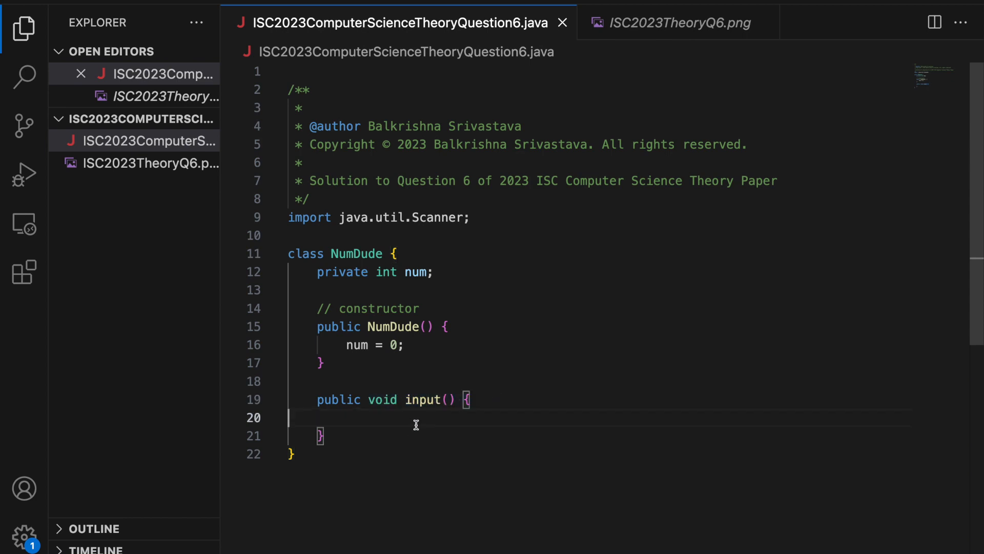
text(Scanner)
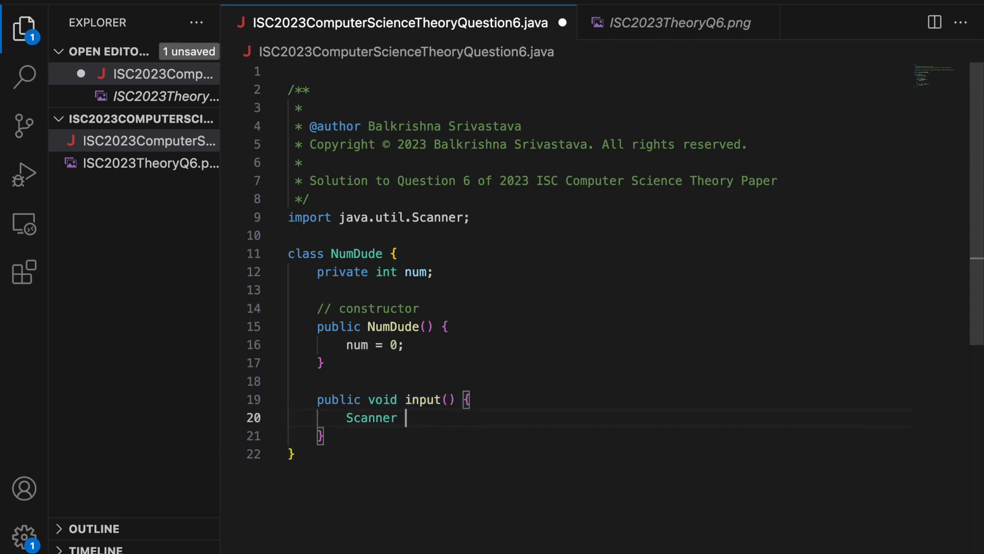
text(scanner = new S)
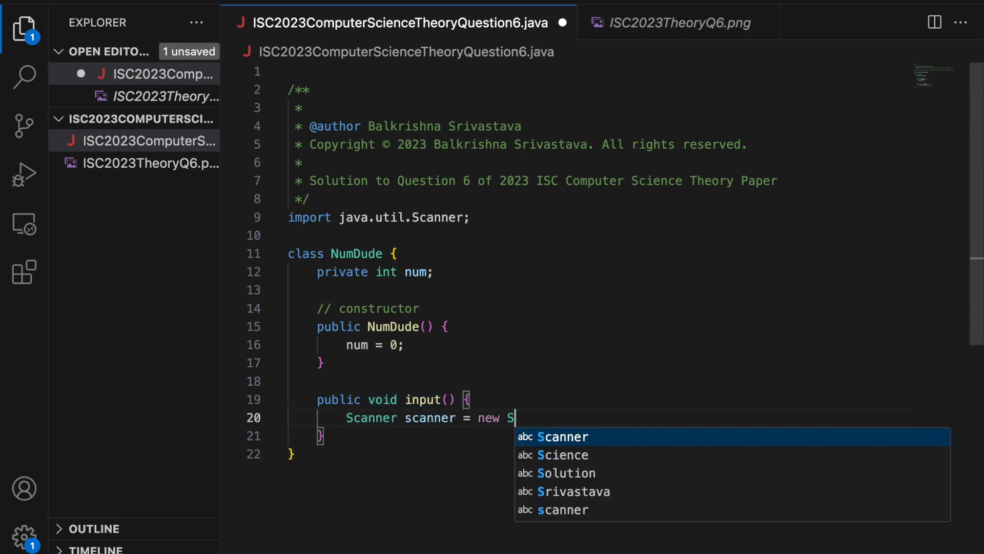
text(canner(System.in);)
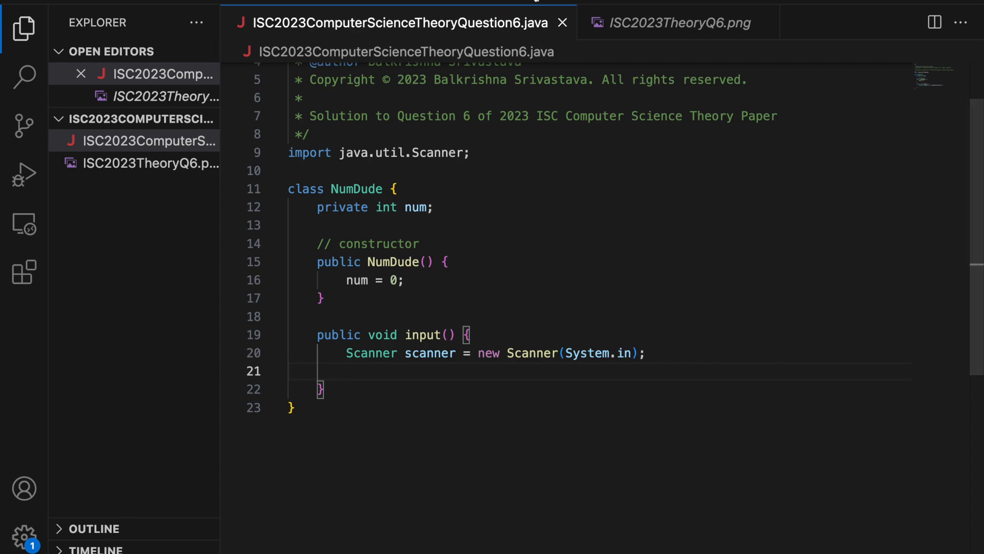
click(678, 22)
text(Syste)
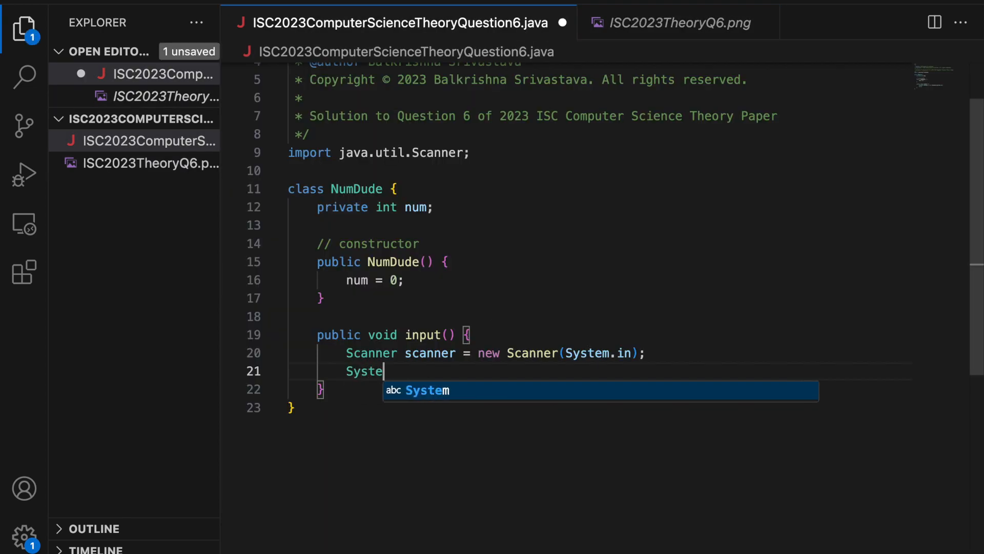
text(m.out.print("Et)
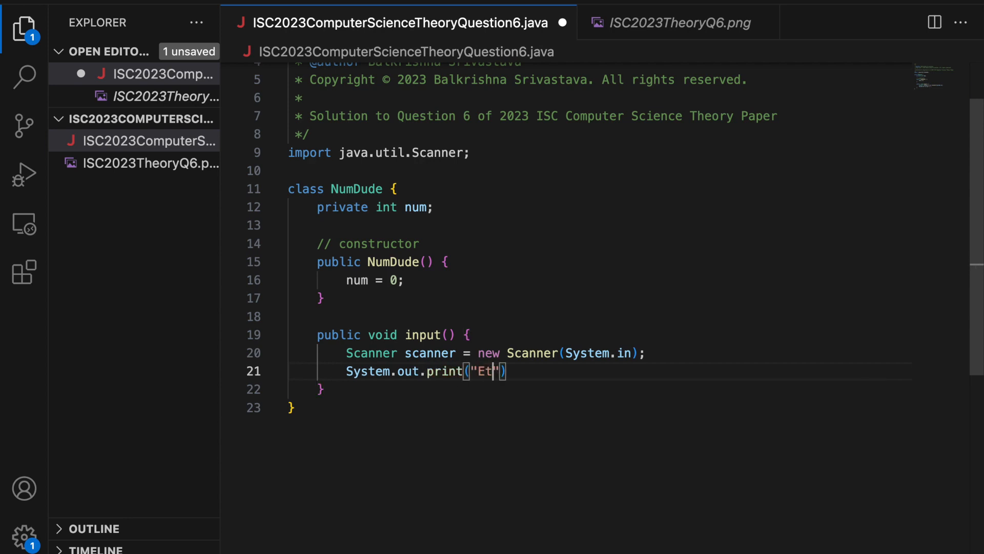
text(nter a positive integer:)
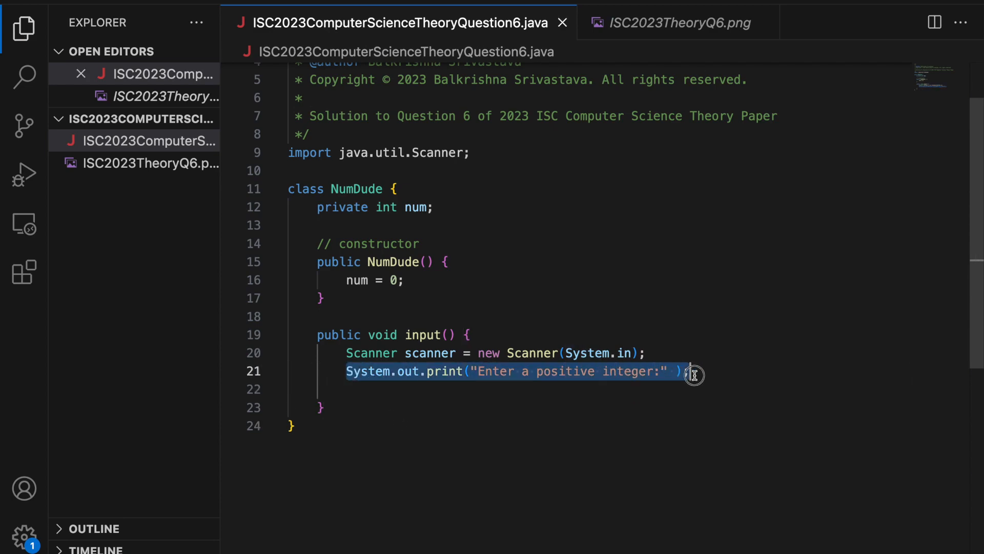
- Read the value into num with scanner.nextInt() and begin an if check after it
click(678, 23)
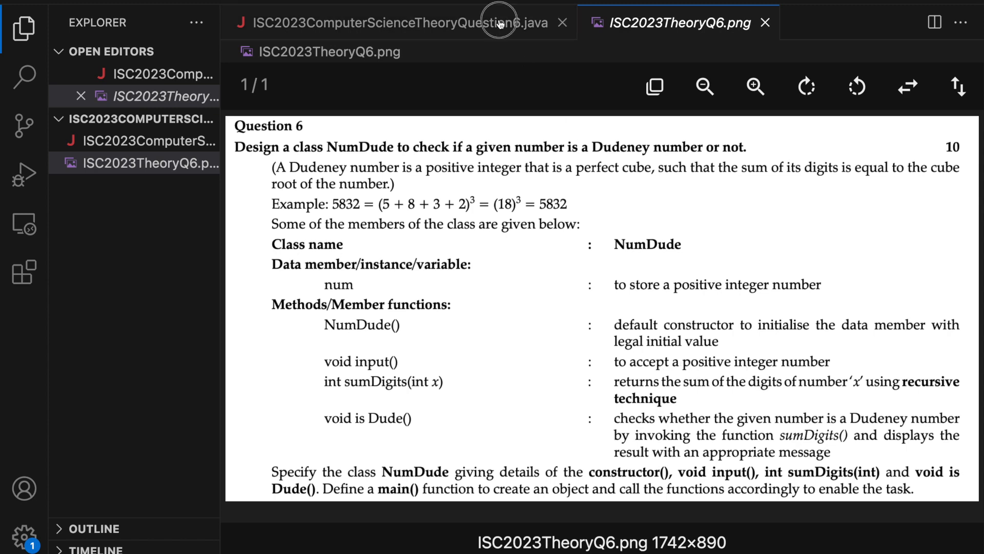
click(396, 22)
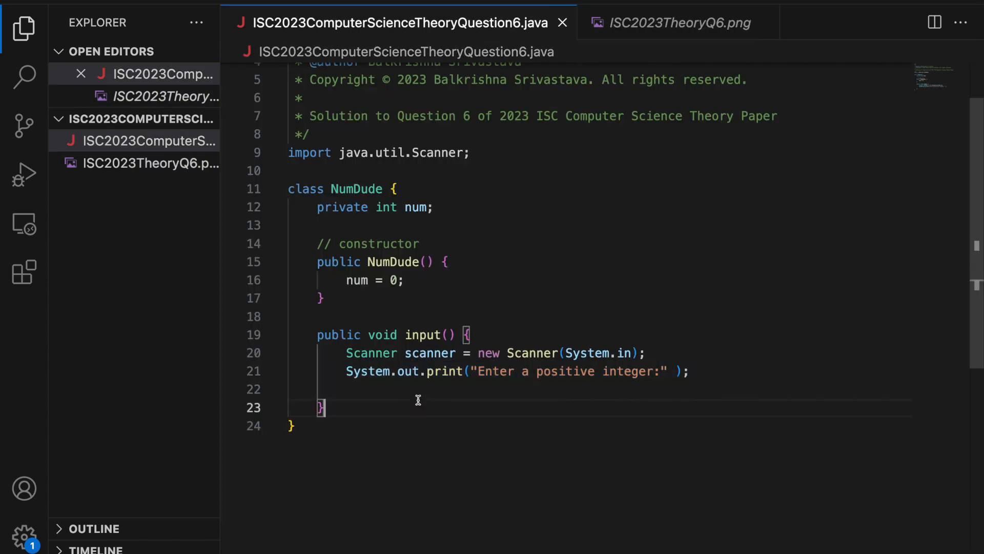
mouse_move(404, 395)
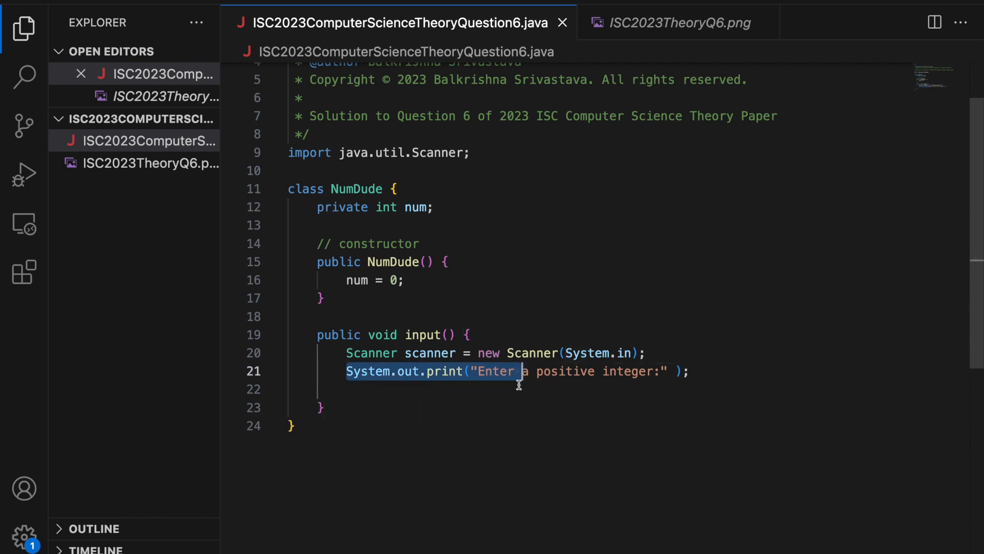
text(num = scanner.)
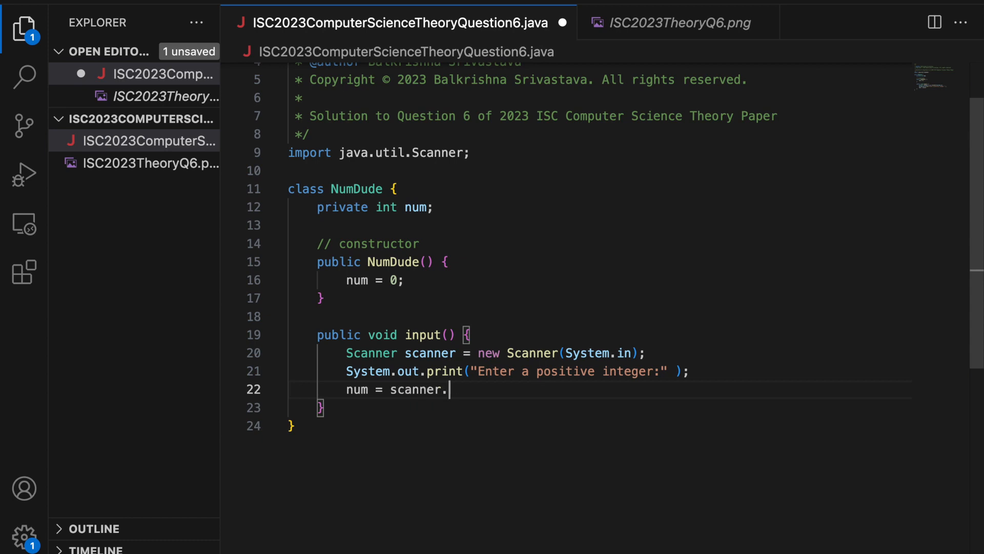
text(nextInt();)
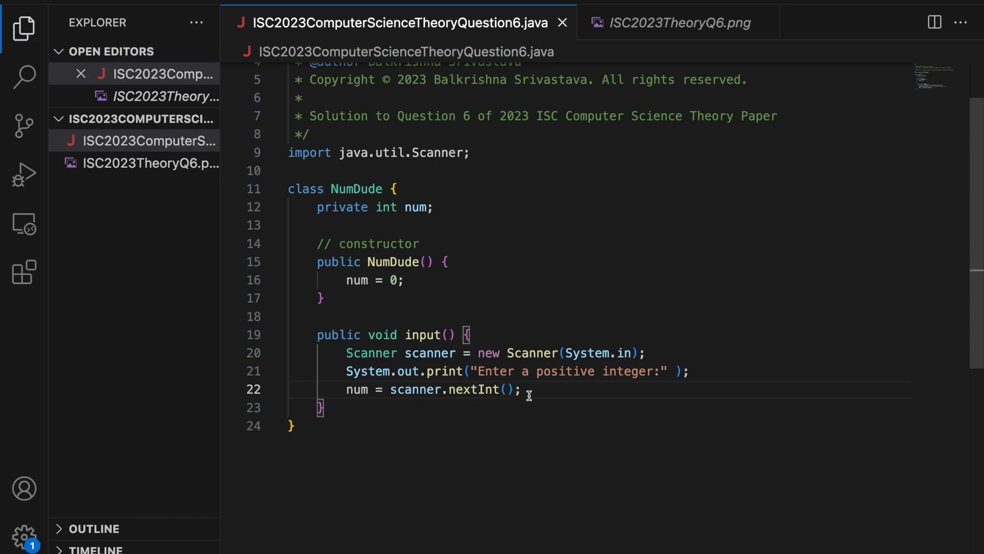
click(517, 371)
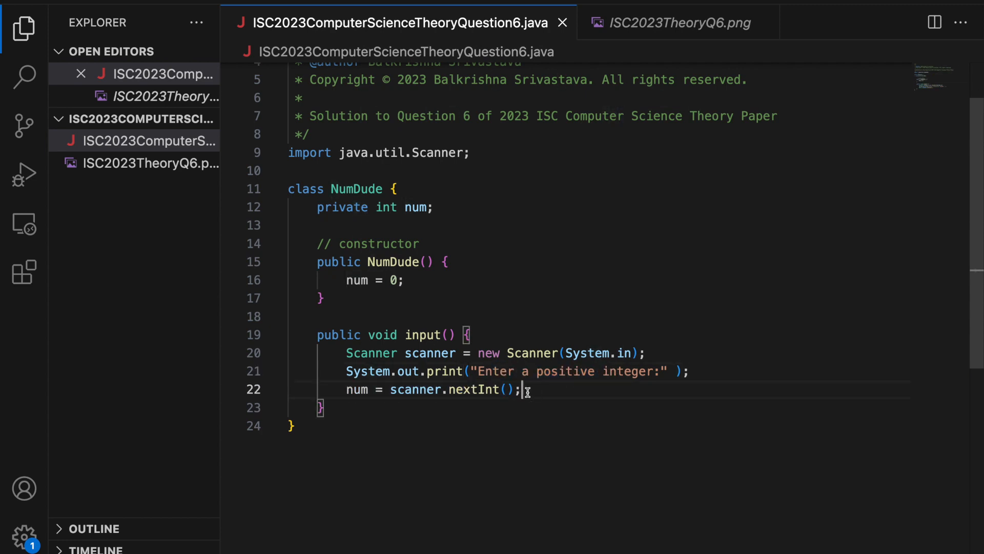
text(if( n)
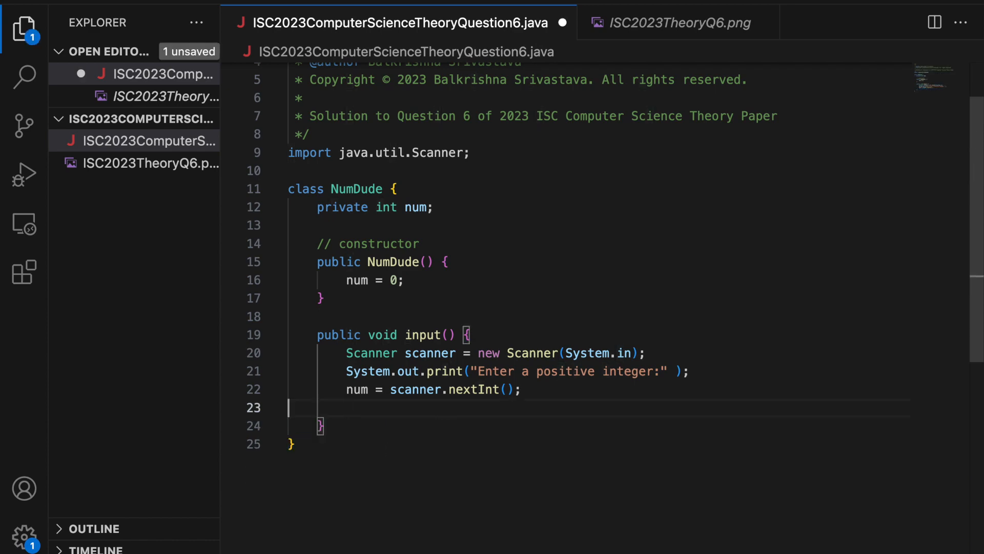
- End input() with scanner.close(); after rereading the question image
click(680, 22)
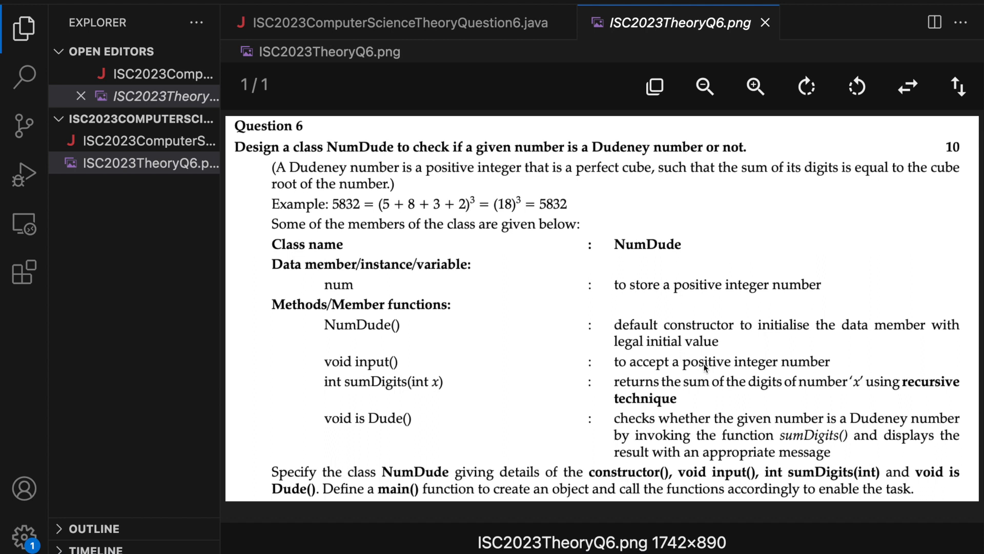
mouse_move(810, 373)
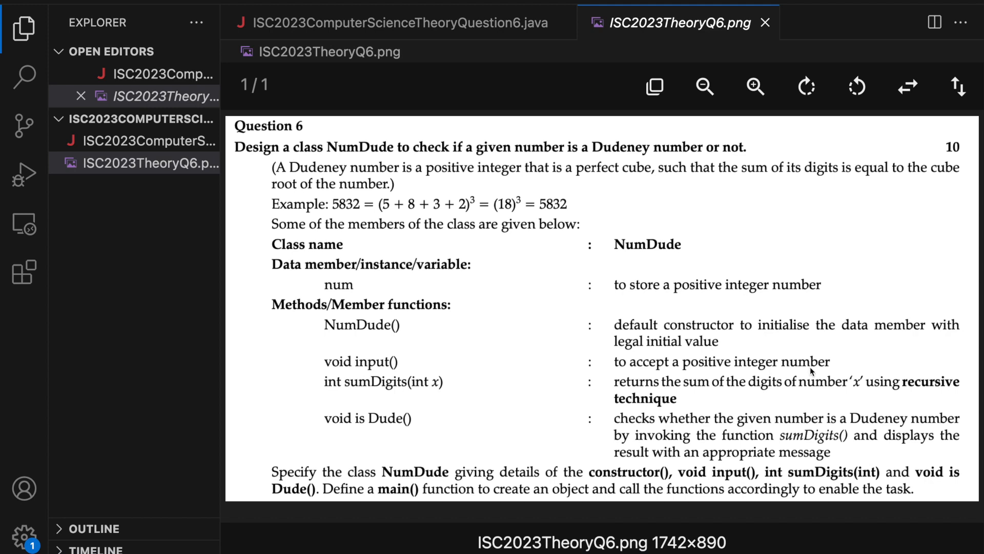
click(395, 23)
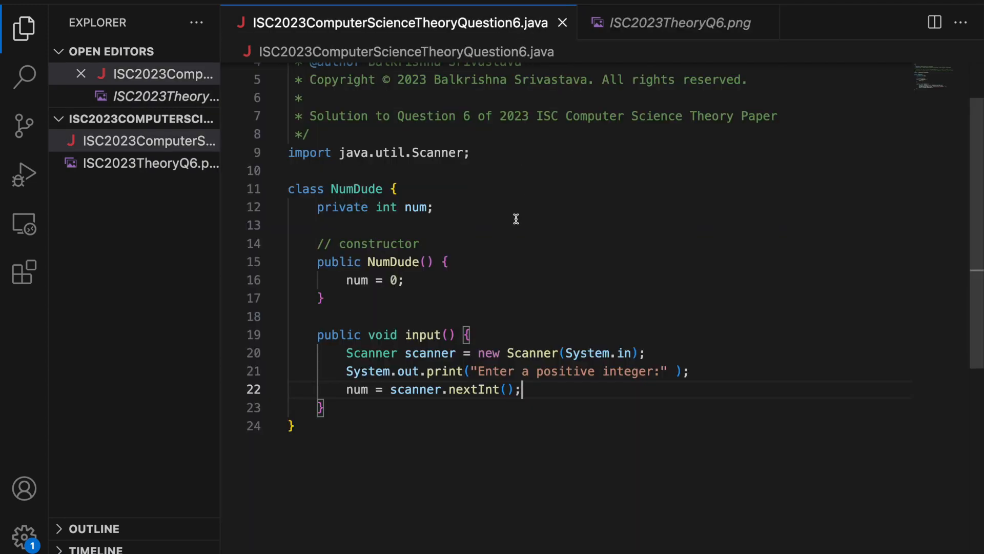
click(678, 23)
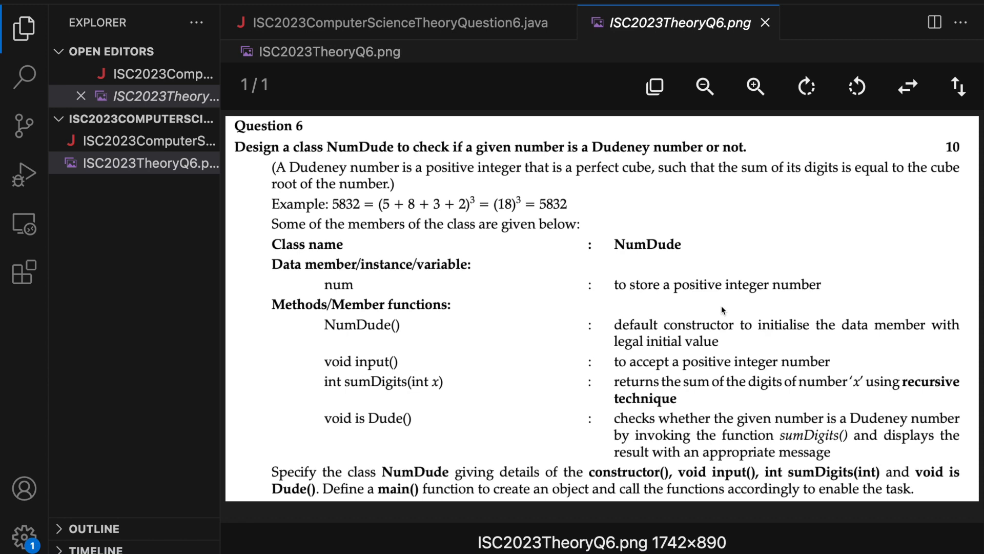
mouse_move(643, 292)
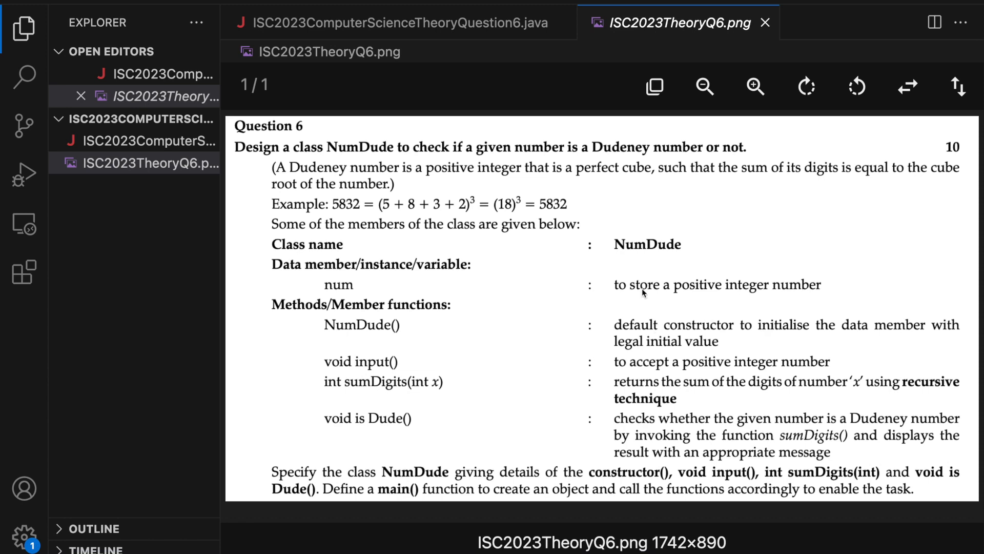
click(399, 23)
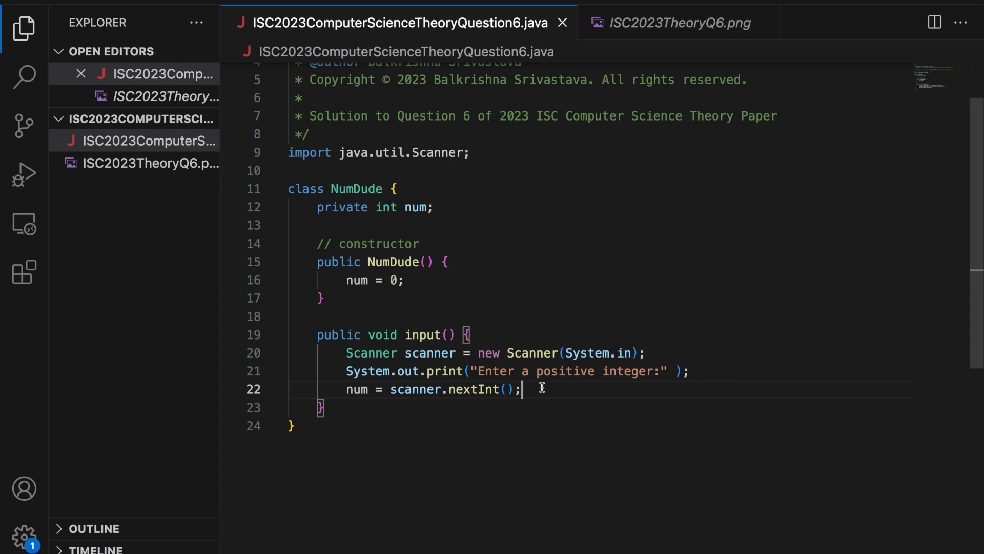
text(scanner.close)
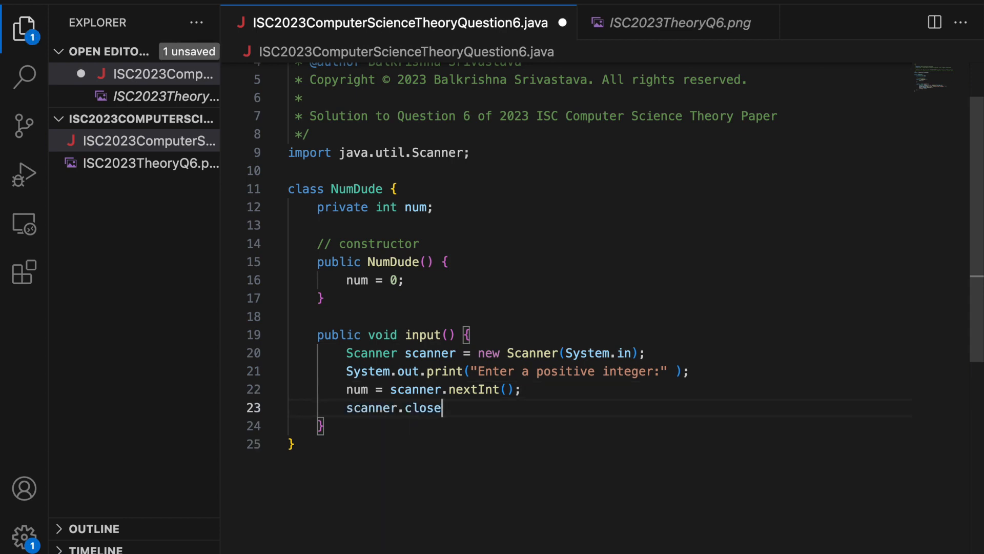
text(();)
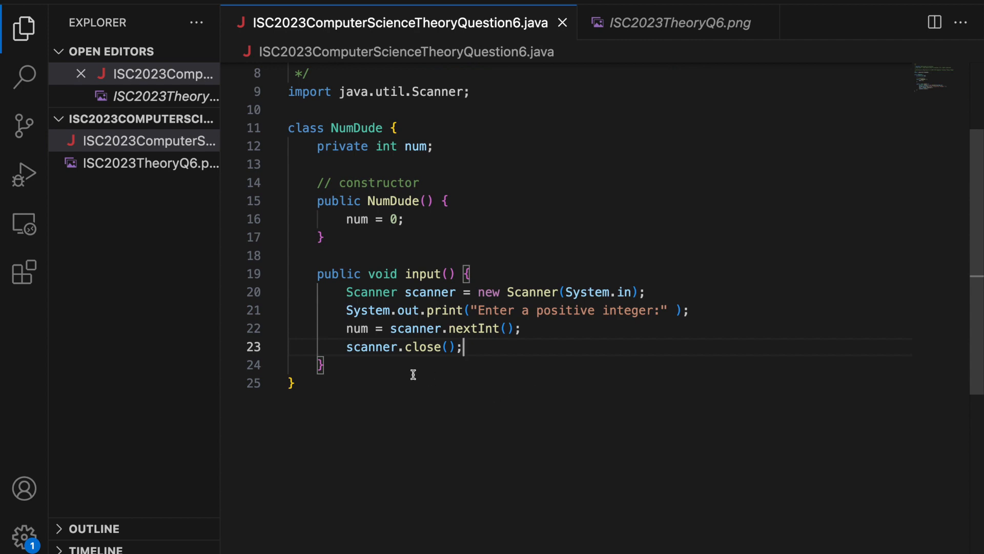
mouse_move(365, 349)
text(// input() method)
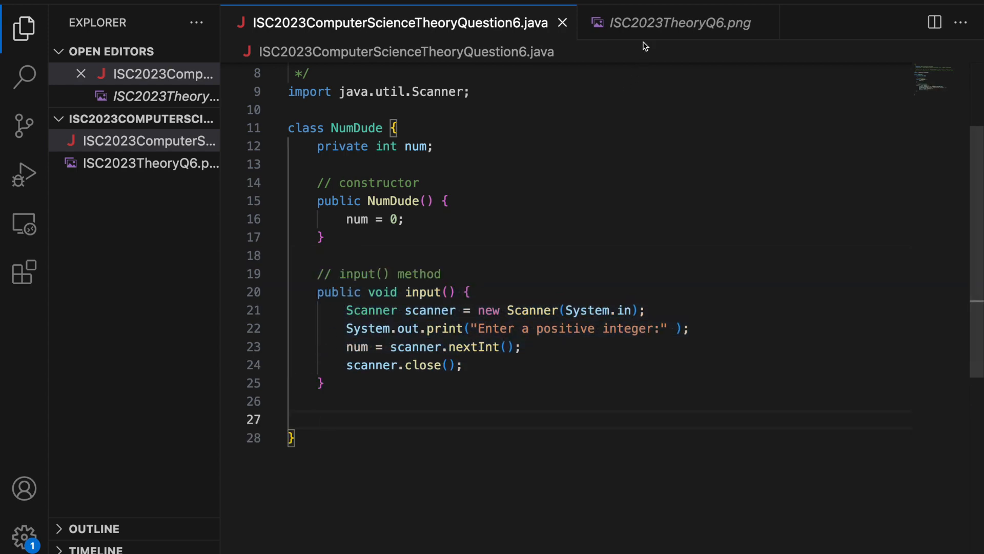
- Write an empty public int sumDigits(int x) method below input(), checking its specification
click(677, 23)
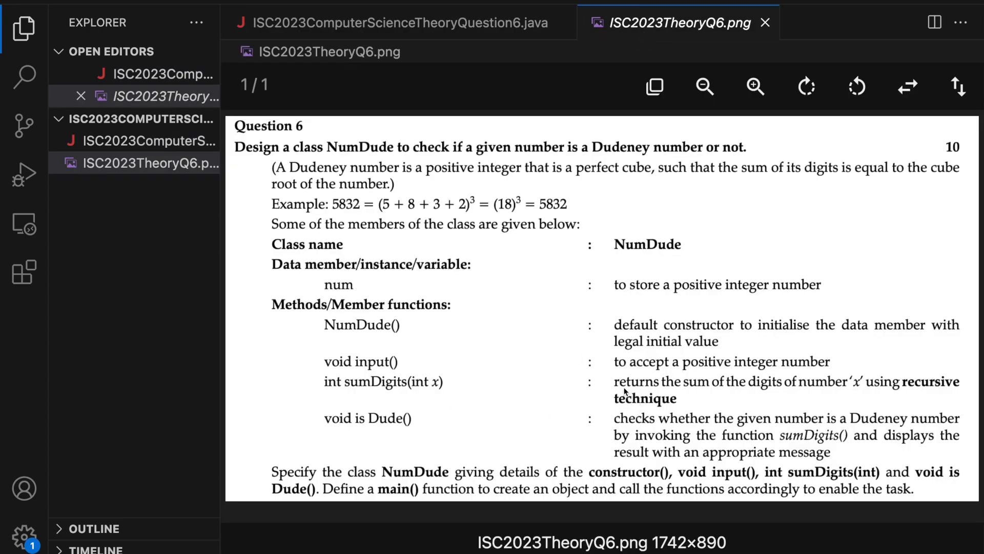
mouse_move(477, 405)
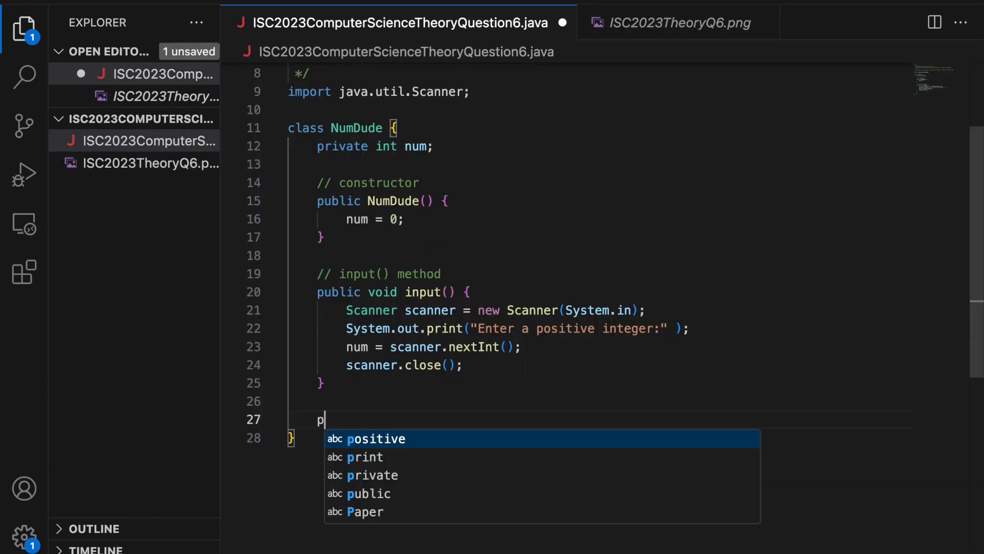
text(ublic int sum)
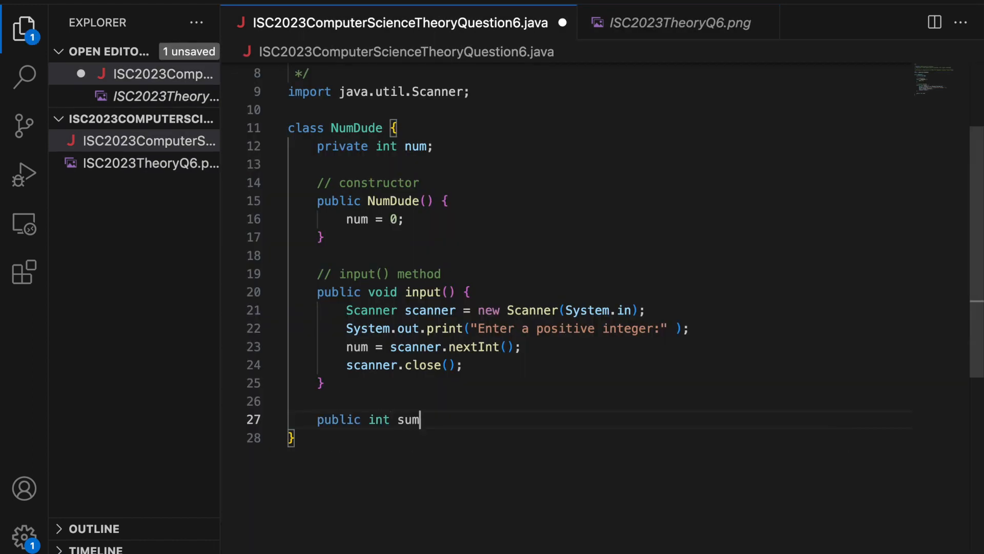
text(Digits(int x) {)
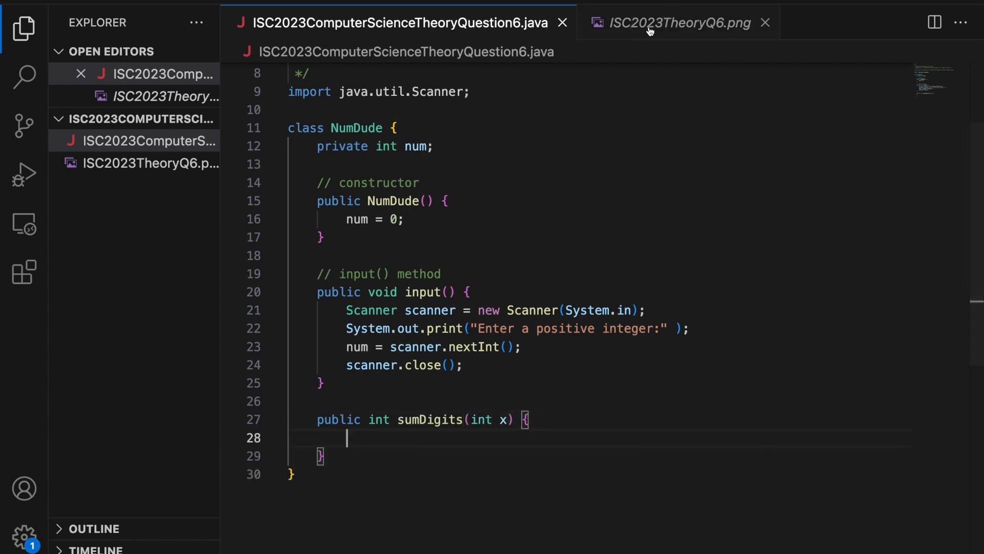
click(677, 23)
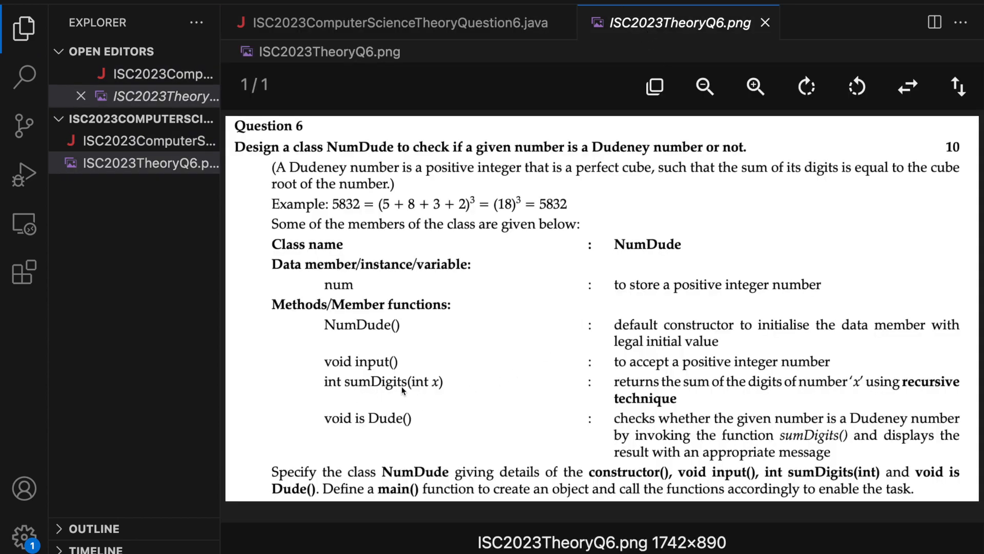
click(395, 22)
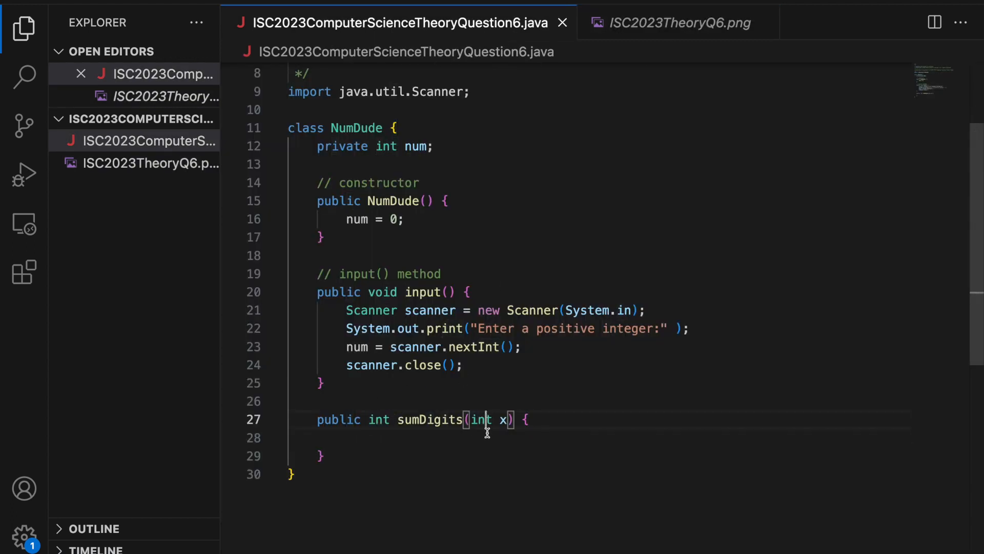
click(678, 22)
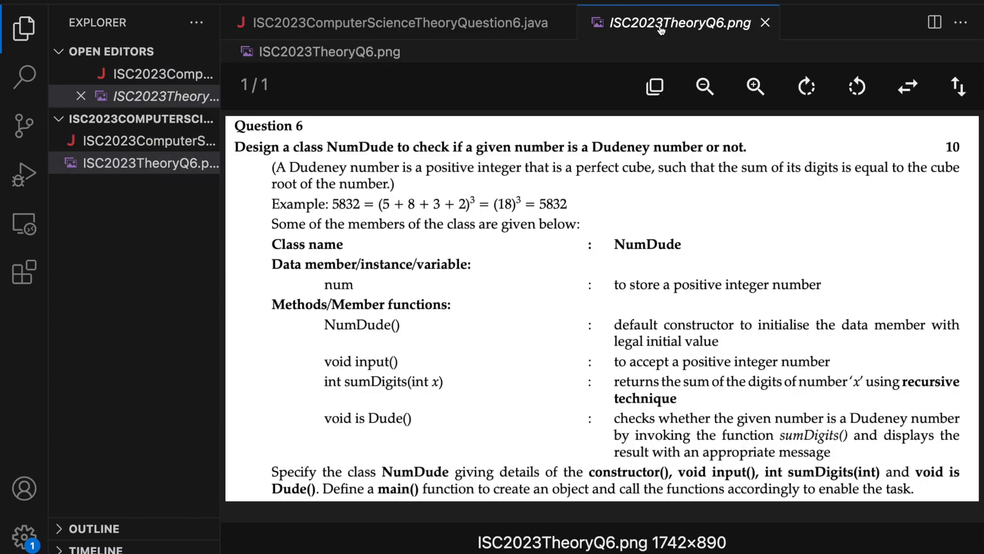
mouse_move(444, 388)
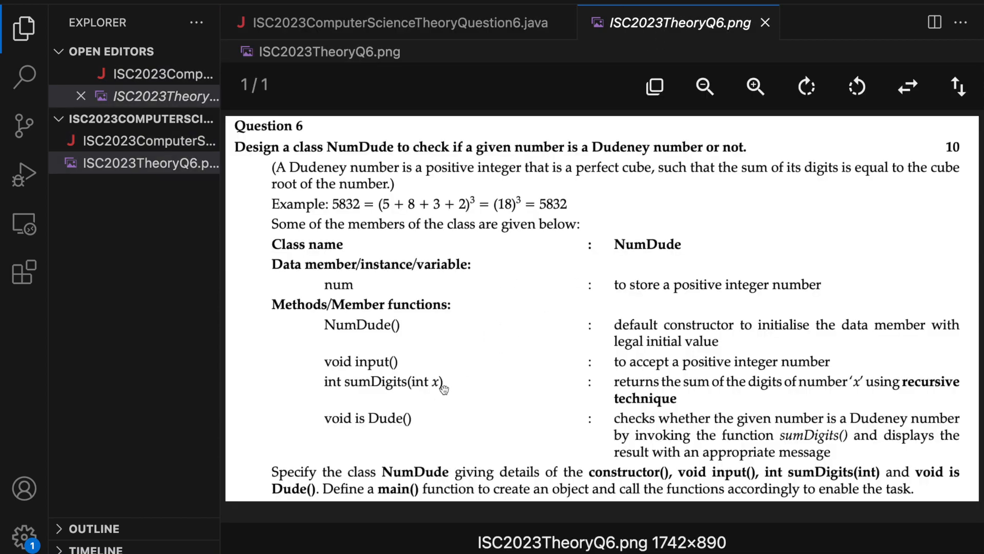
click(393, 23)
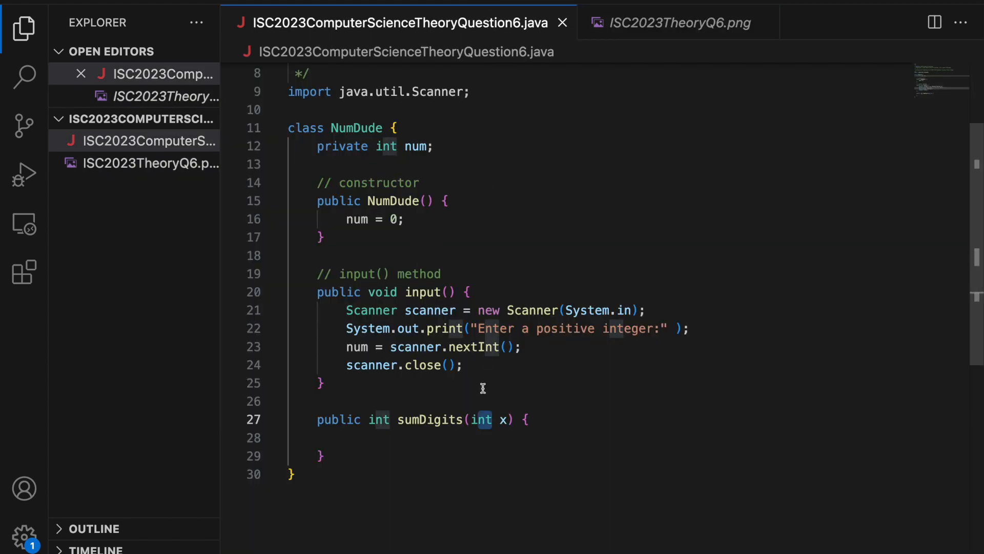
text(d)
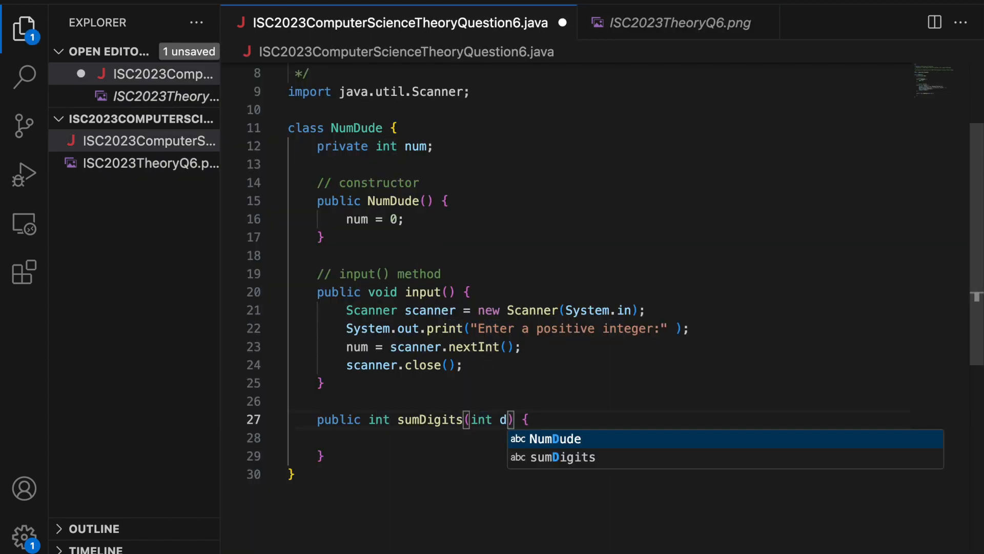
text(x)
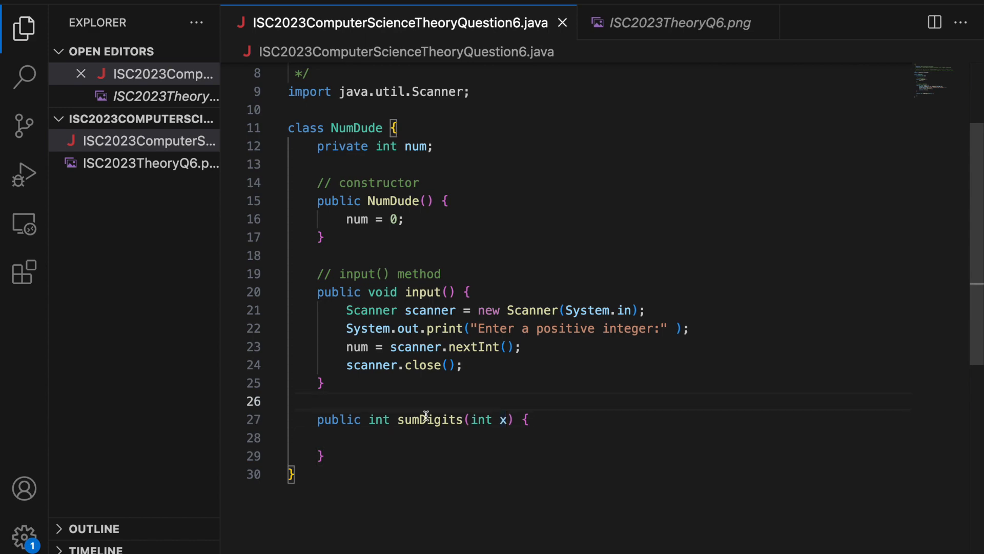
- Start a /** comment above sumDigits with 'base case:' and 'recursive case:' lines
text(/**)
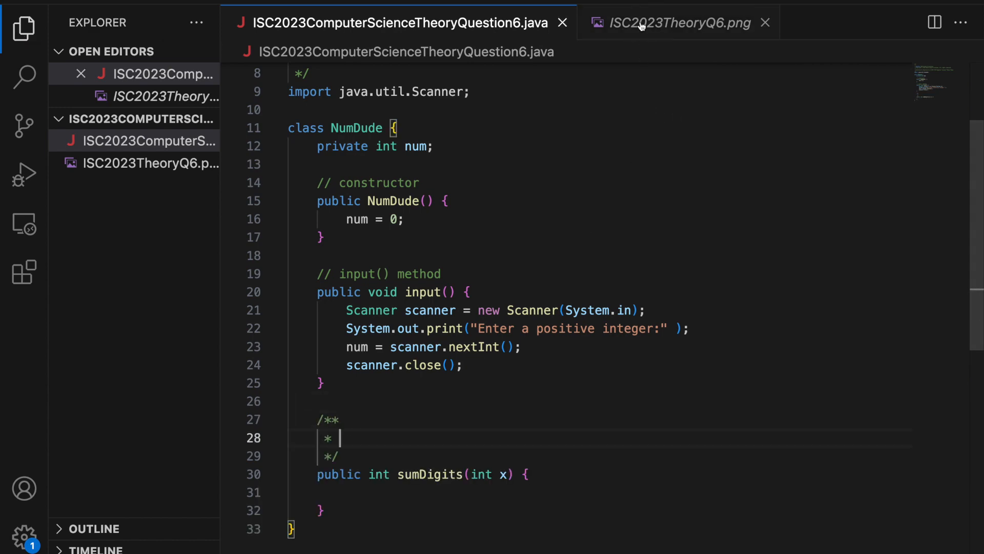
click(678, 23)
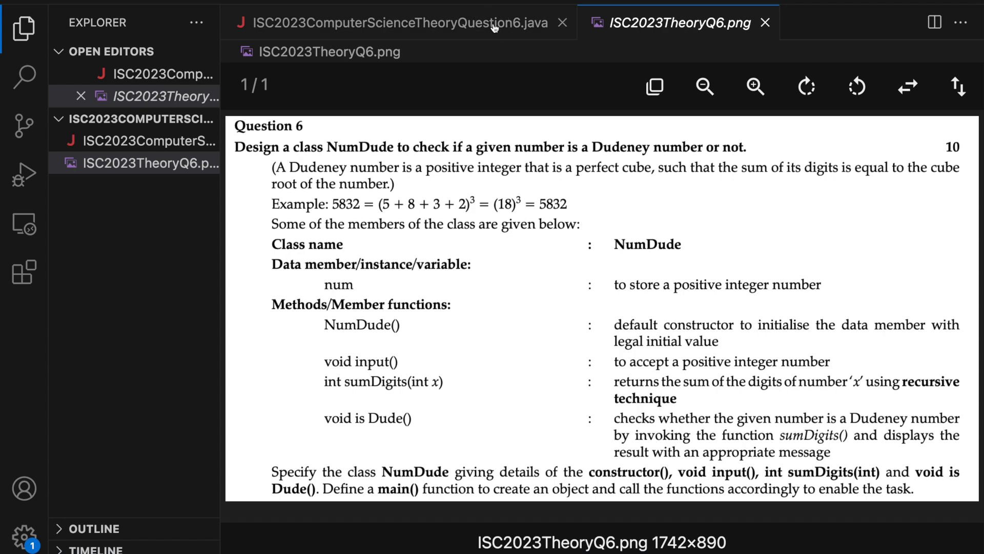
click(401, 23)
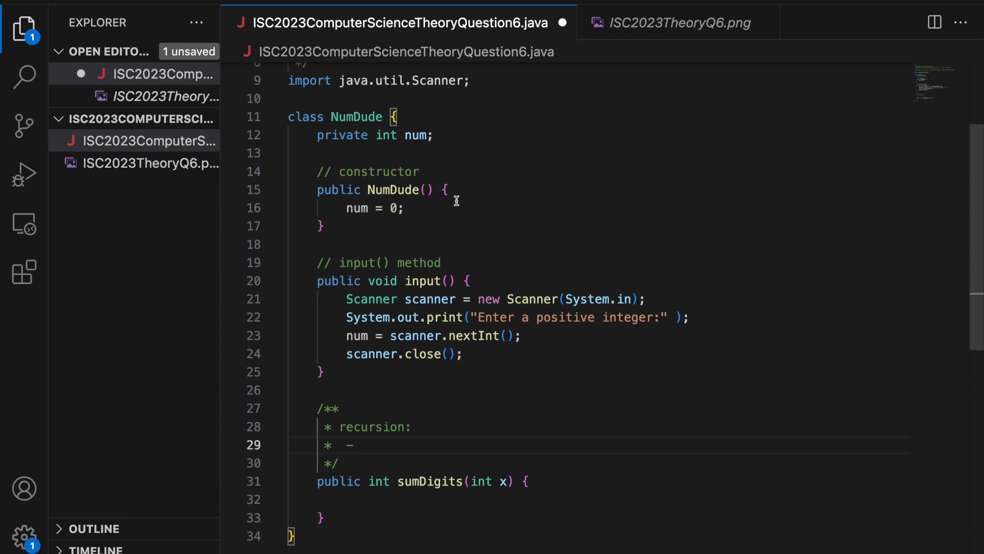
text(base case:)
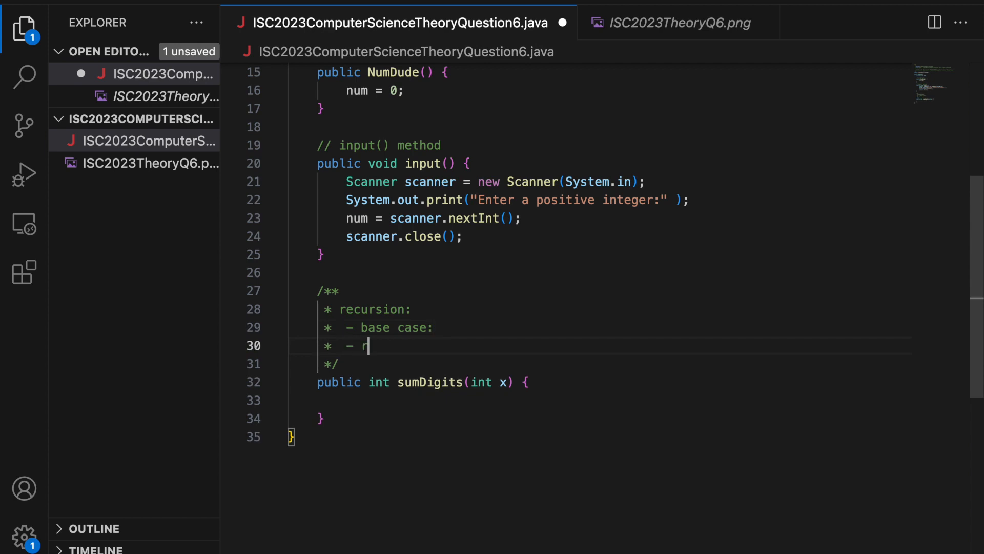
text(ecursive case)
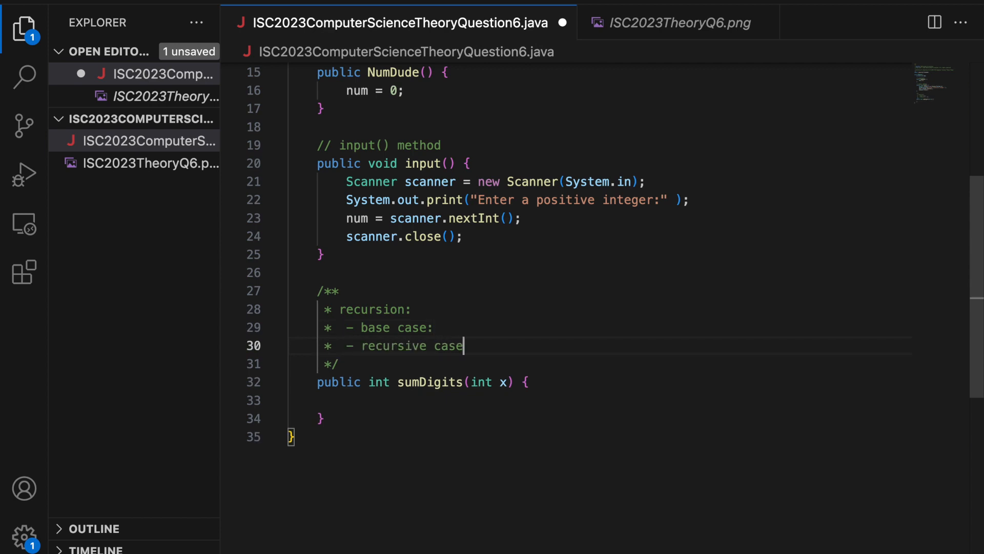
text(:)
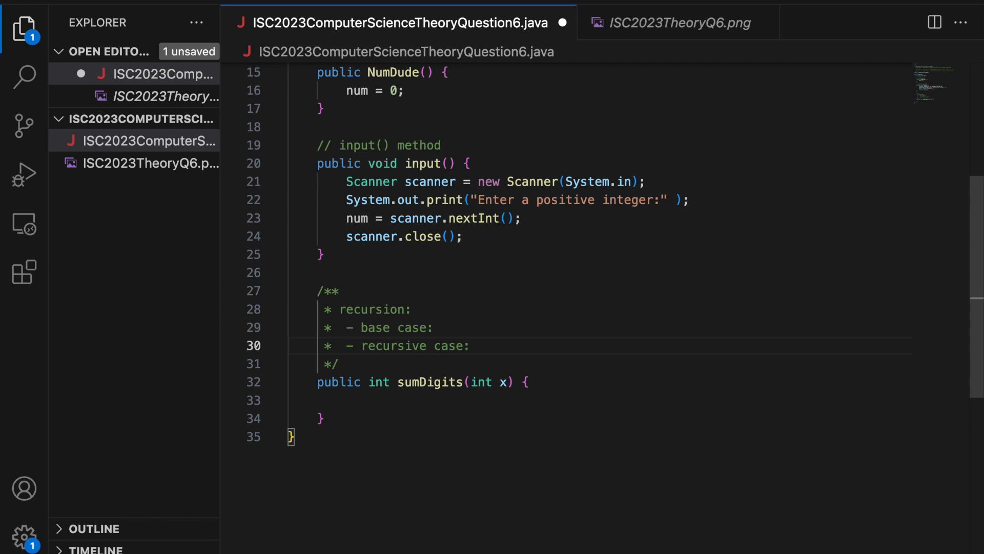
- Fill in the base case: if x is 0, sum of digits is 0
click(441, 327)
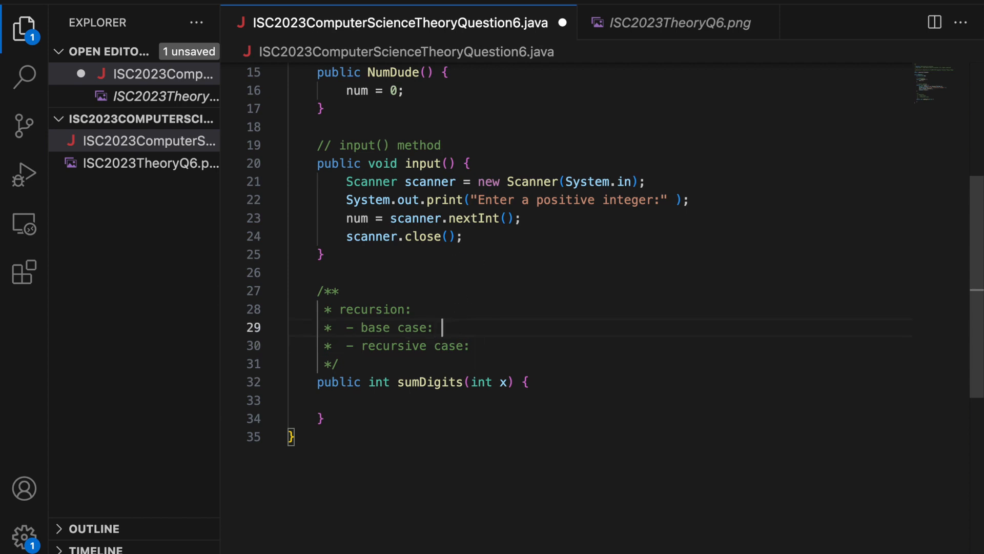
click(677, 22)
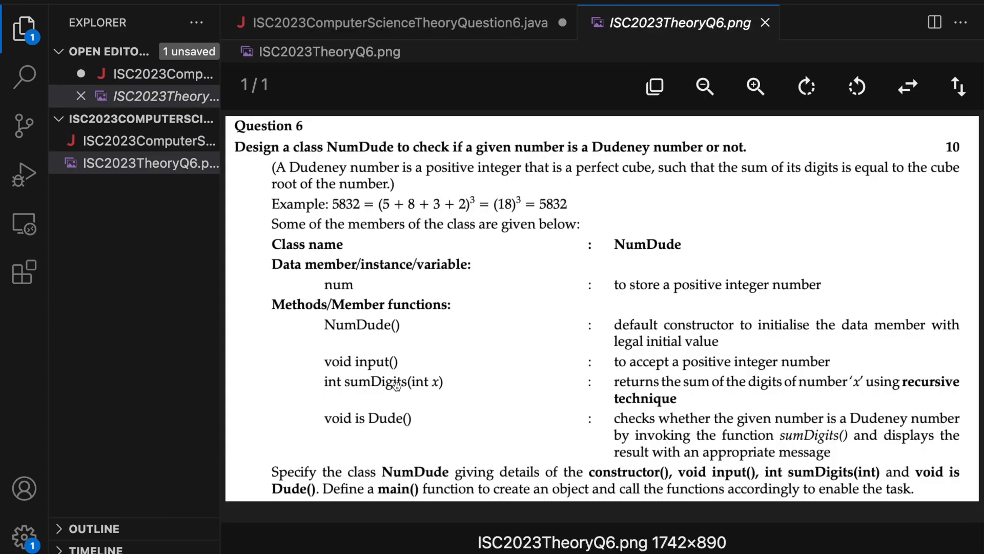
click(396, 23)
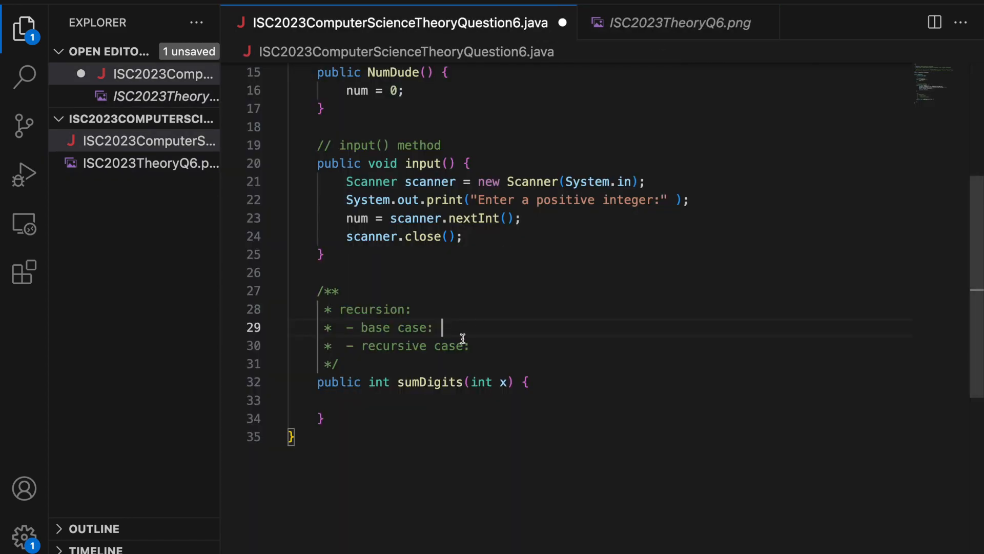
text(if x is 0, sum of digits is)
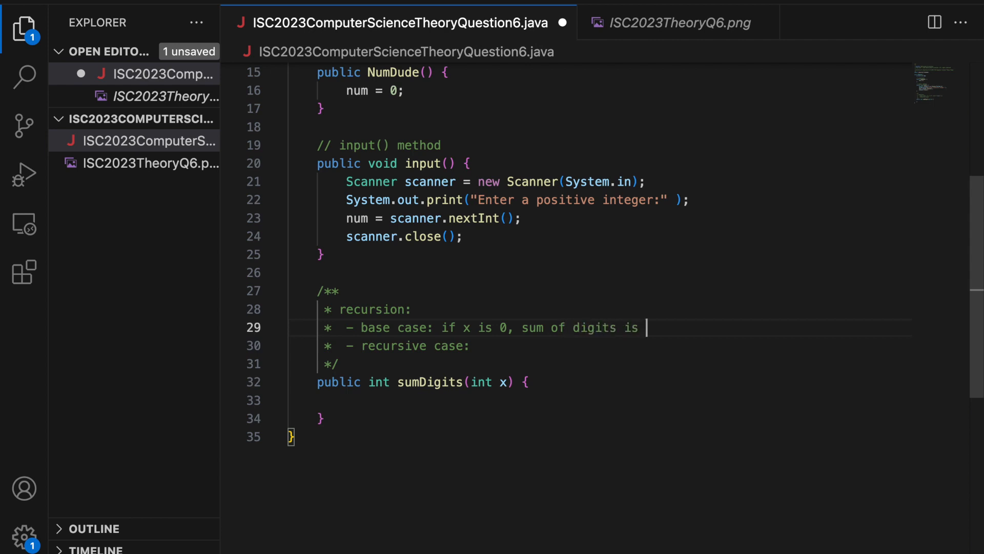
text(0)
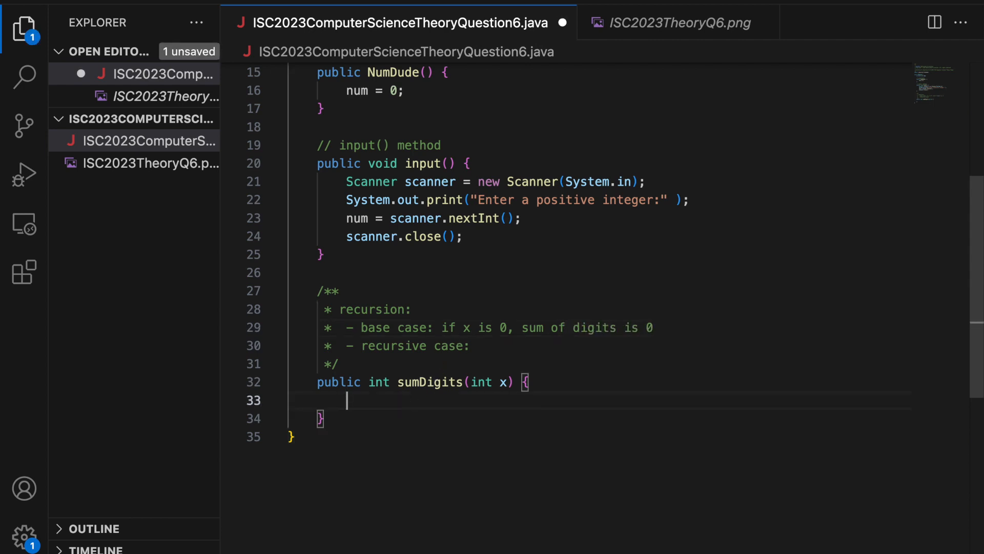
- In sumDigits return 0 when x==0, then begin the recursive-case note with 'sum'
text(if( x==0 ) {)
text(return)
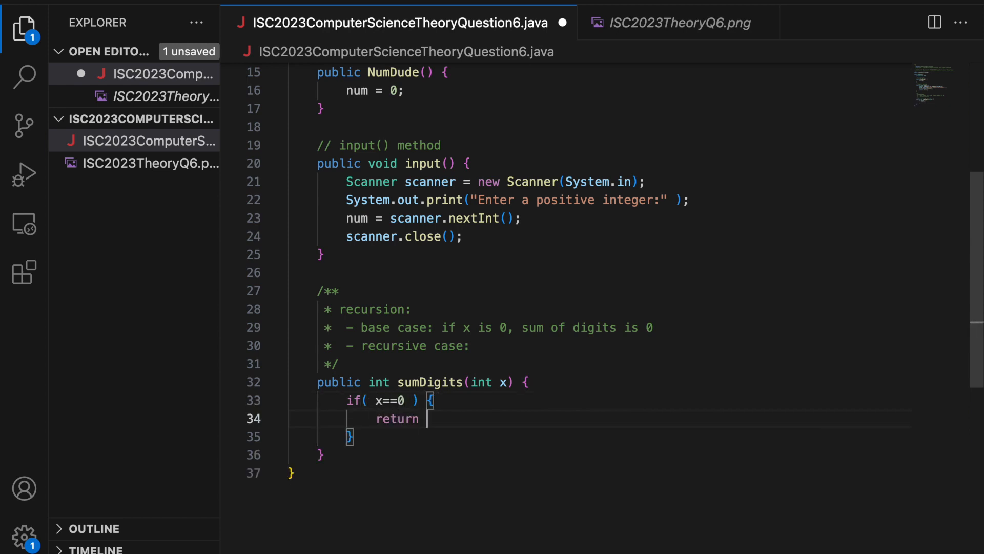
text(0;)
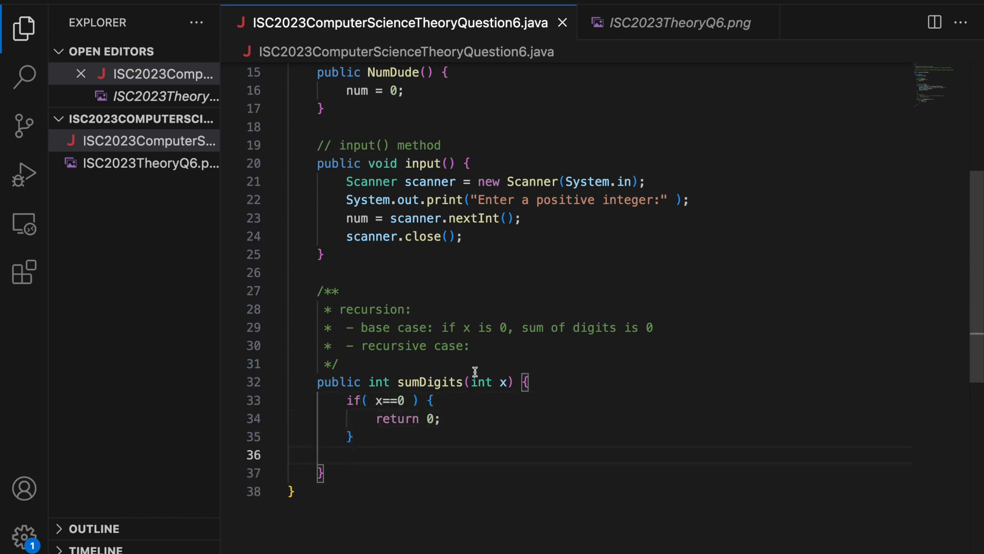
text(sum(digits of)
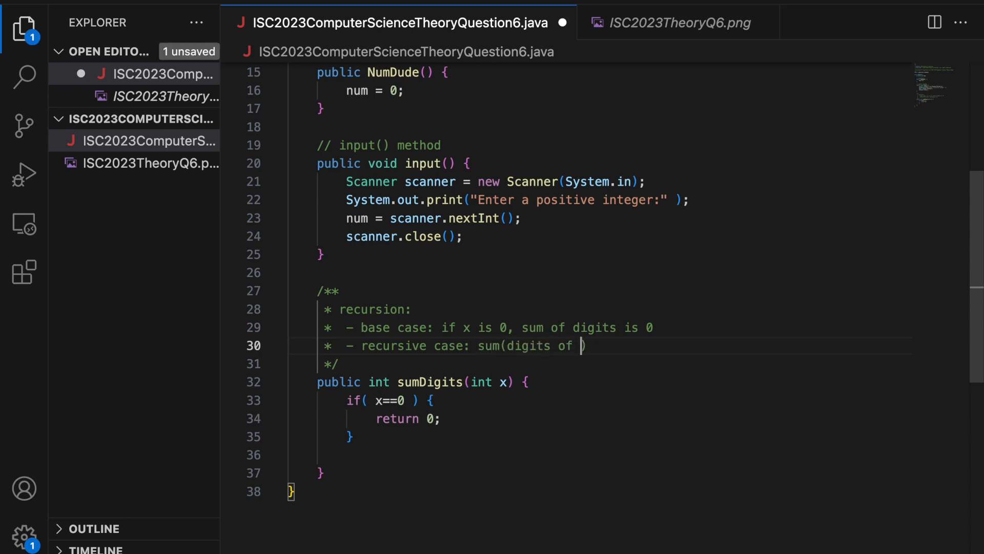
- Write the recursive case: sum of digits of x = last digit of x + sum(x minus last digit)
text(x) = l)
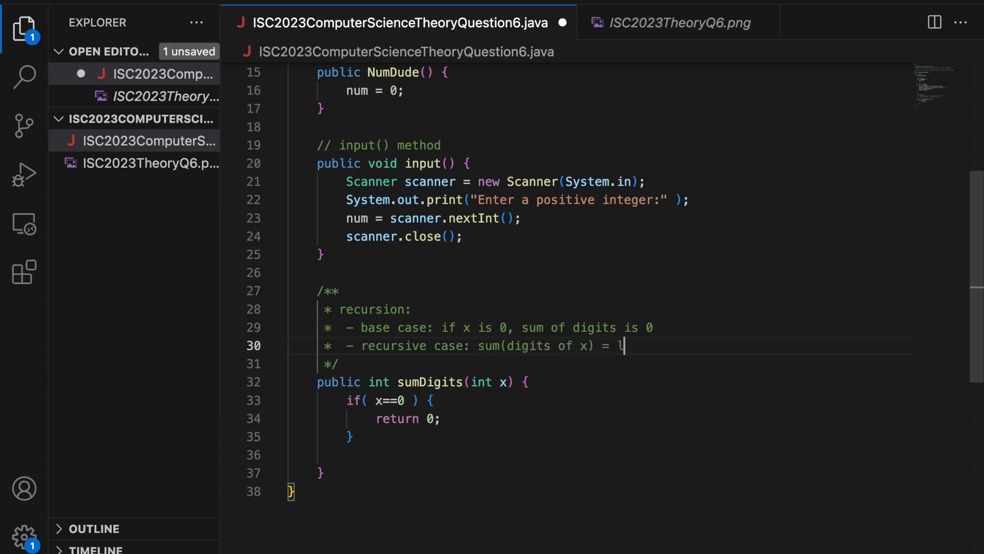
text(ast digit of)
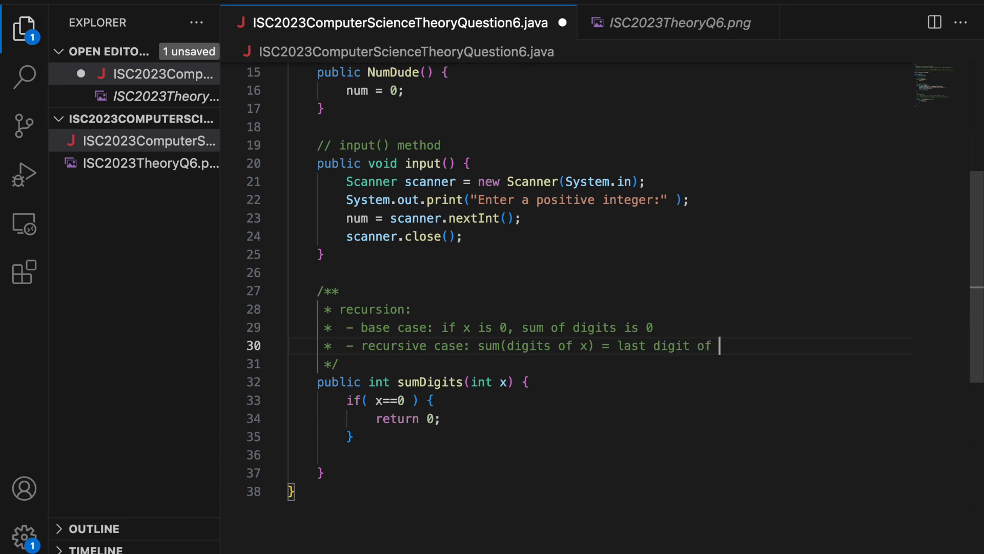
text(x + su)
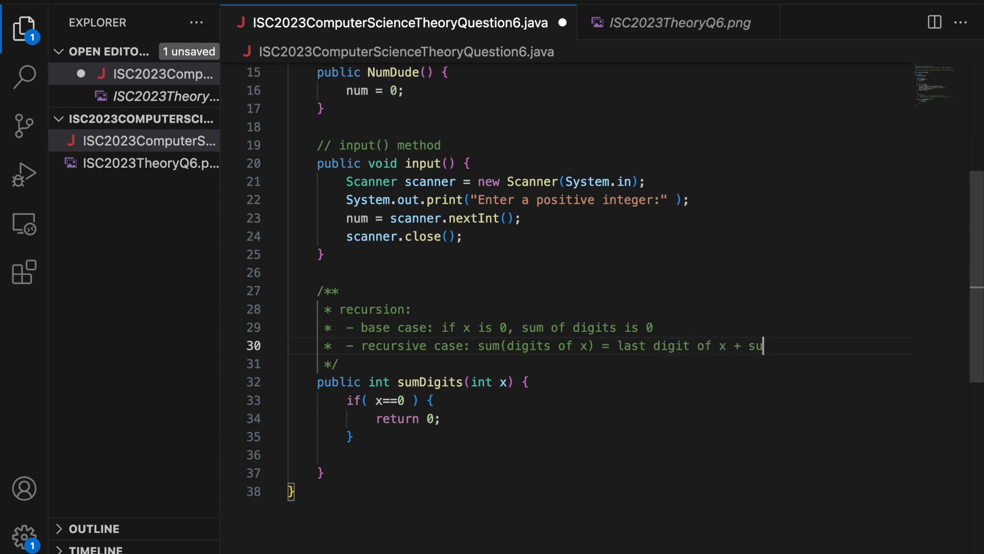
text(m(x -)
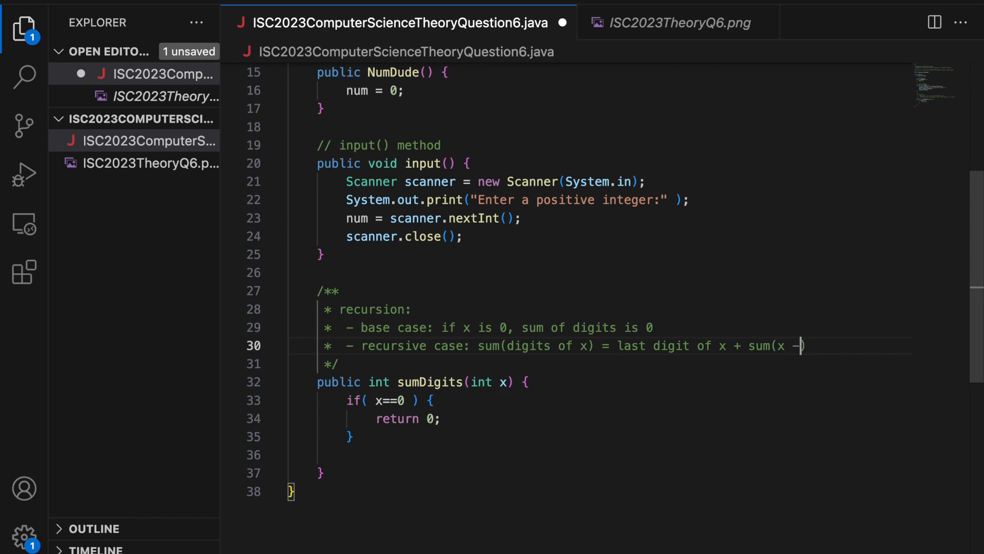
text(last dig)
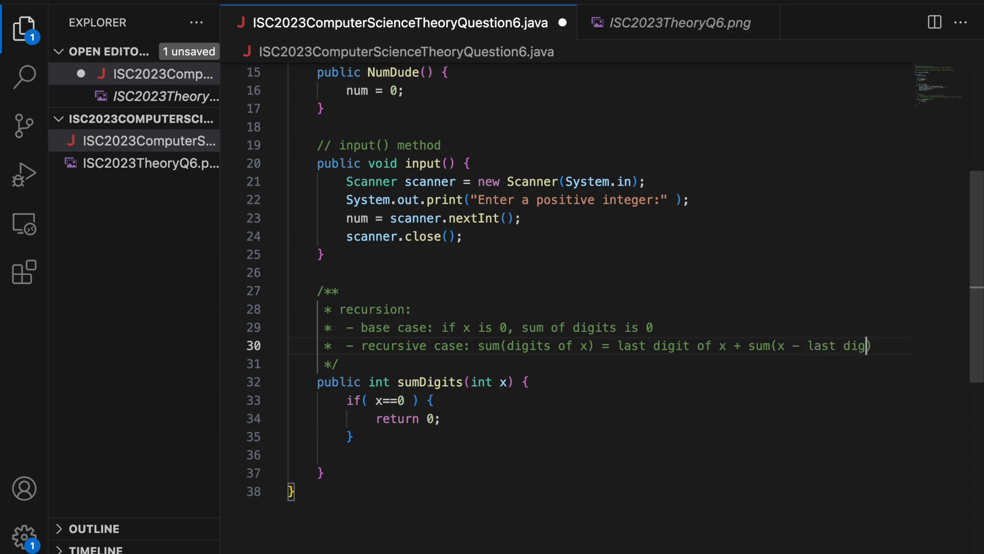
text(it)
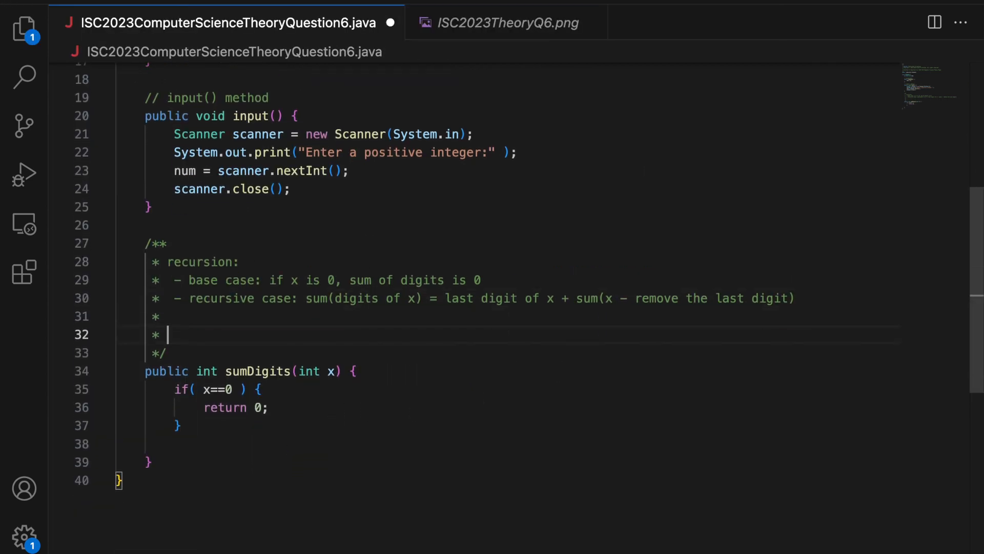
- Begin the worked example: sum(123) = 3 + sum(12) = 3 + 2 + sum(1)
text(123)
text(* sum(digits of )
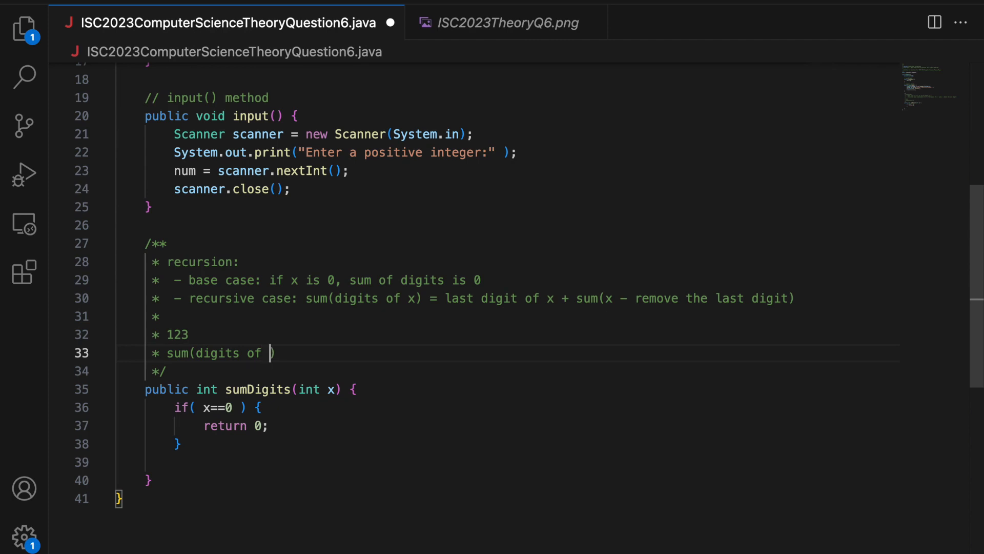
text(123) = 3)
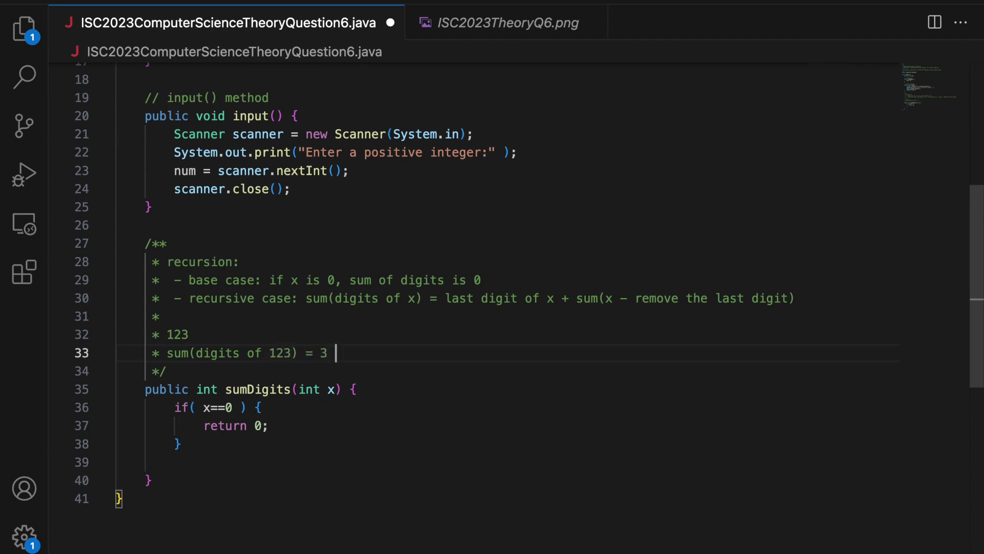
text(+ sum())
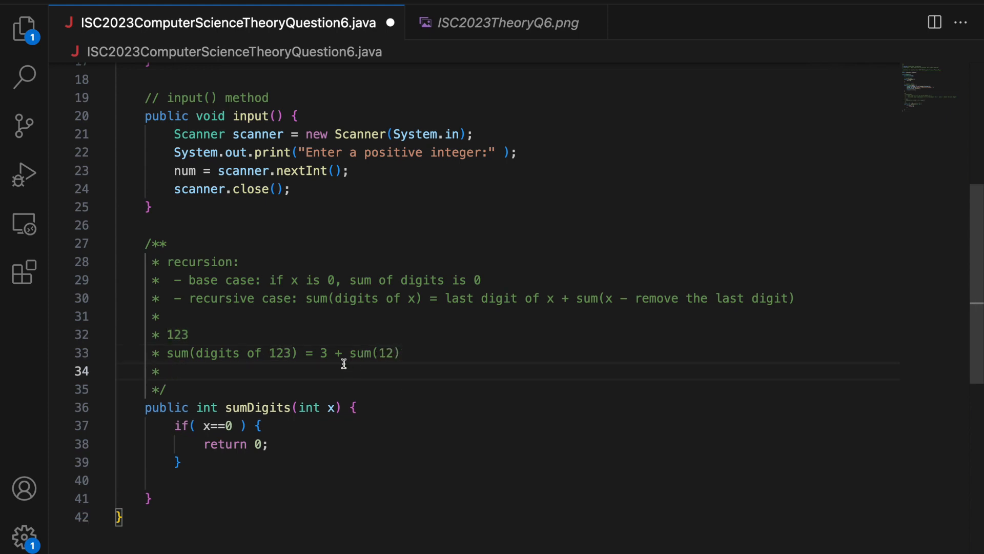
click(381, 351)
text( sum(digits of 12) =)
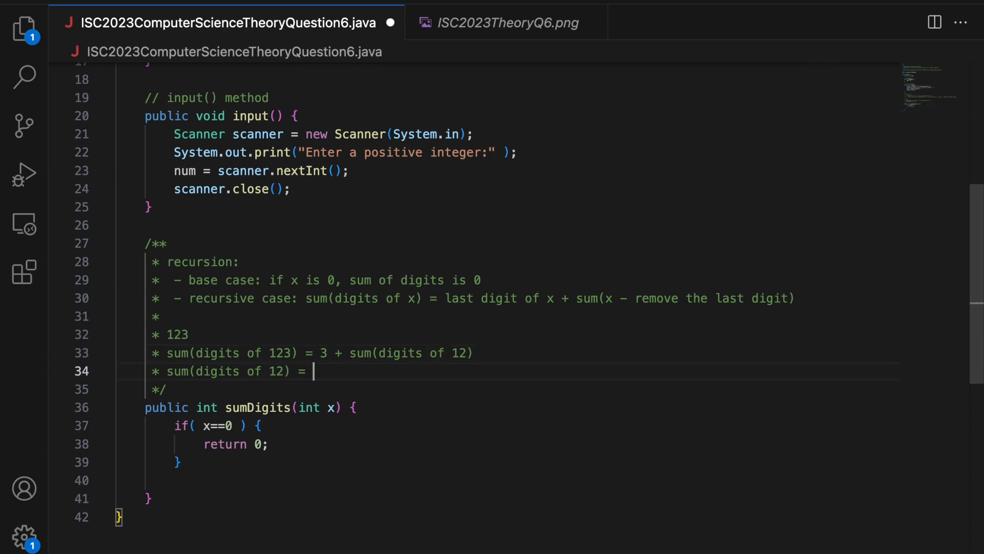
text(2 +)
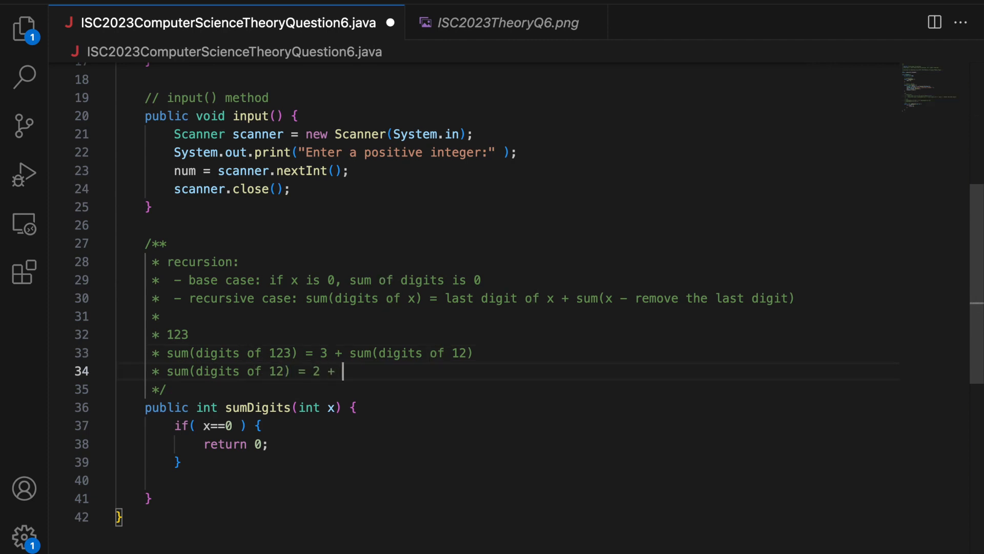
text(sum())
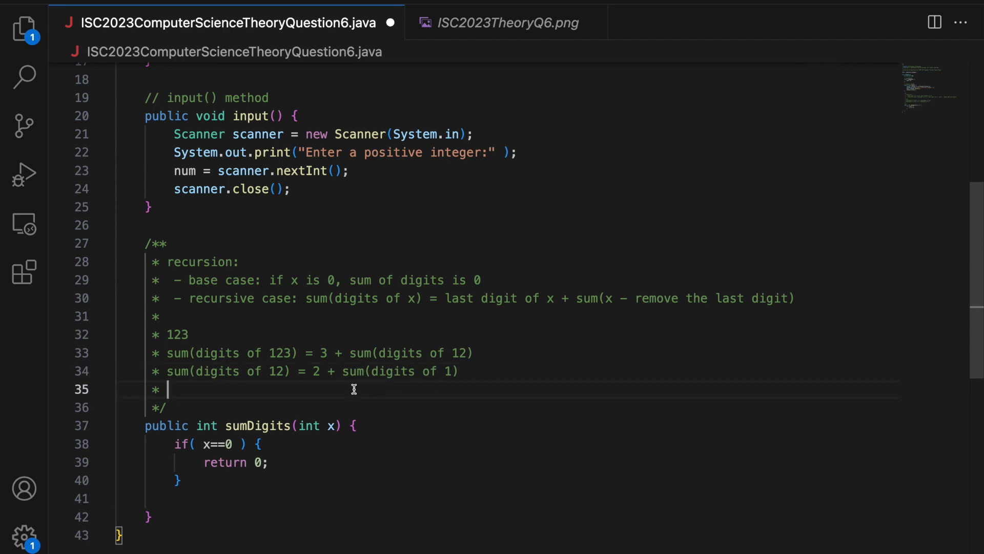
- Finish the example with = 1 + sum(digits of 0) and move into the sumDigits body
click(346, 371)
text( sum(digits of 1)
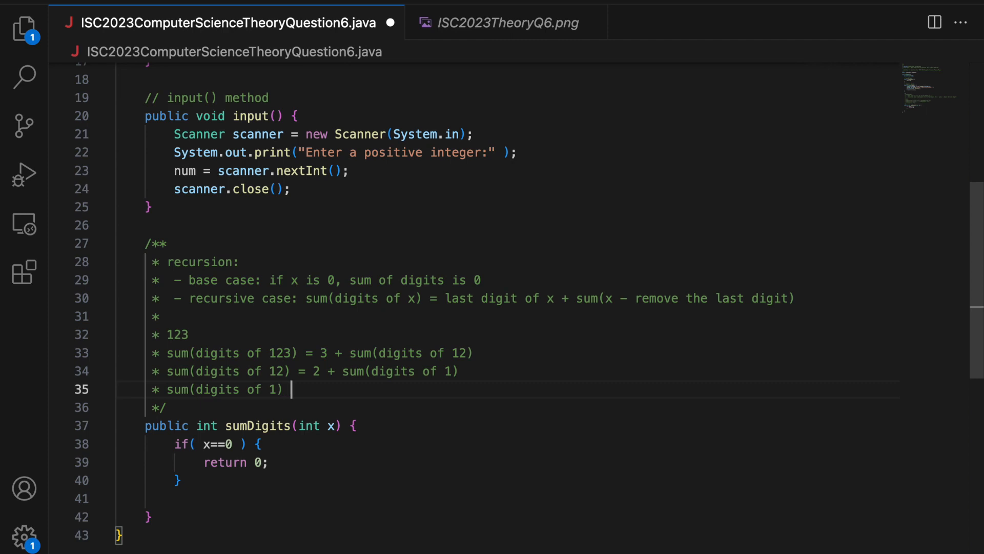
text(= 1 + sum()
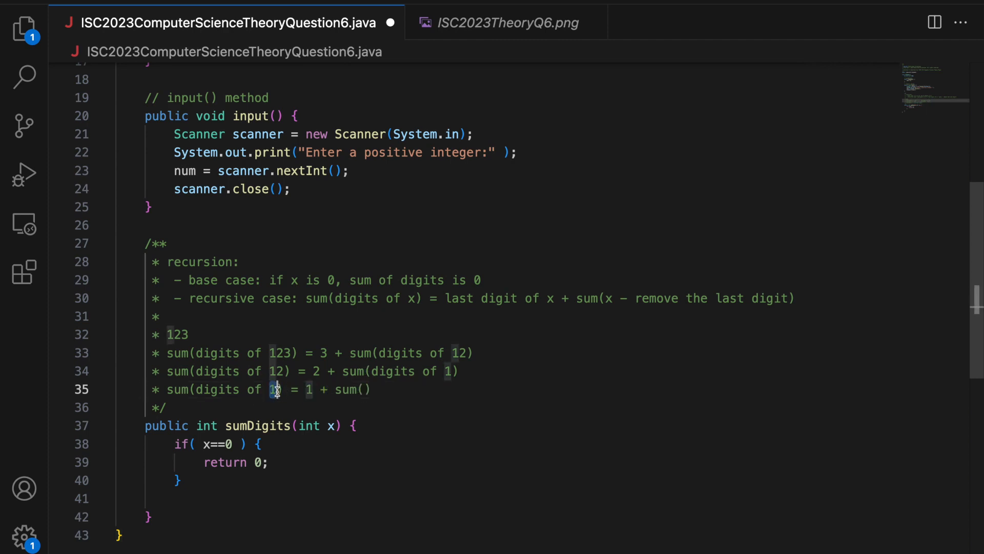
text(digits)
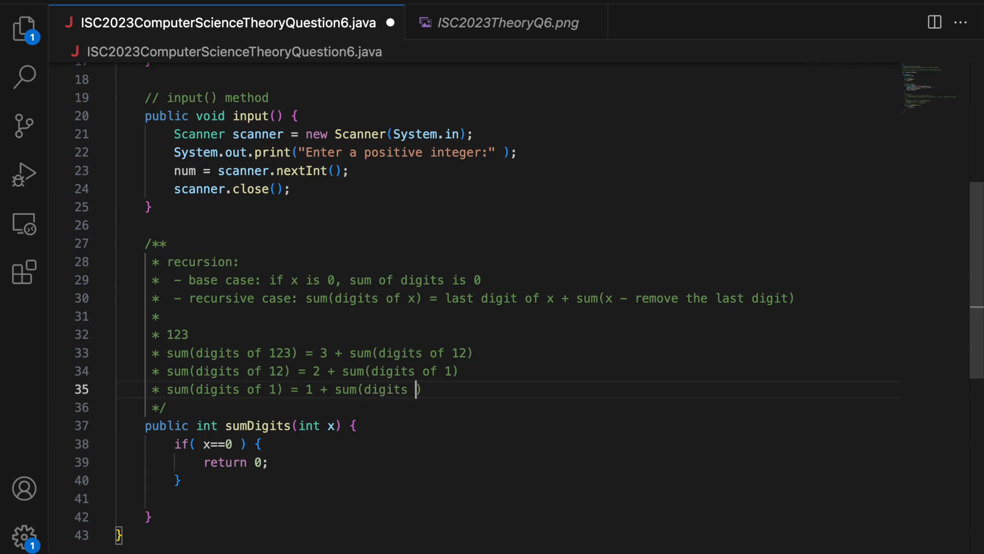
text(of 0))
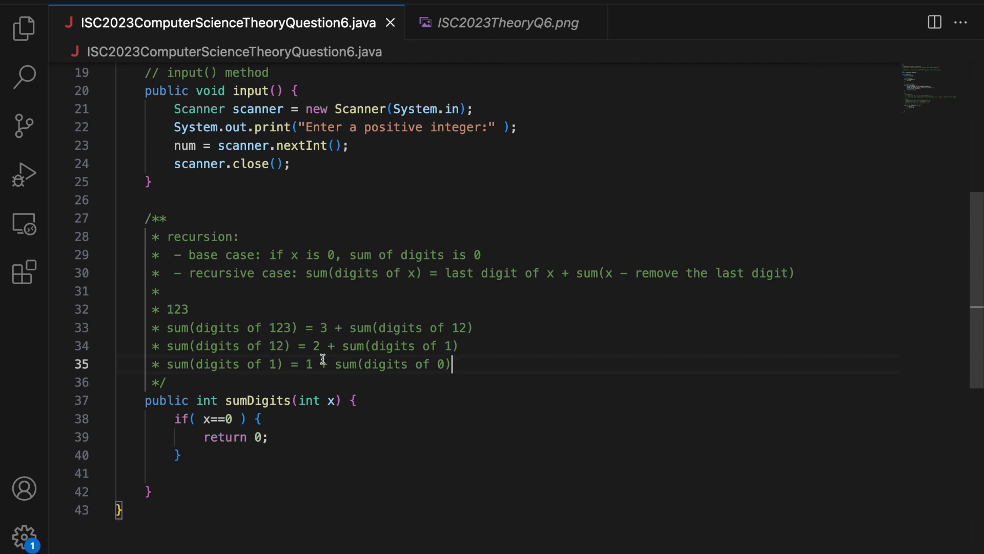
double_click(177, 309)
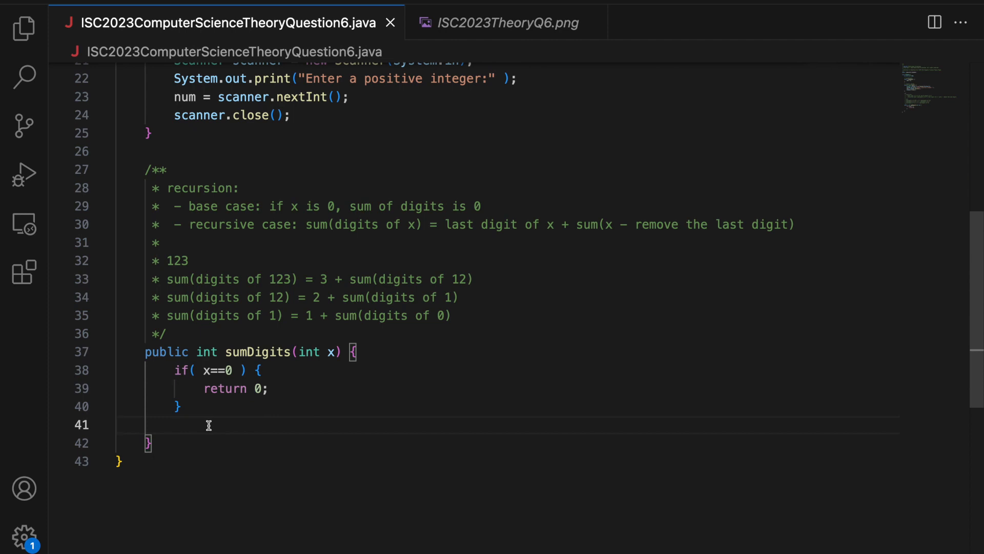
- Declare int lastDigit = x%10; with a 'get the last digit' comment
text(int)
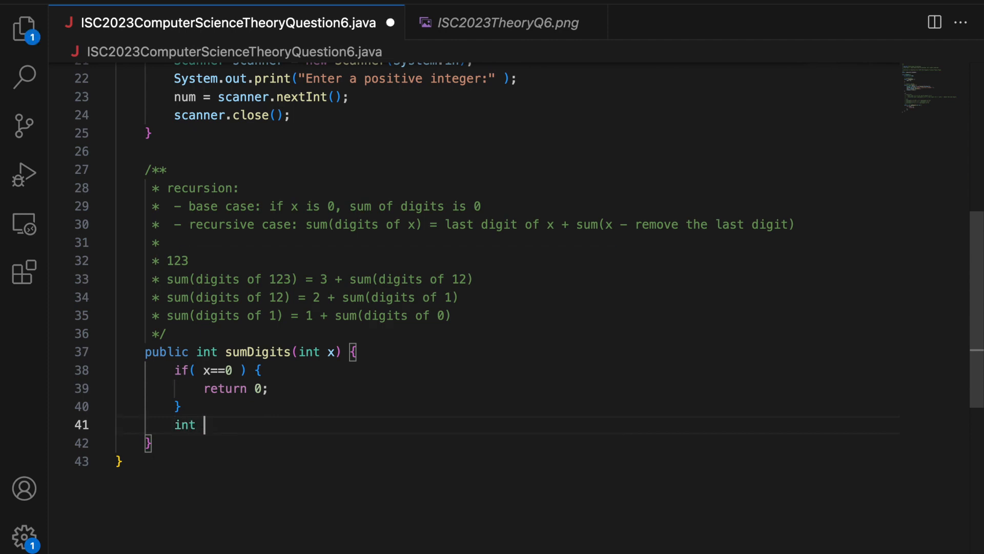
text(lastDigit =)
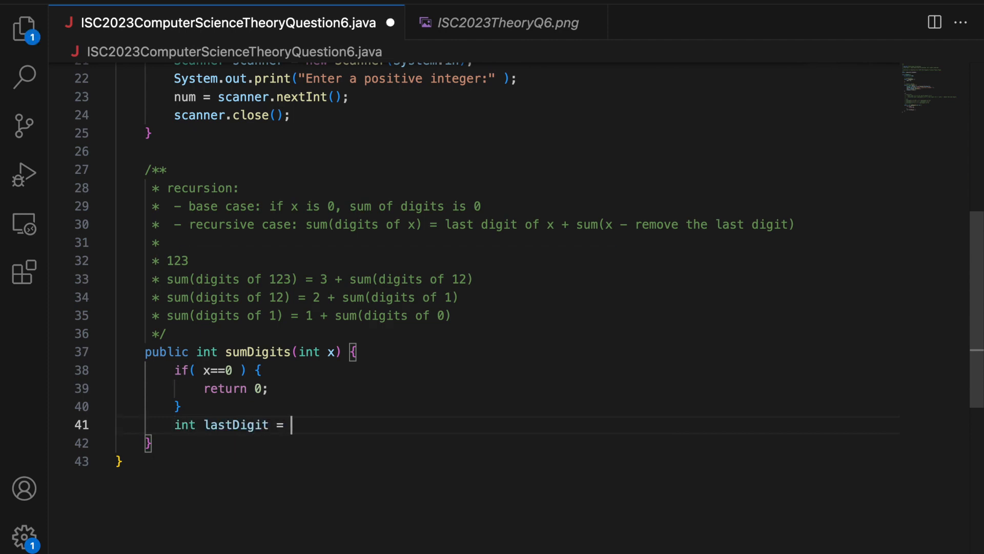
text(x%)
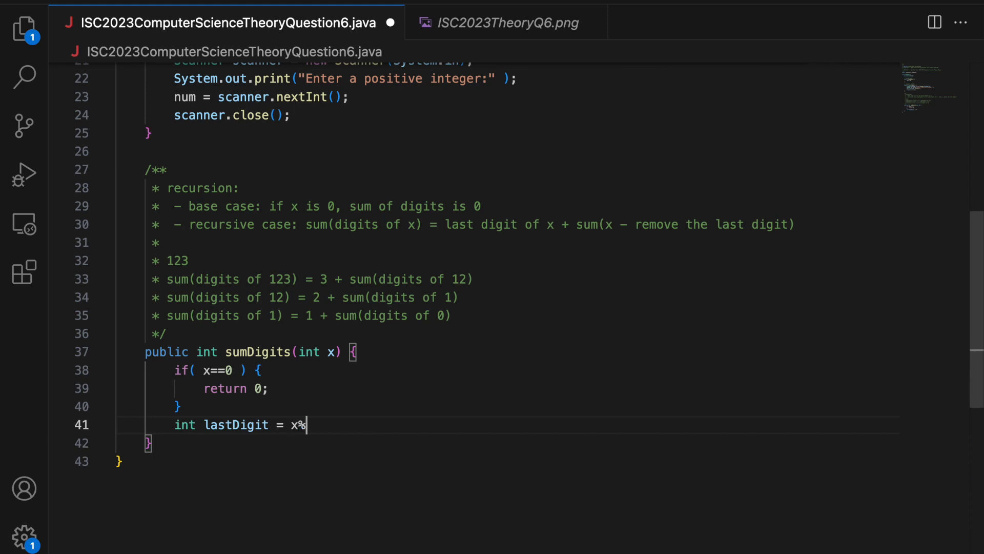
text(10;)
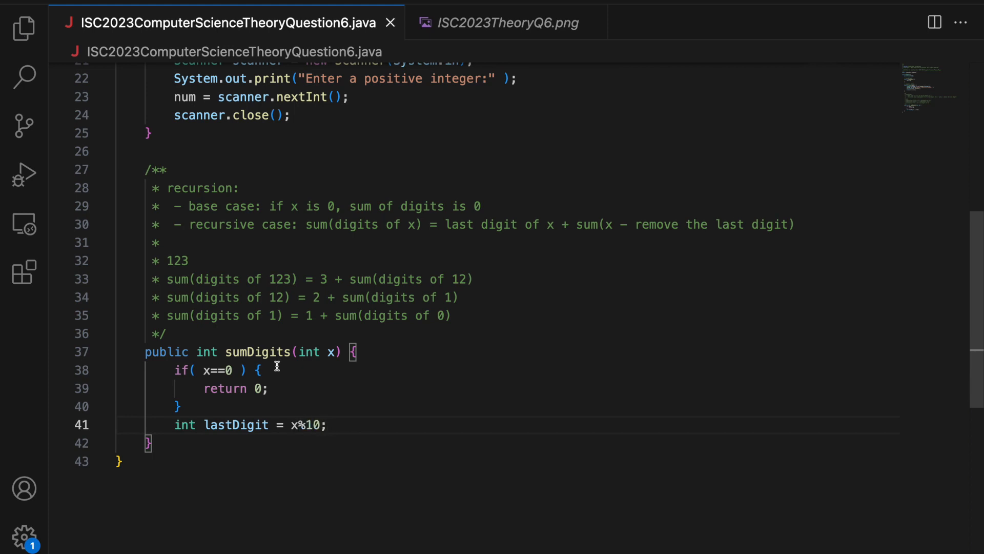
click(326, 424)
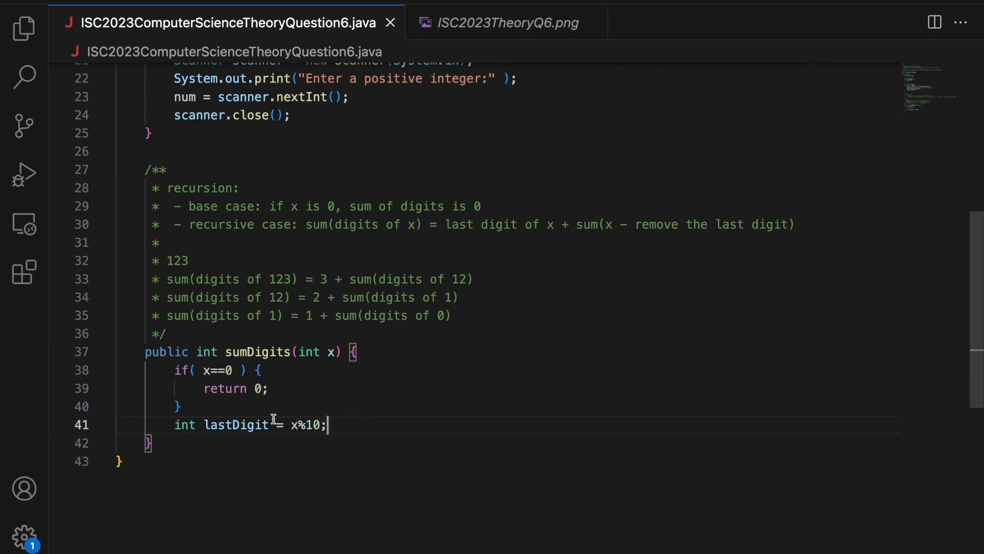
double_click(236, 424)
text(//)
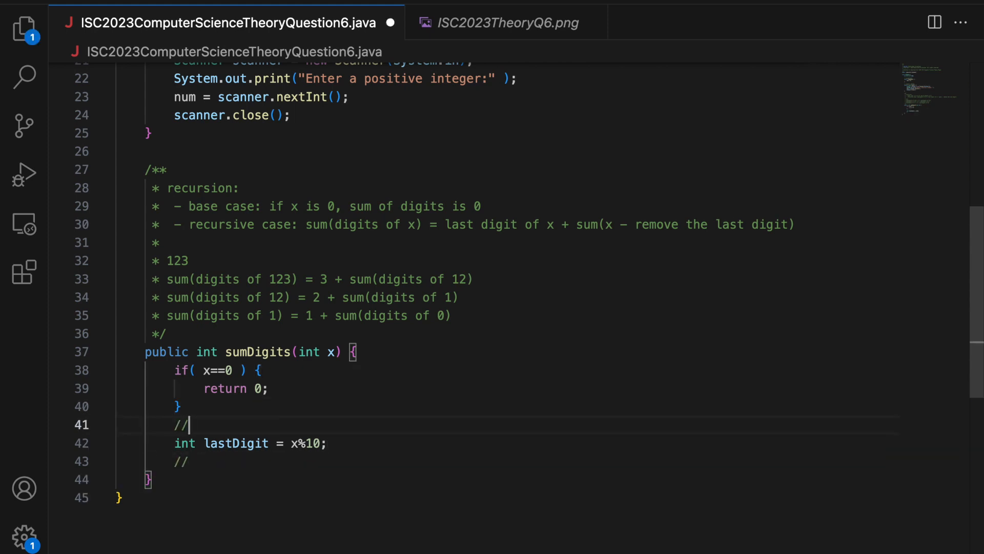
text(get the last d)
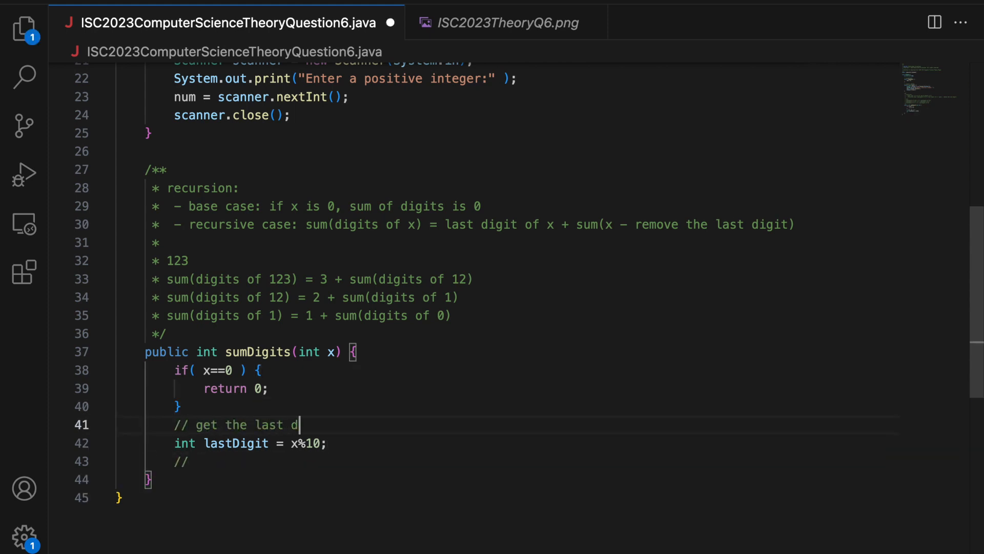
text(igit)
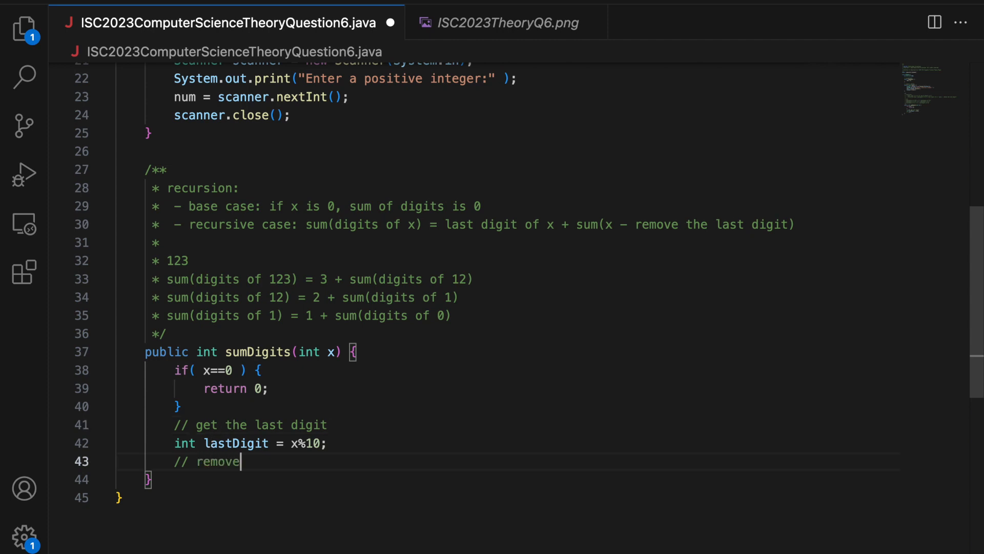
text(the last digi)
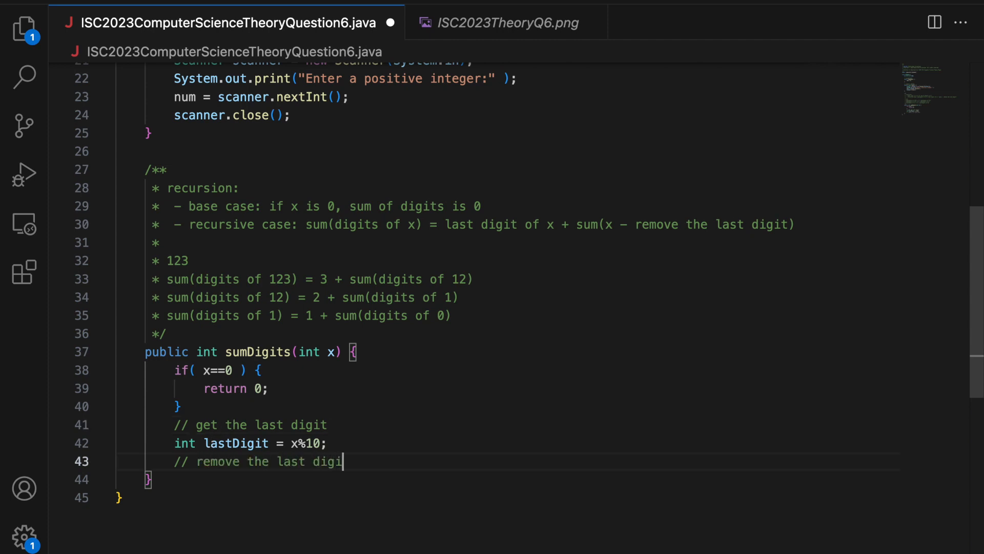
- Add x = x/10 and the recursive return lastDigit + sum(x); statement
key(enter)
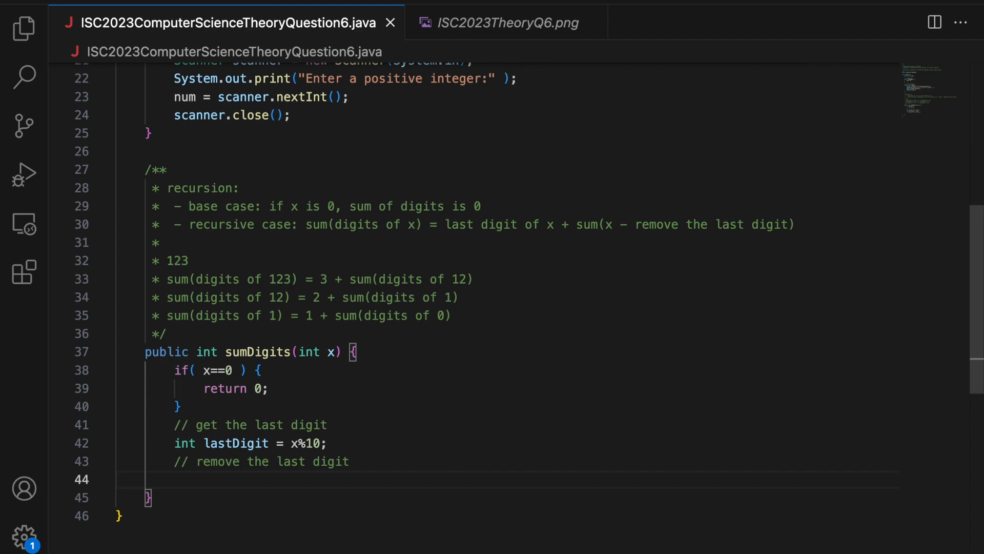
text(x/10)
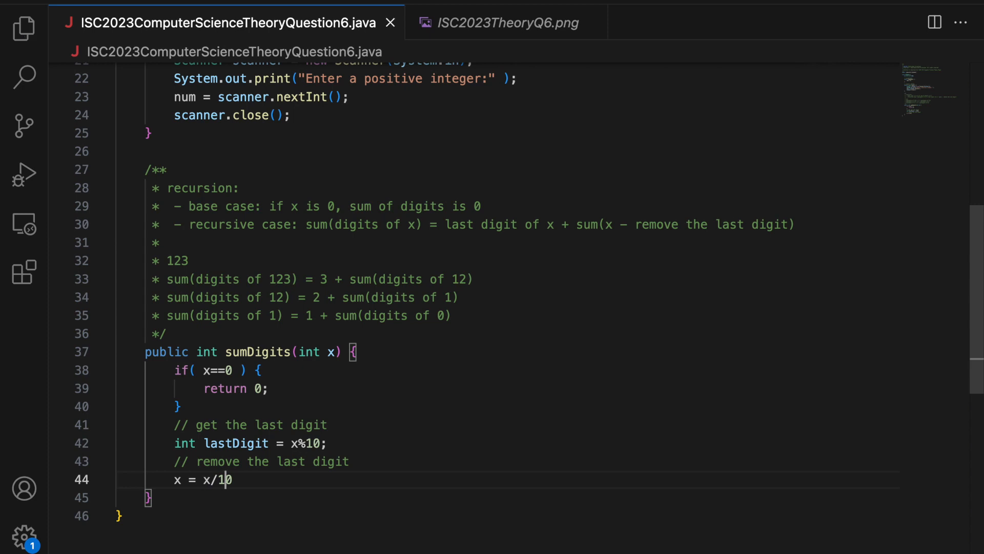
scroll(down, 3)
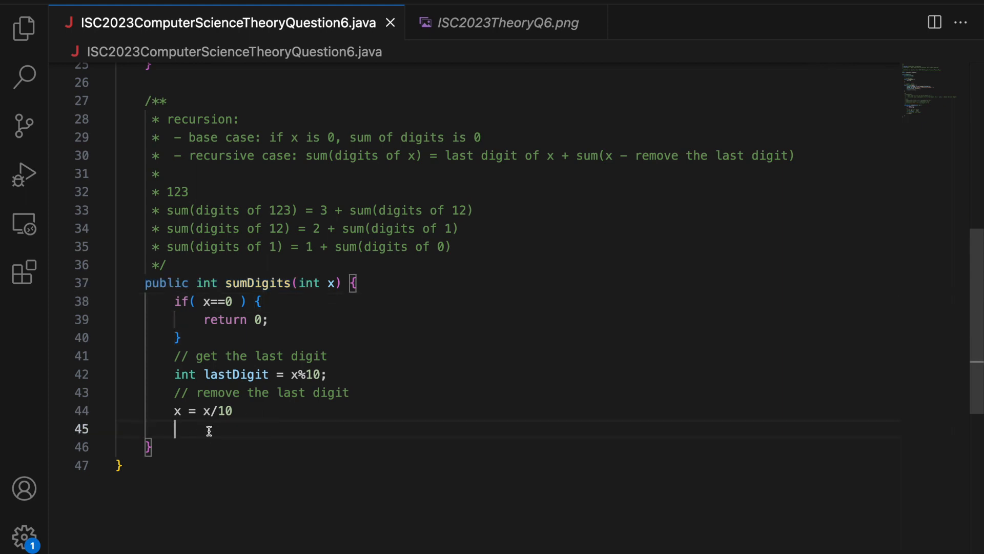
mouse_move(239, 409)
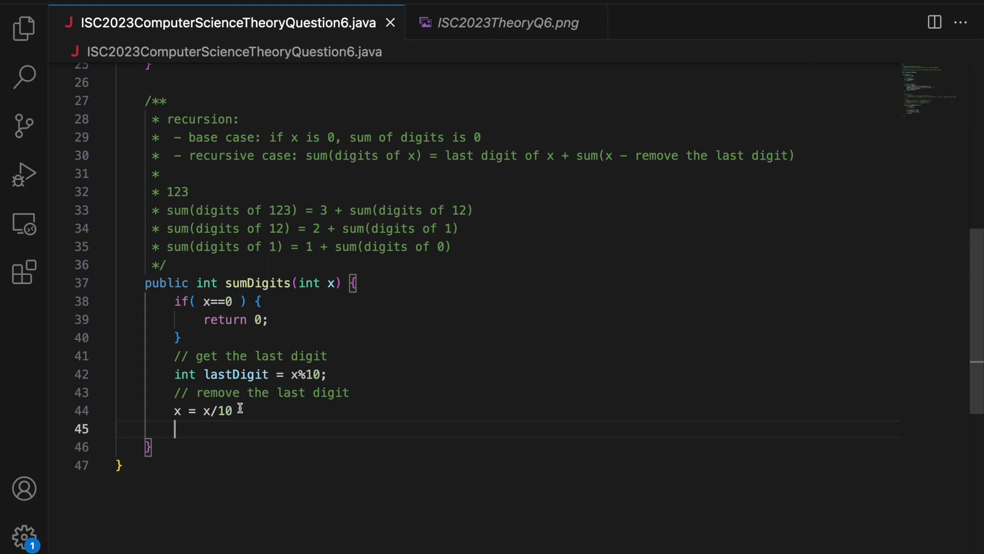
text(// recu)
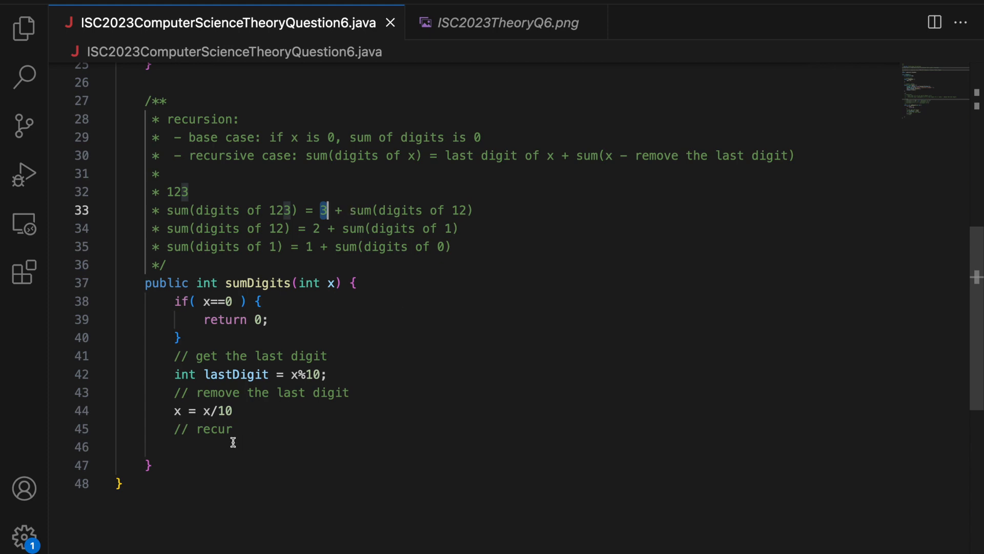
text(return lastDigit +)
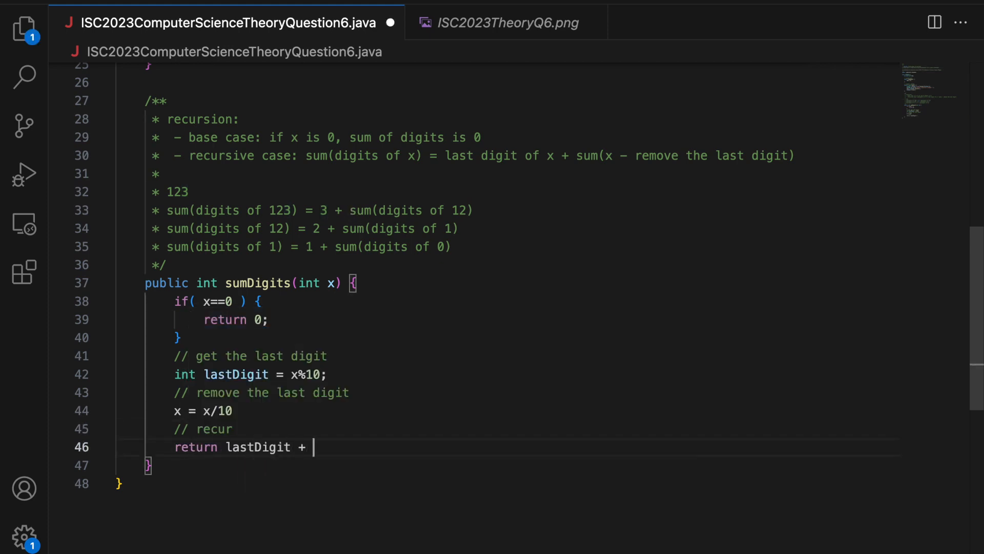
text(sum(x);)
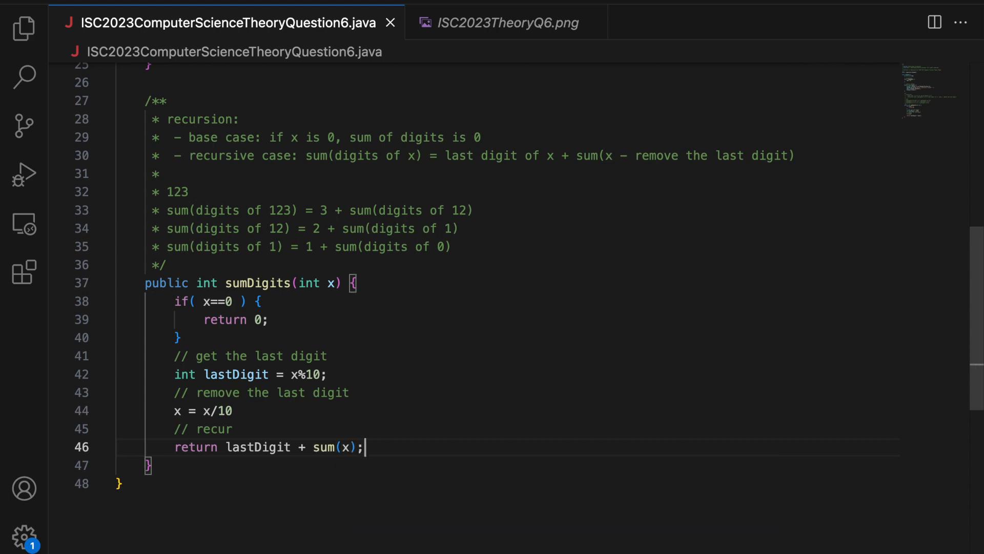
- Correct the call to sumDigits(x) and show the project file list in Explorer
double_click(257, 257)
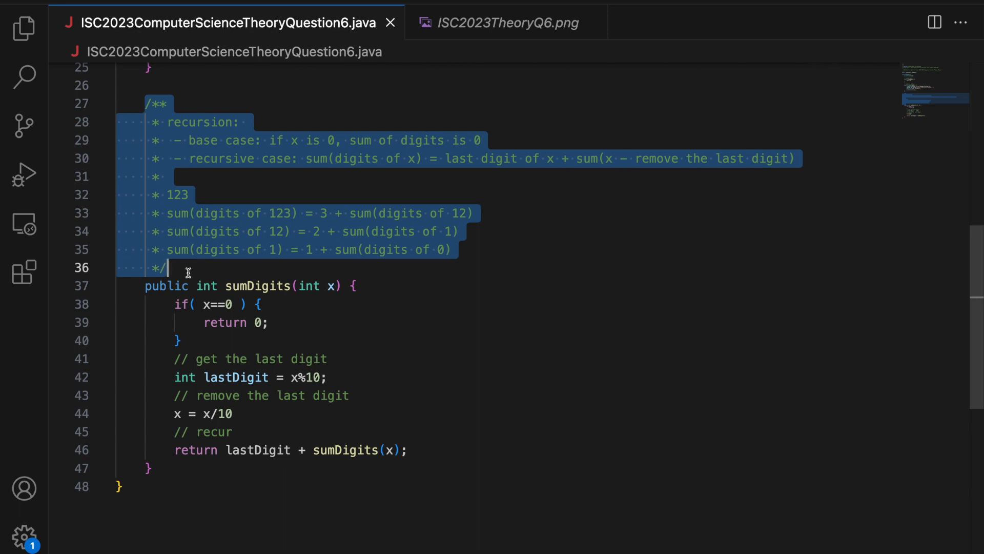
click(187, 212)
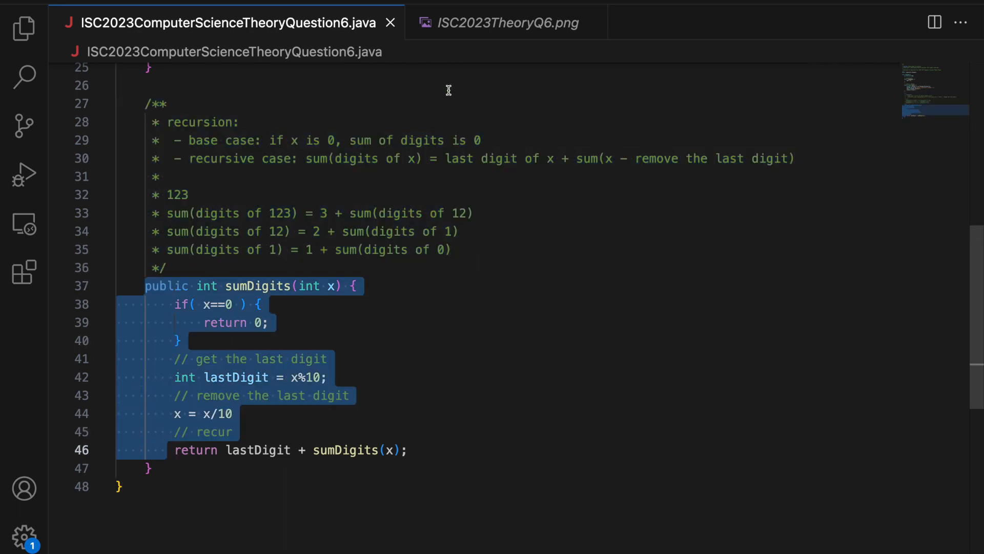
click(505, 23)
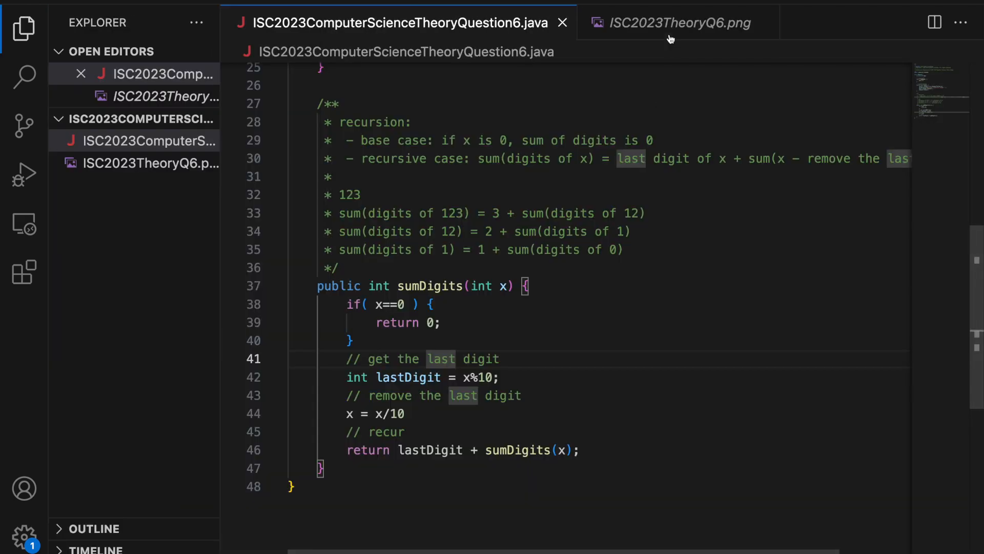
- Check the question image and start a public void isDude() method below sumDigits
click(679, 23)
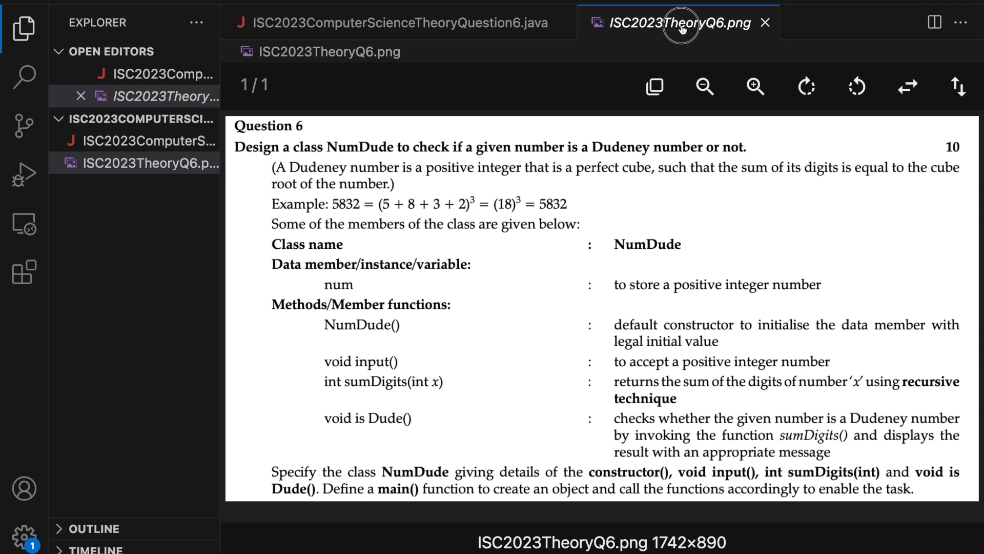
click(395, 23)
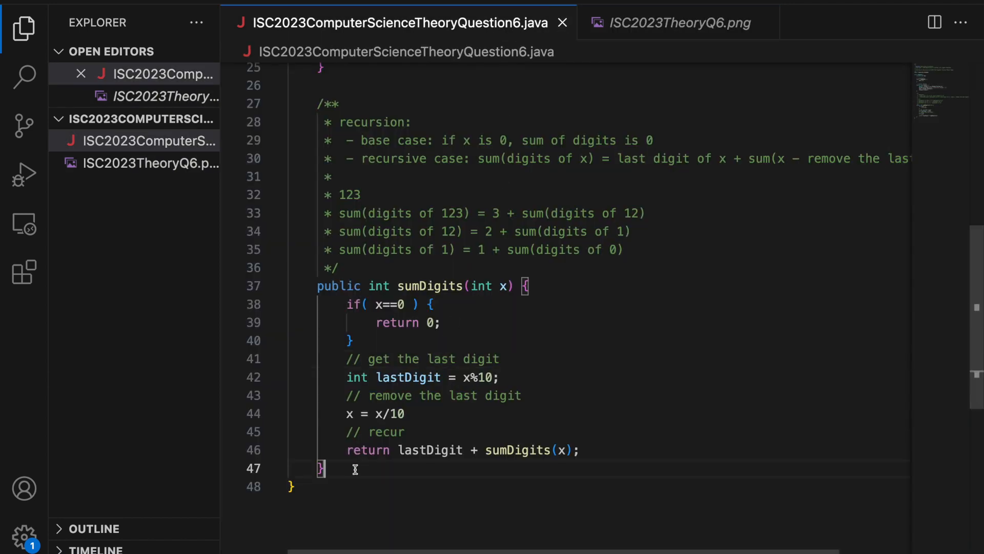
text(publ)
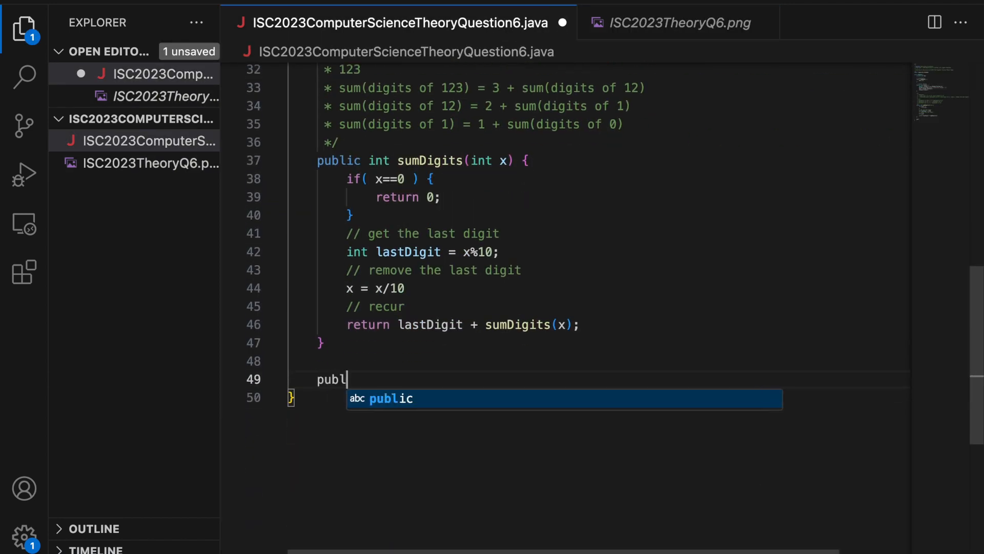
text(ic void isDude() {)
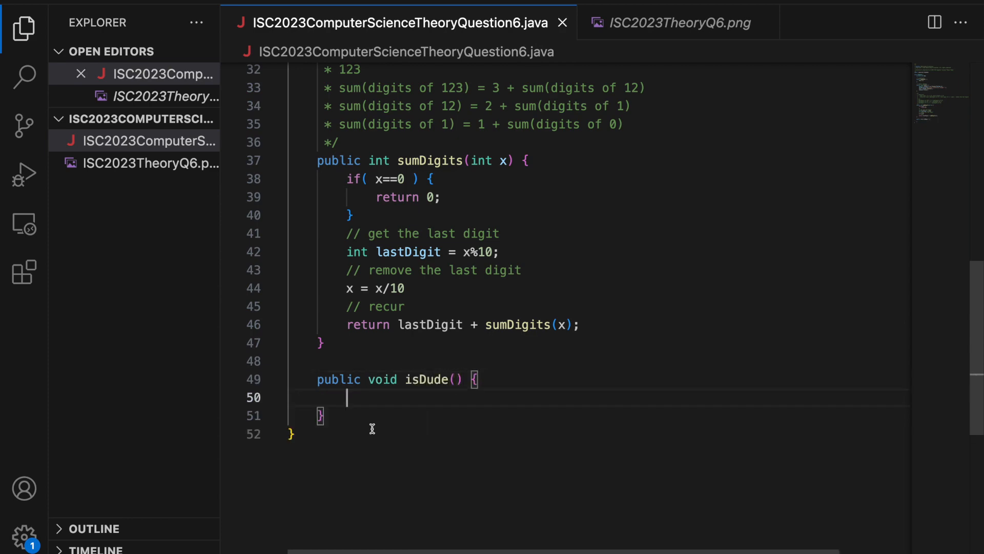
click(679, 22)
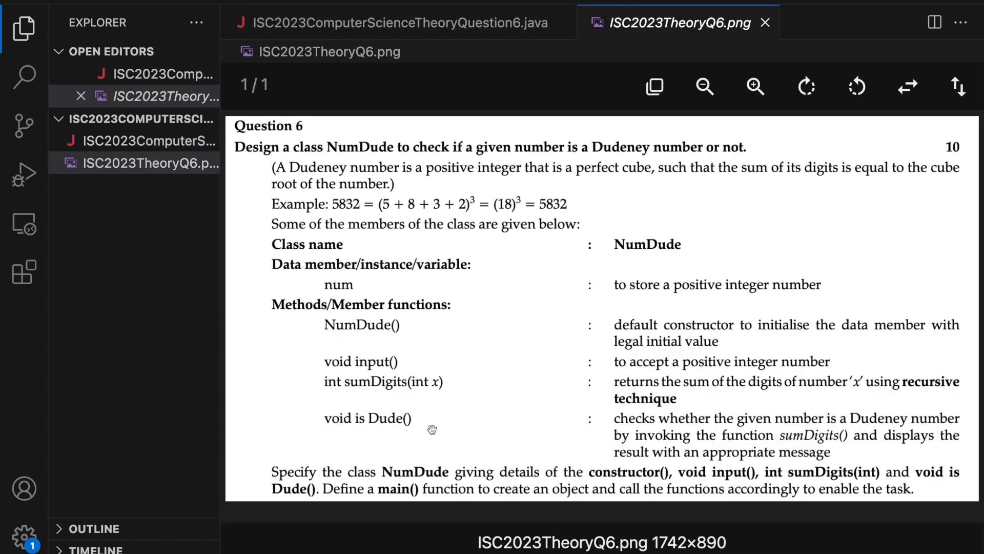
mouse_move(441, 426)
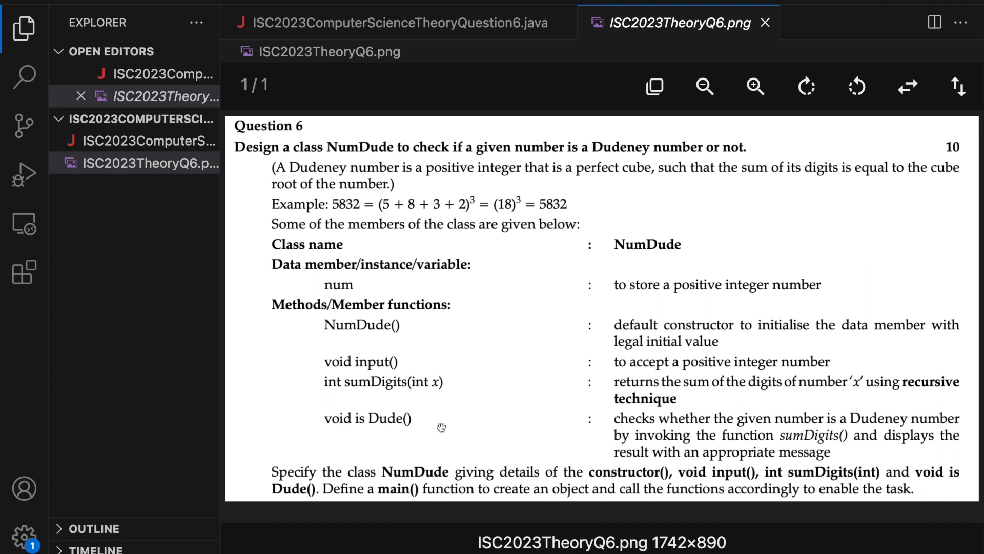
mouse_move(665, 462)
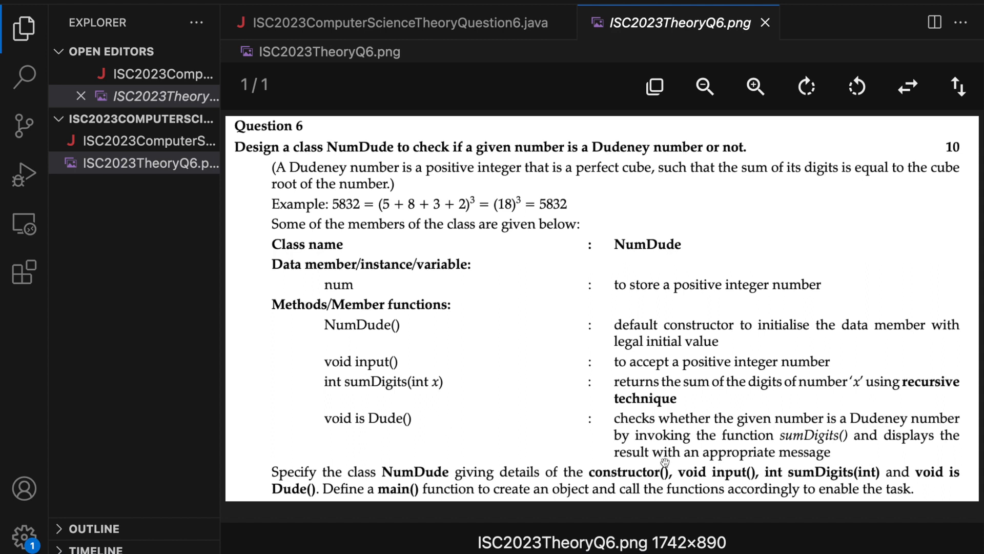
mouse_move(705, 461)
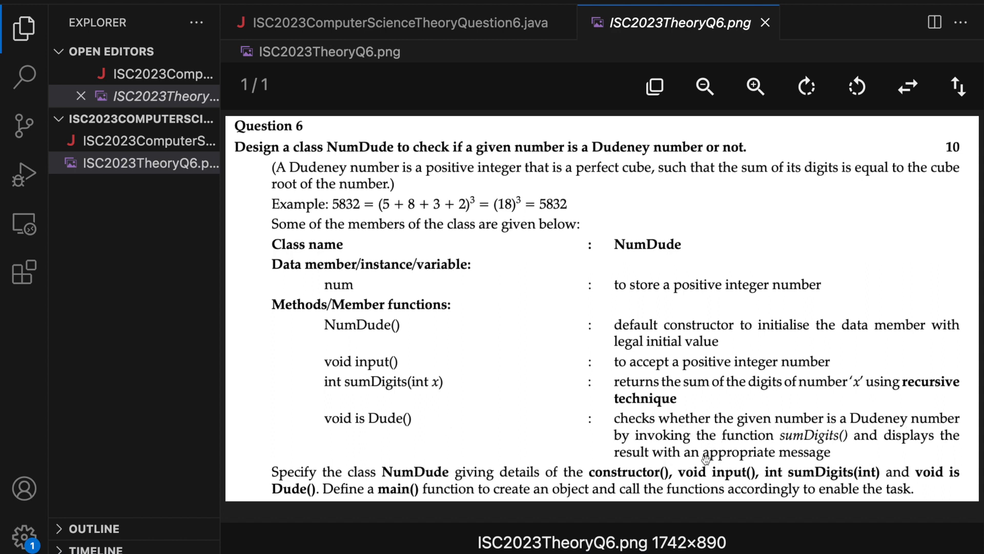
mouse_move(350, 401)
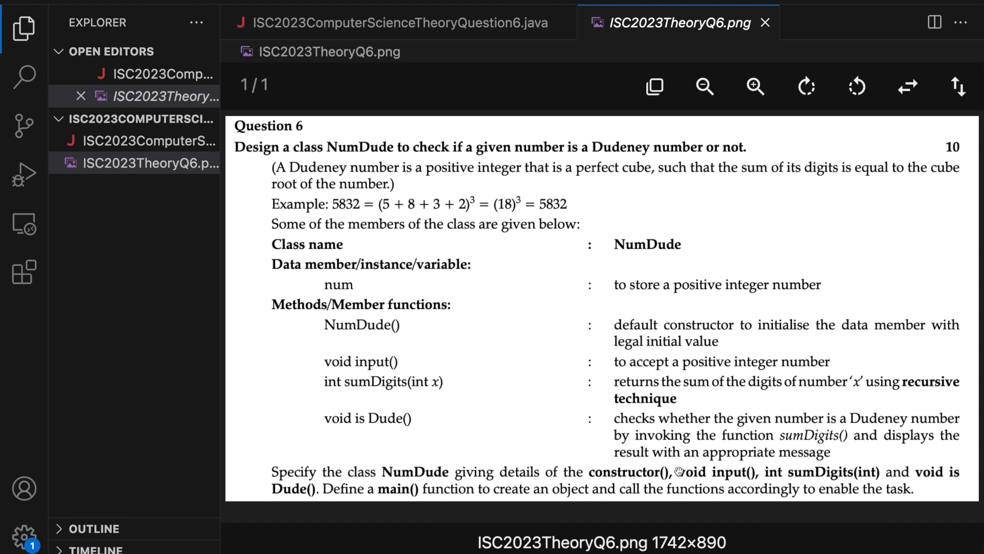
mouse_move(491, 64)
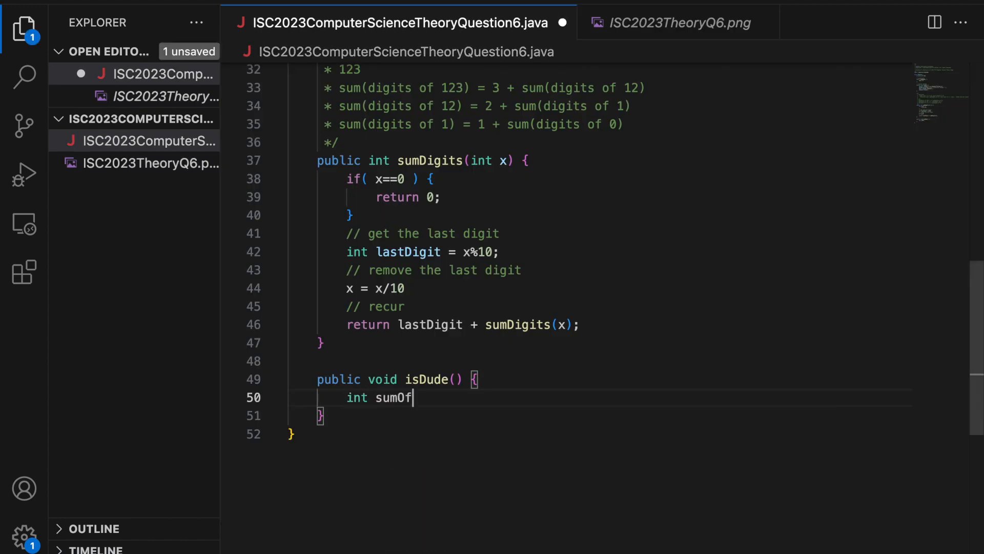
- Store sumDigits(num) in an int sumOfDigits variable inside isDude()
text(Digits =)
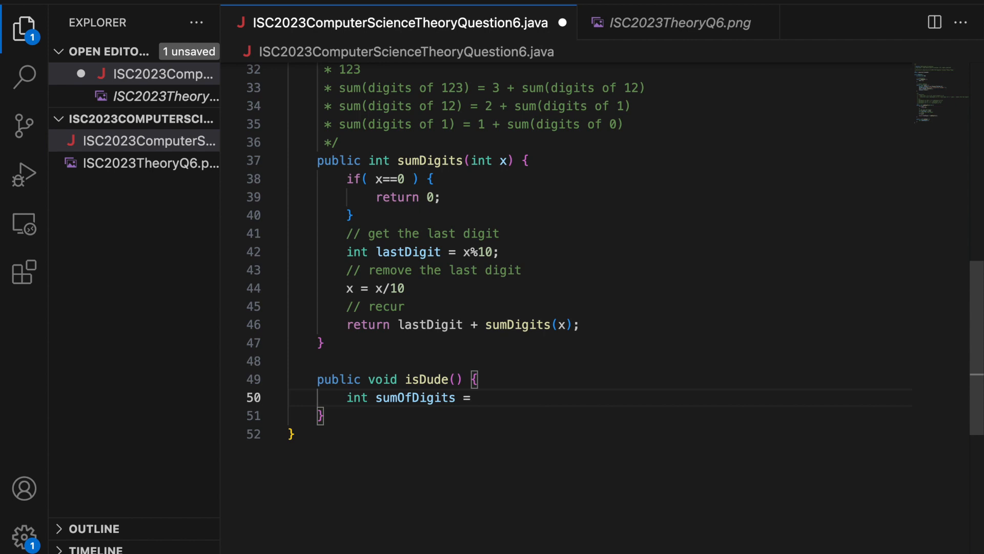
text(sumDigits)
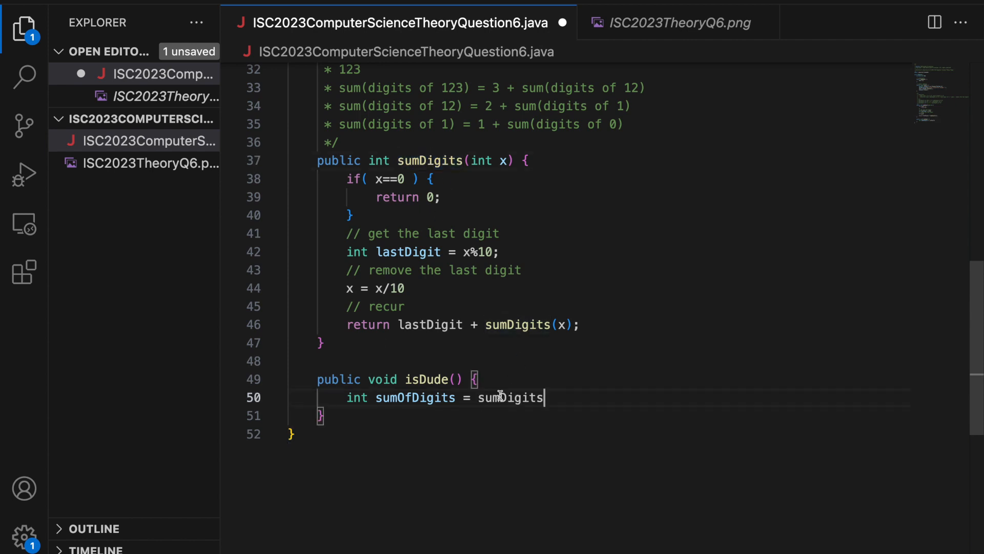
text((num);)
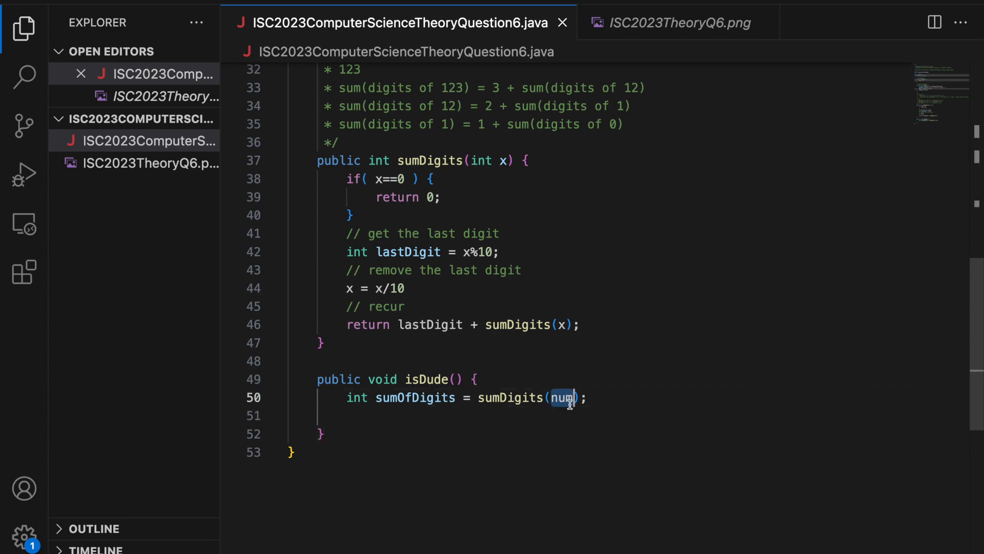
- Recheck the question, then position the caret on the blank line below sumOfDigits
click(678, 22)
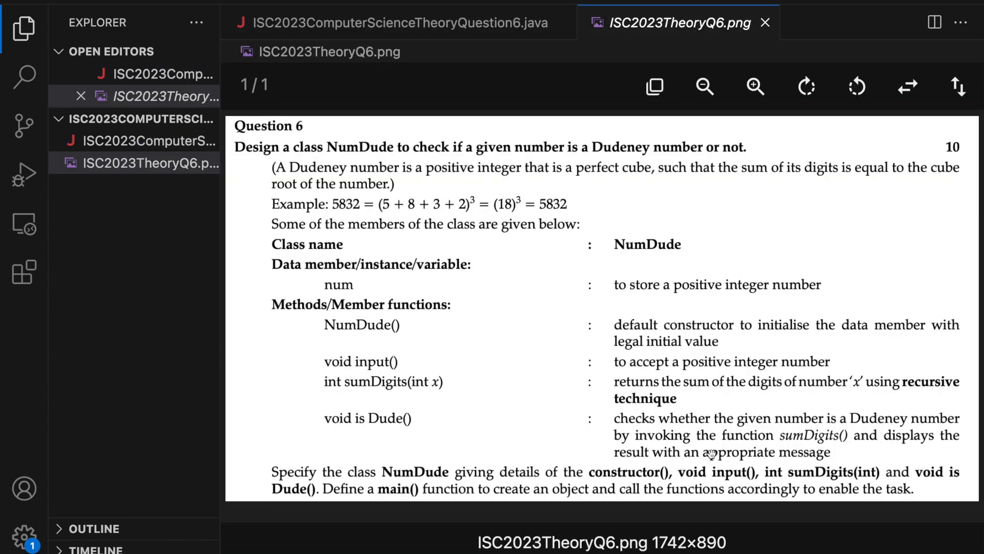
mouse_move(500, 331)
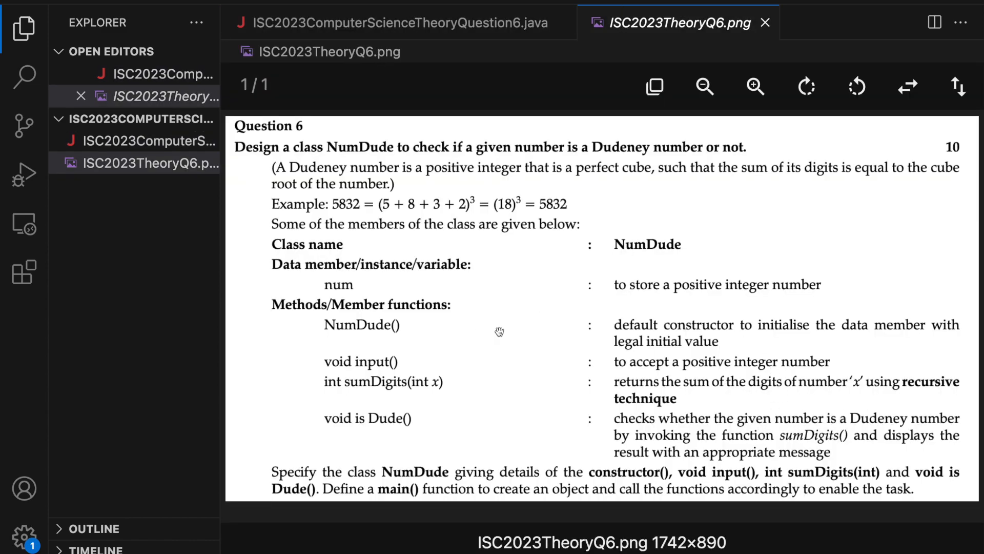
click(399, 22)
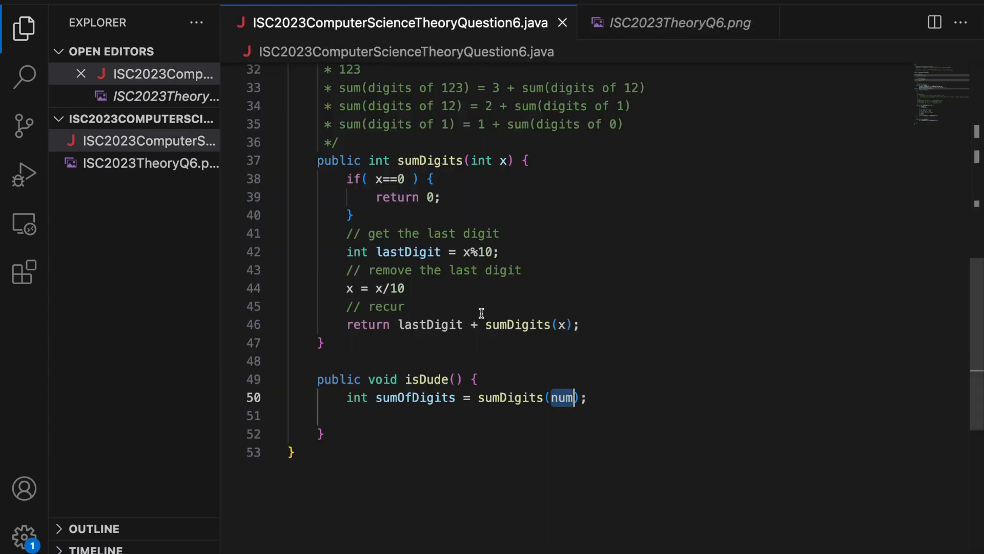
double_click(415, 398)
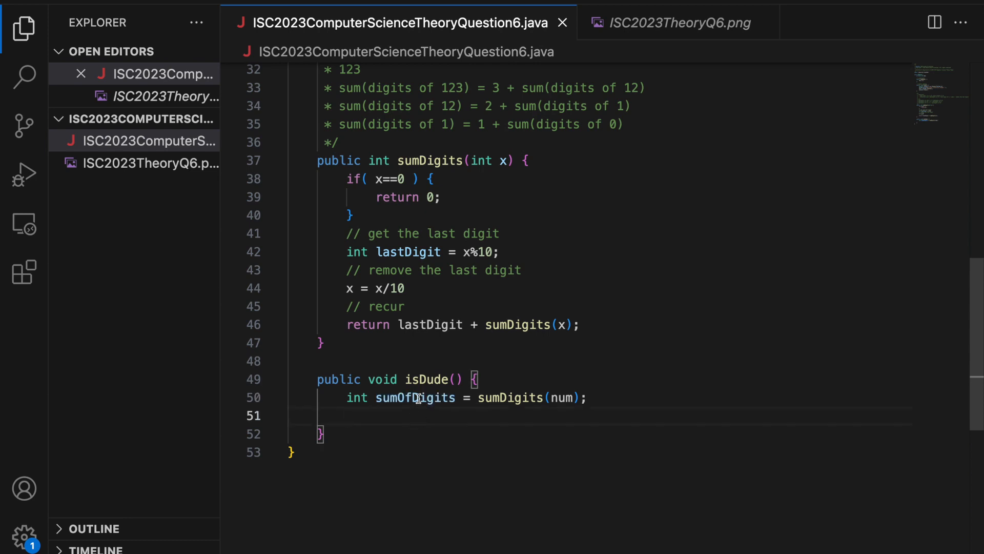
double_click(415, 397)
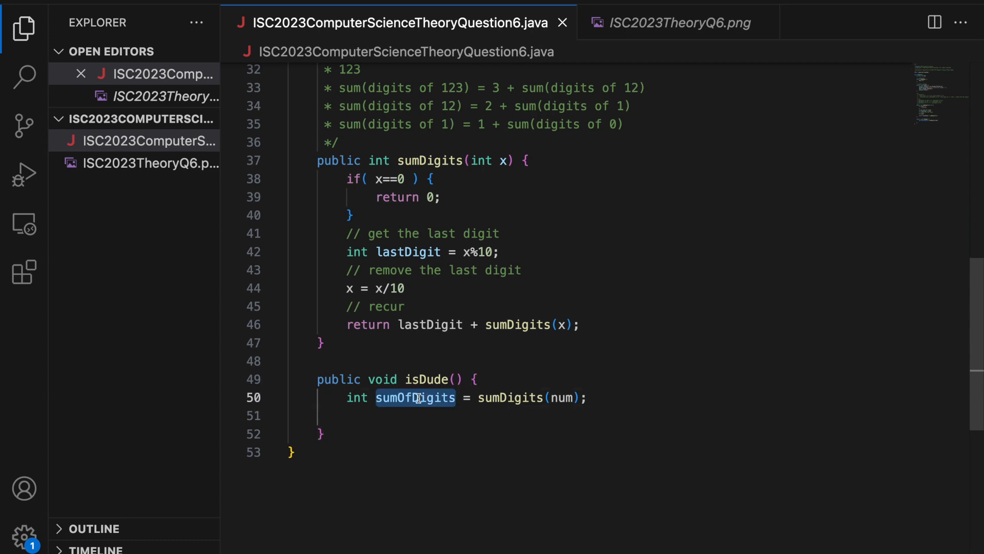
click(404, 416)
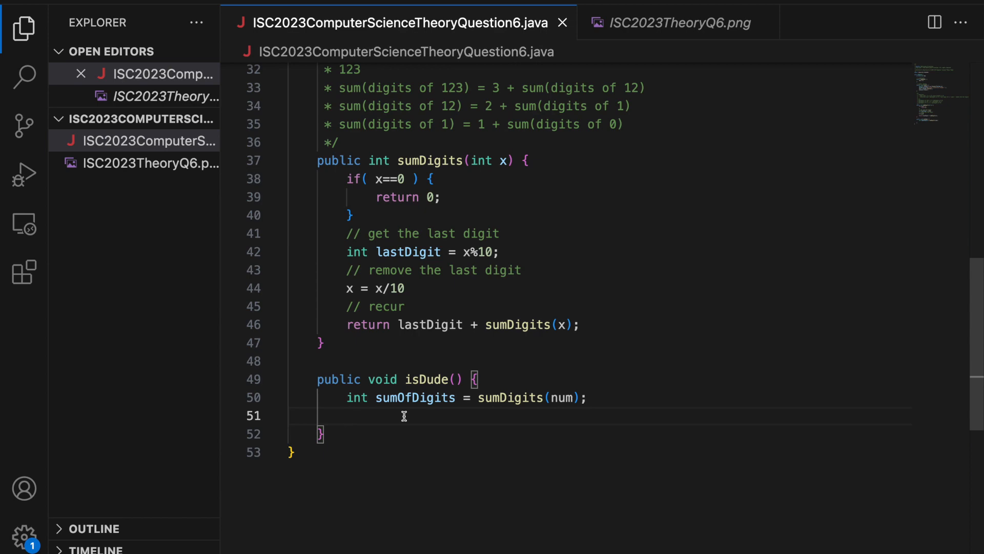
scroll(up, 3)
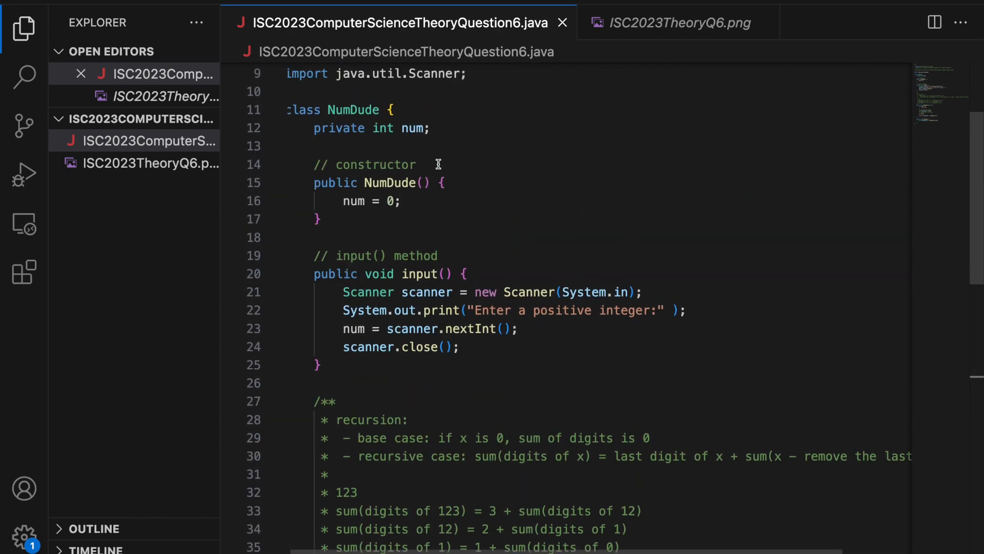
scroll(down, 3)
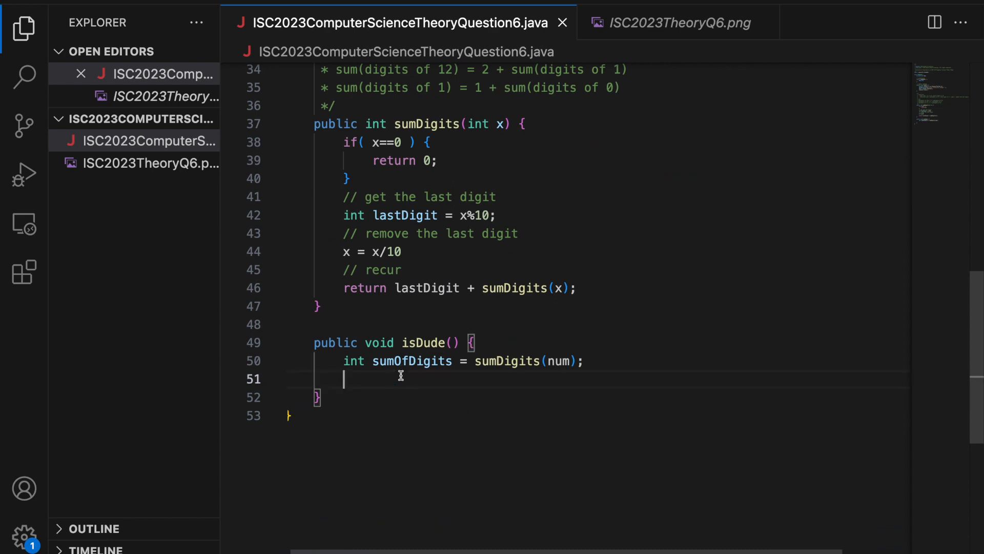
- Compute int sumOfDigitsCube = sumOfDigits * sumOfDigits * sumOfDigits;
text(int sumOfDigits)
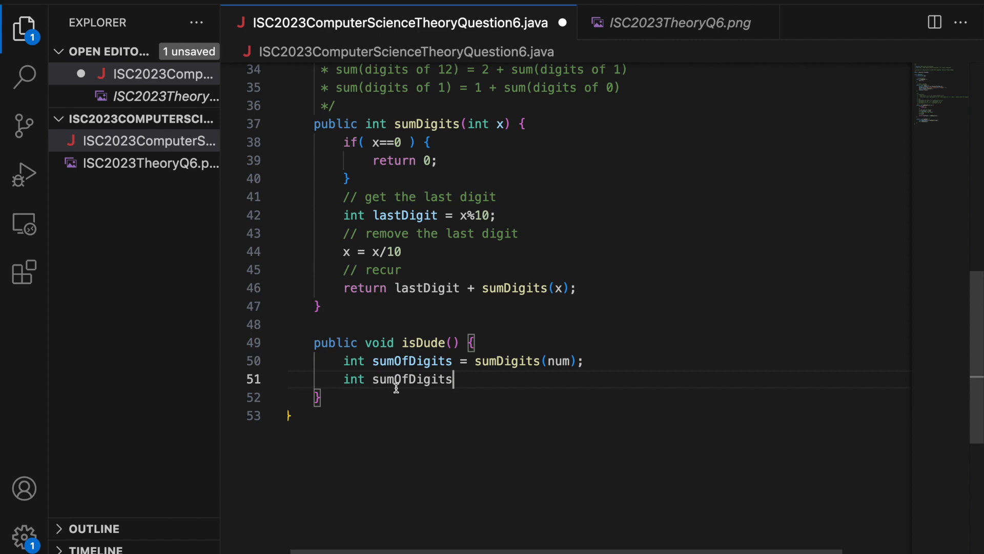
text(Cube =)
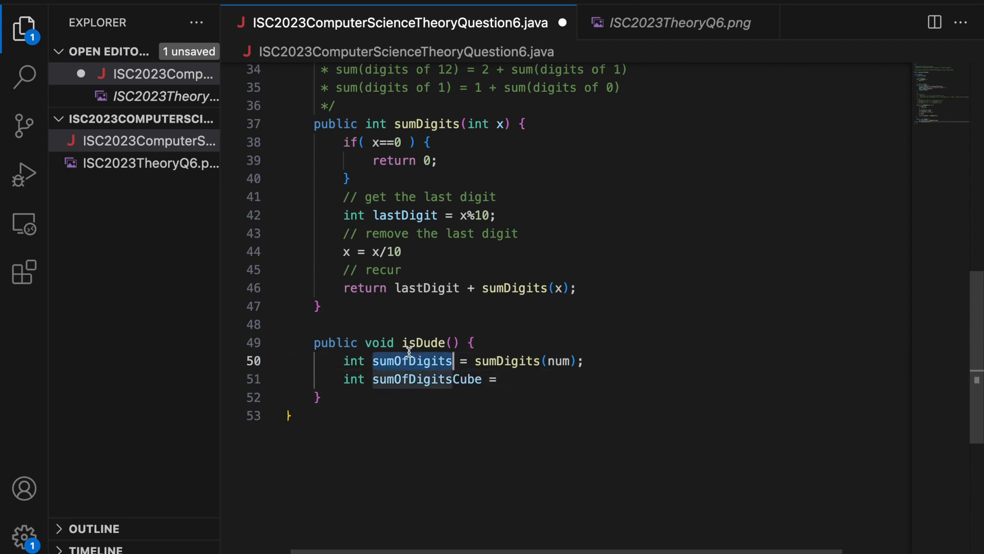
text(sumOfDigits *)
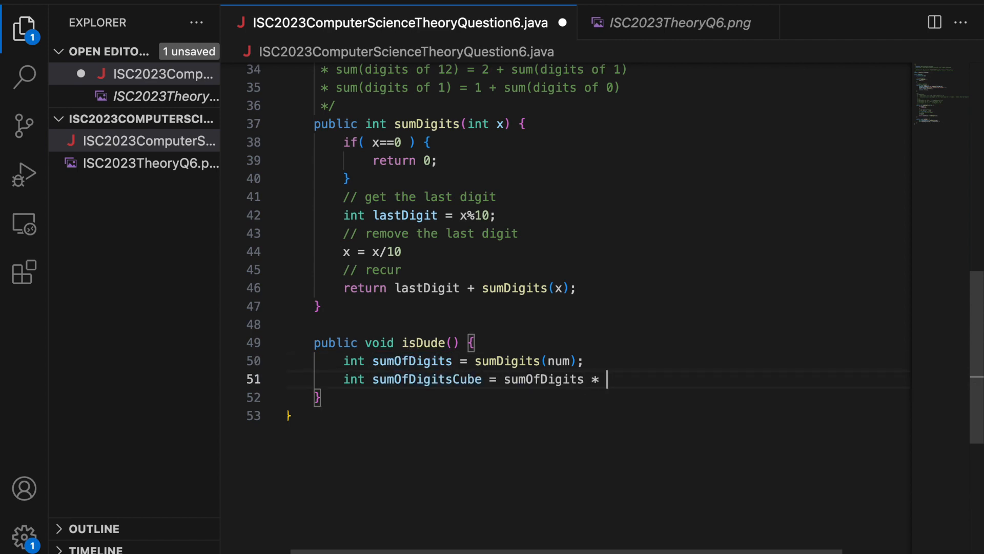
text(sumOfDigits *)
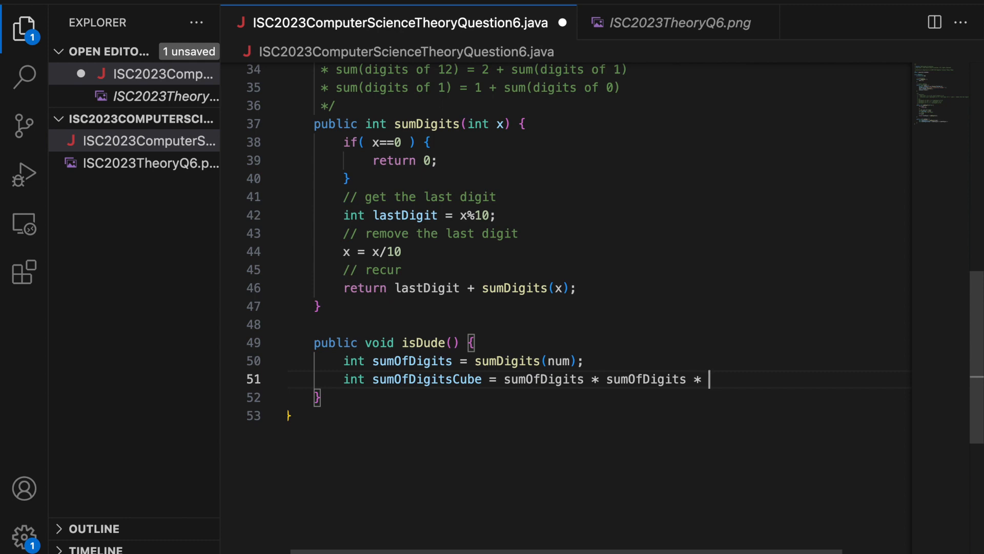
text(sumOfDigits;)
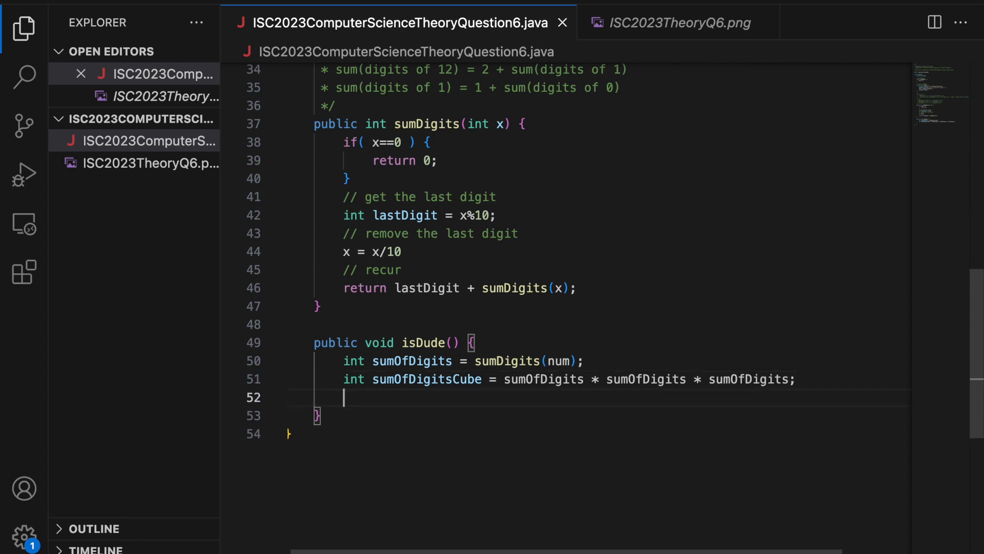
mouse_move(578, 409)
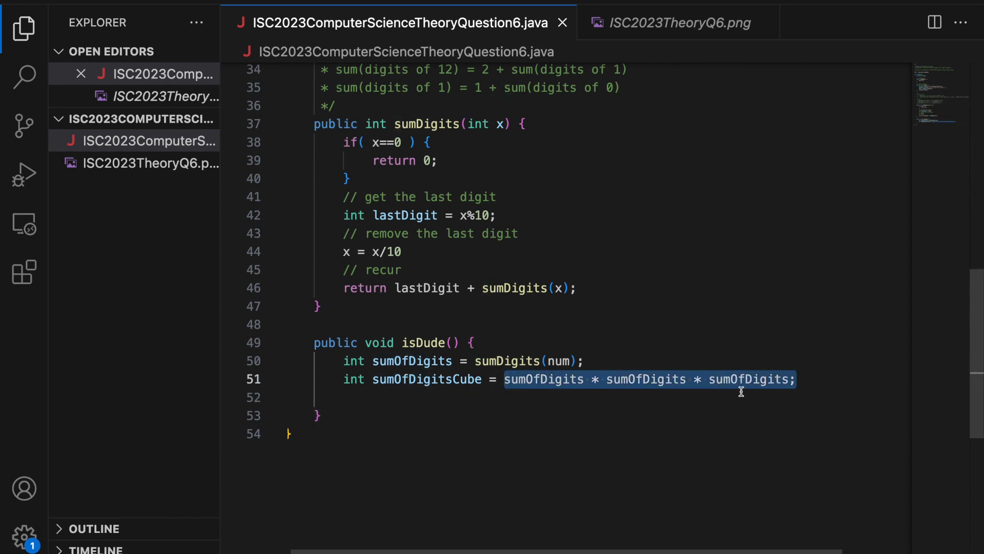
- Add if (sumOfDigitsCube==num) printing 'is a Dudeney Number!' else 'is not'
text(if()
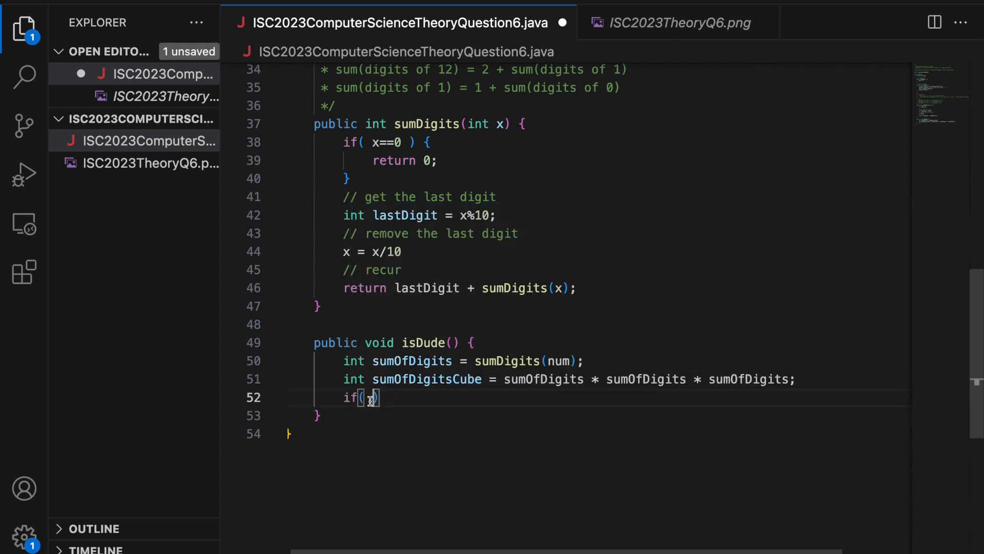
text(sumOfDigitsCube==num ))
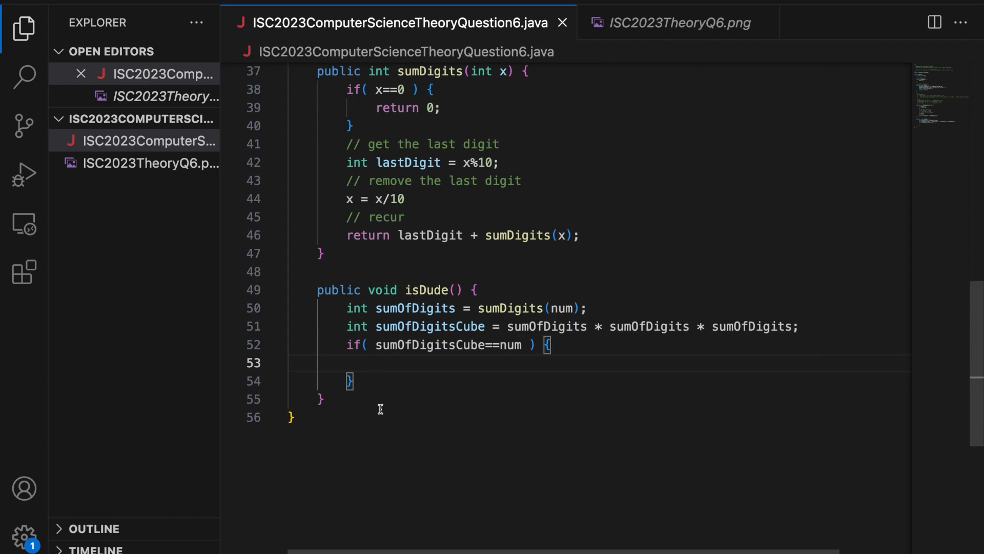
text(Suyst)
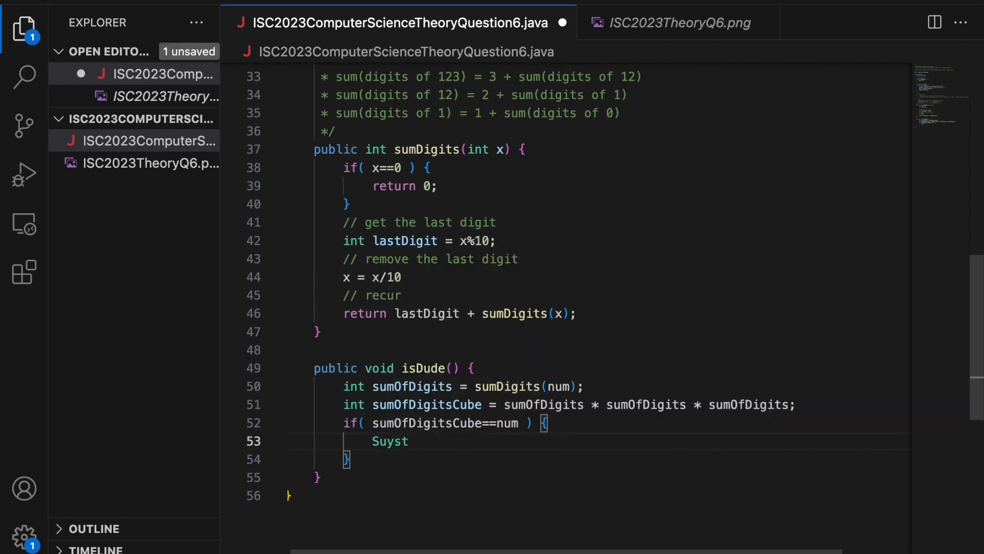
text(System.out.prontln(num + ""))
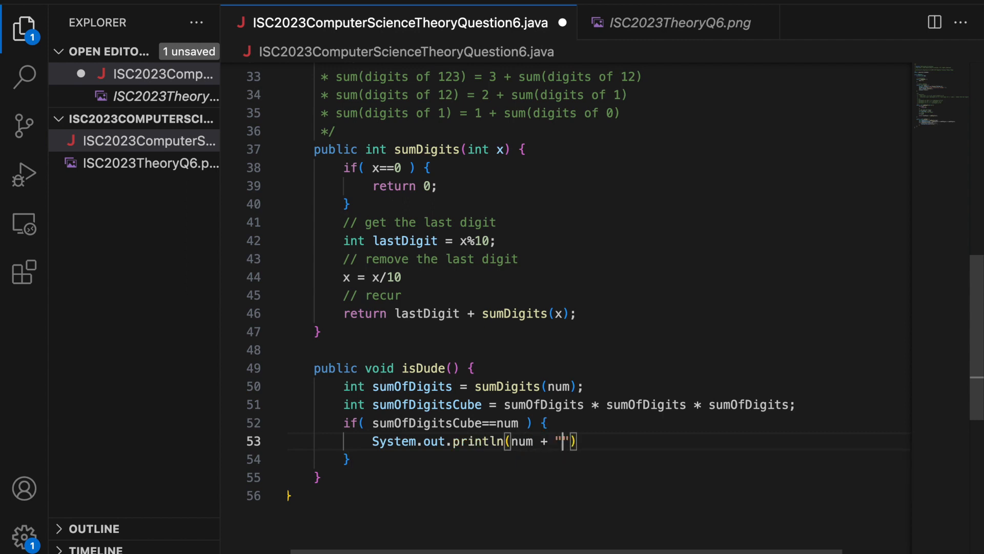
text(is a S)
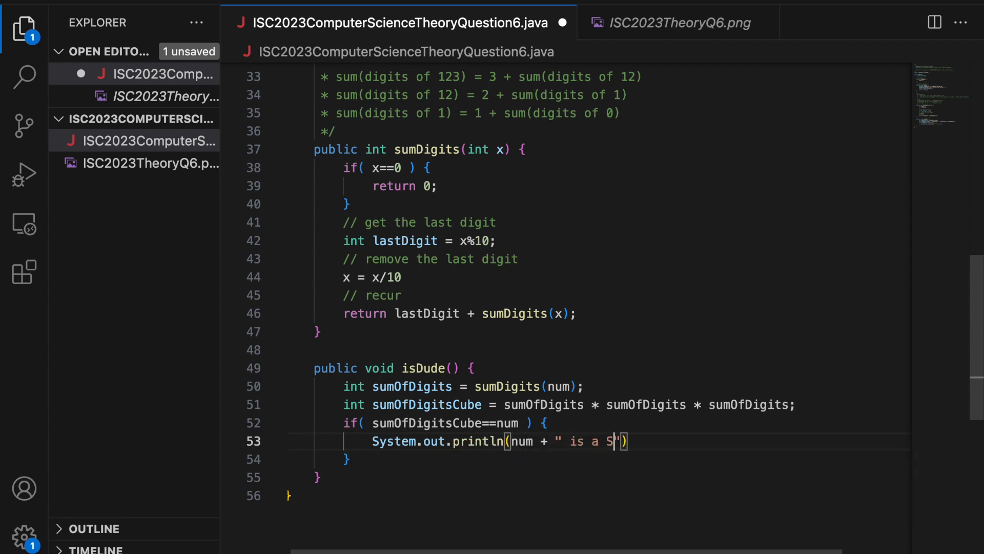
text(udeney)
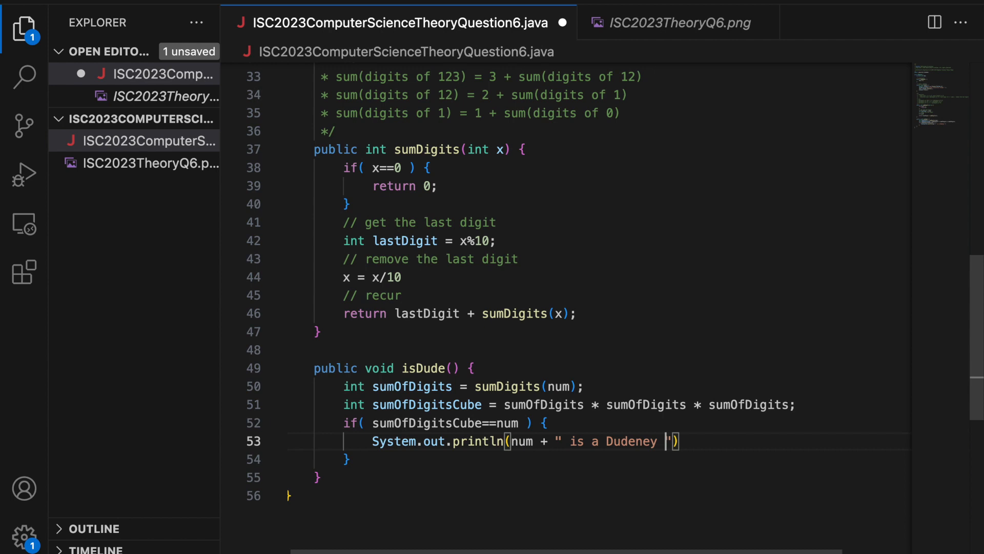
text(Number!)
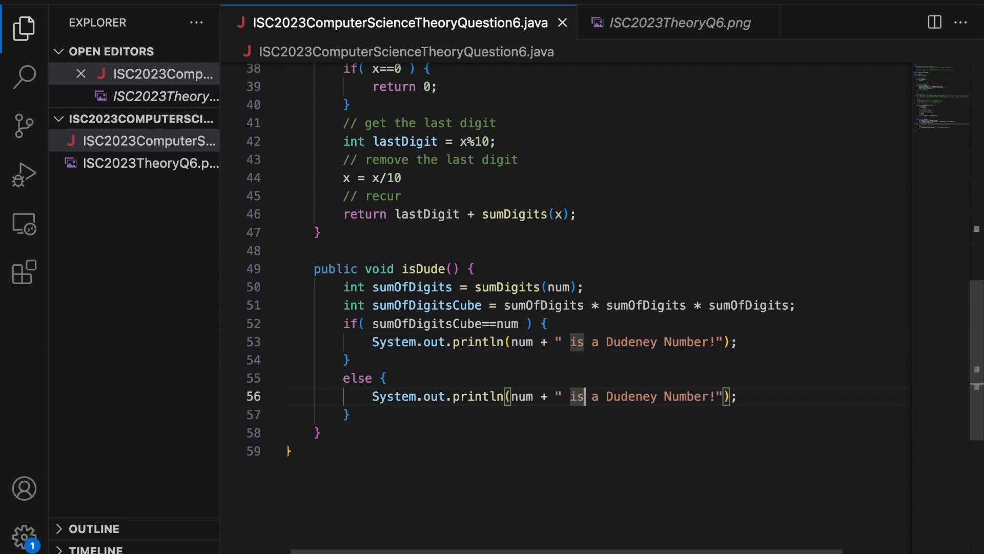
text(not)
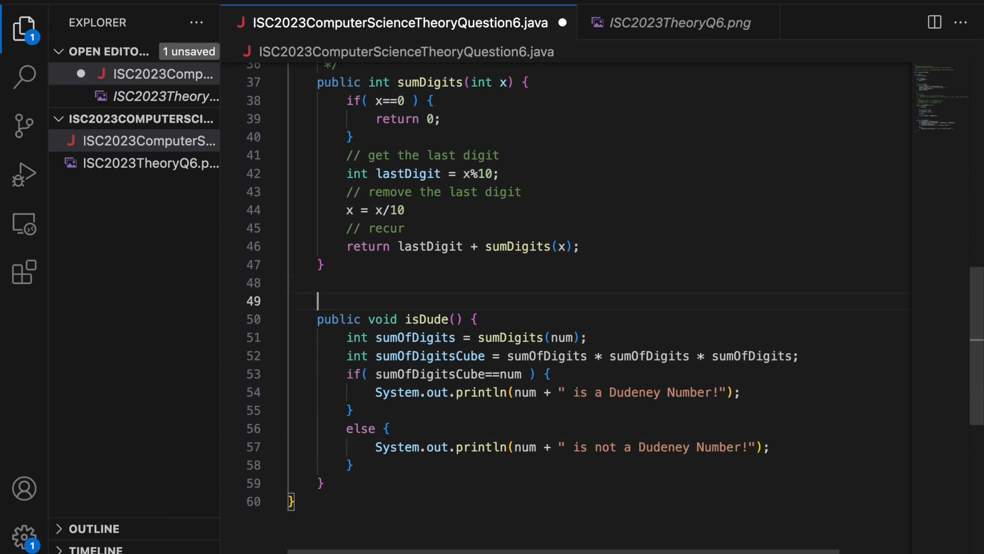
click(677, 23)
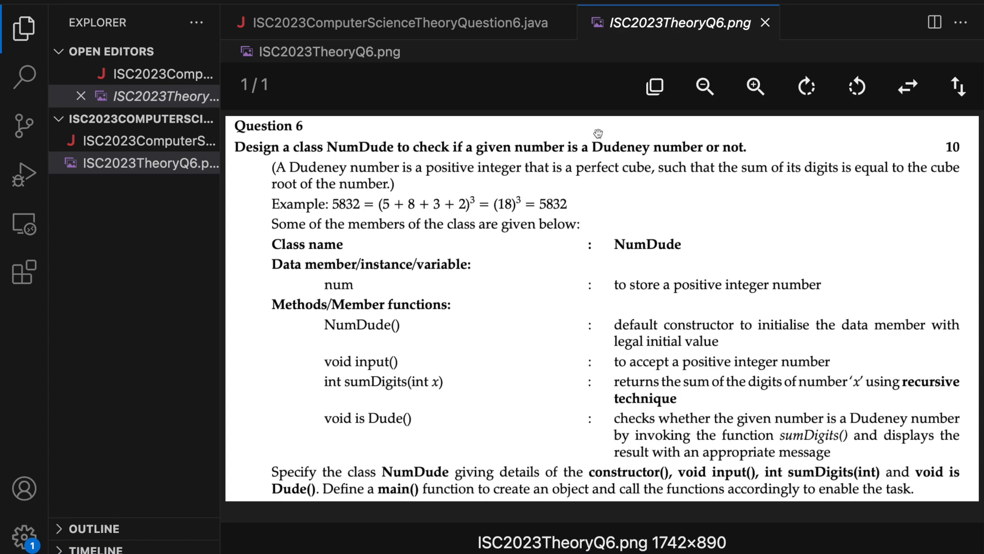
mouse_move(710, 407)
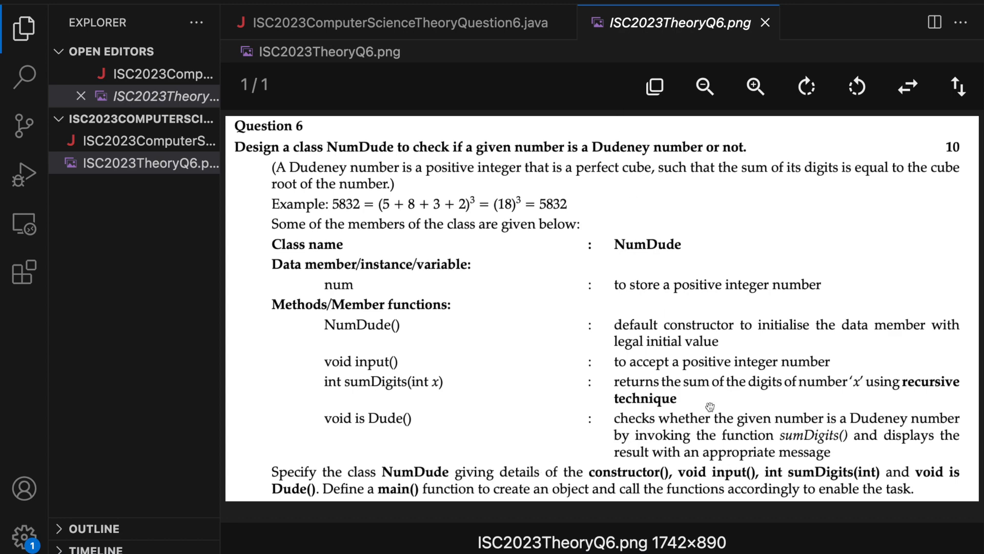
- Declare public class ISC2023ComputerScienceTheoryQuestion6 with public static void main(String args[])
click(393, 22)
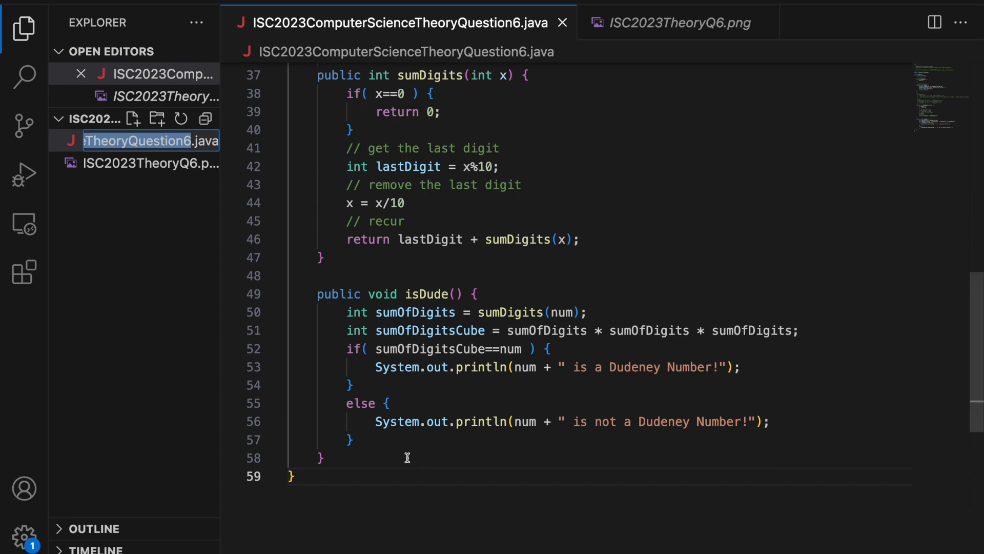
text(publi)
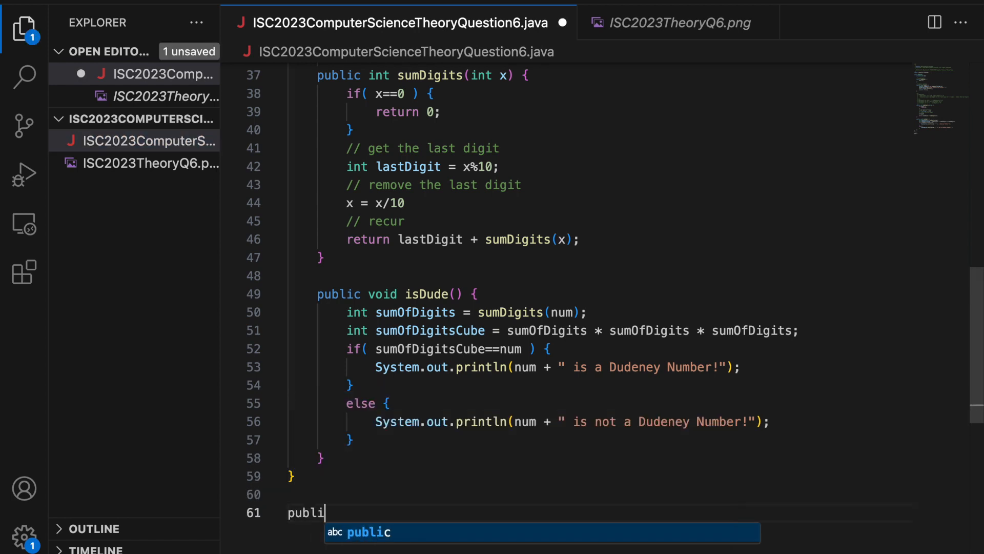
text(class ISC2023ComputerScienceTheoryQuestion6 {)
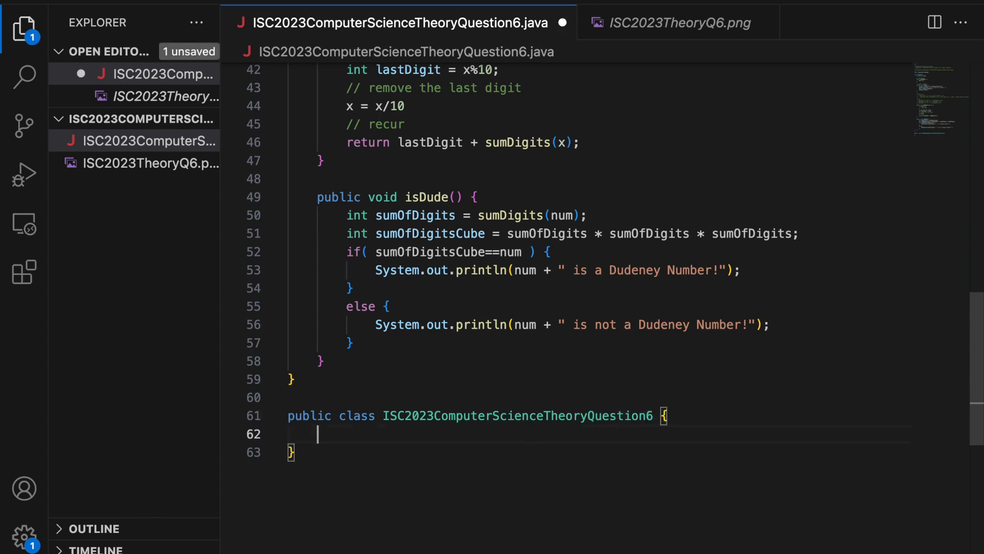
text(public static void)
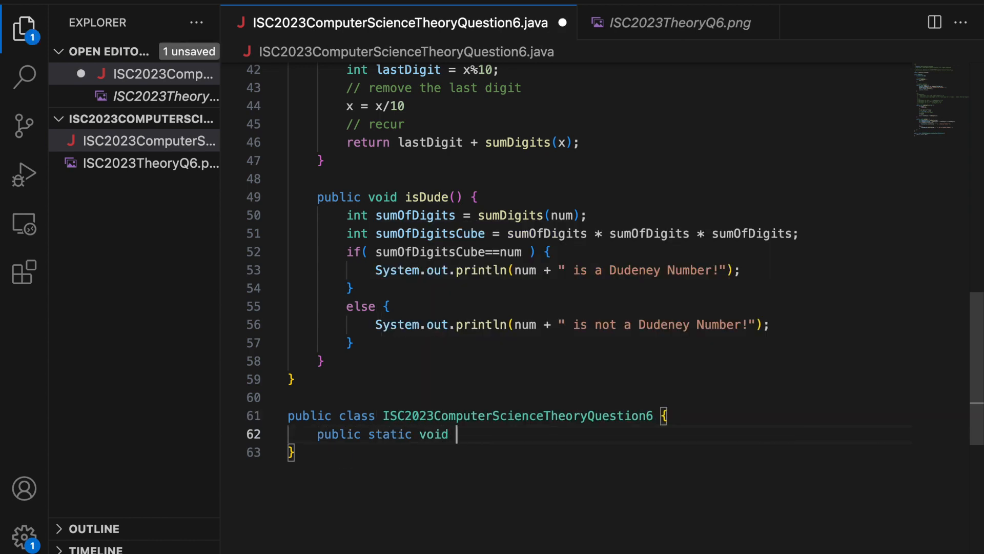
text(main(String args[]) {)
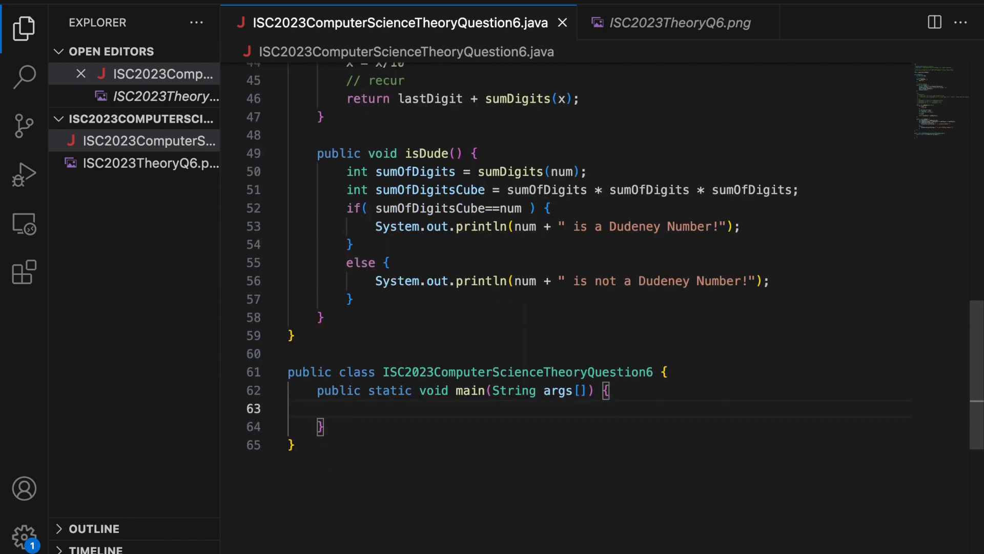
- In main, create NumDude numDude = new NumDude();
click(678, 22)
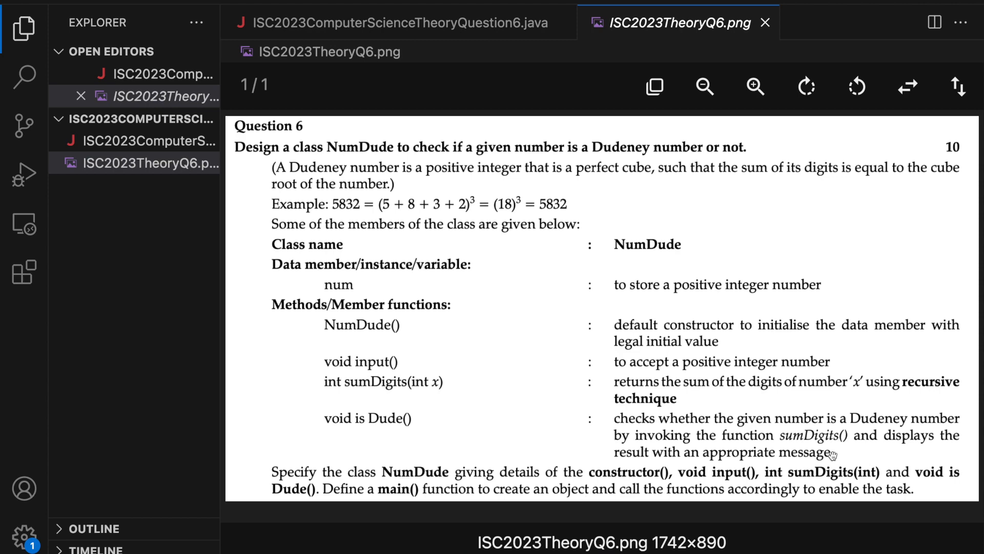
click(392, 22)
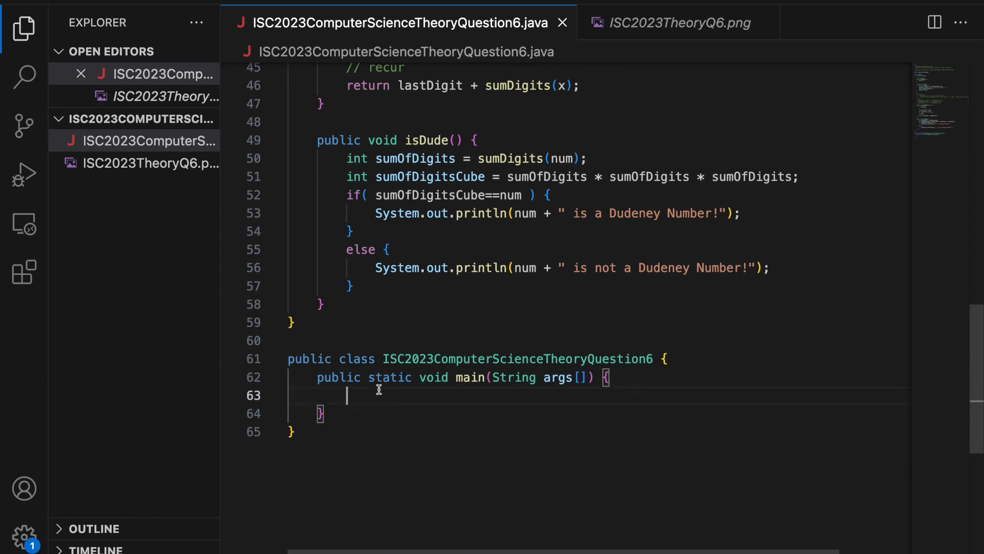
text(NumDude numDude)
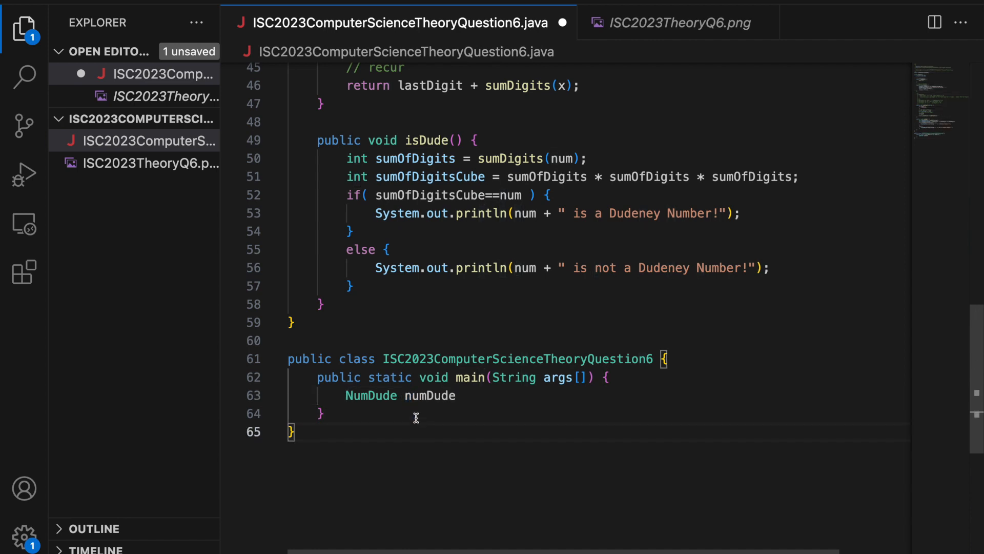
double_click(431, 396)
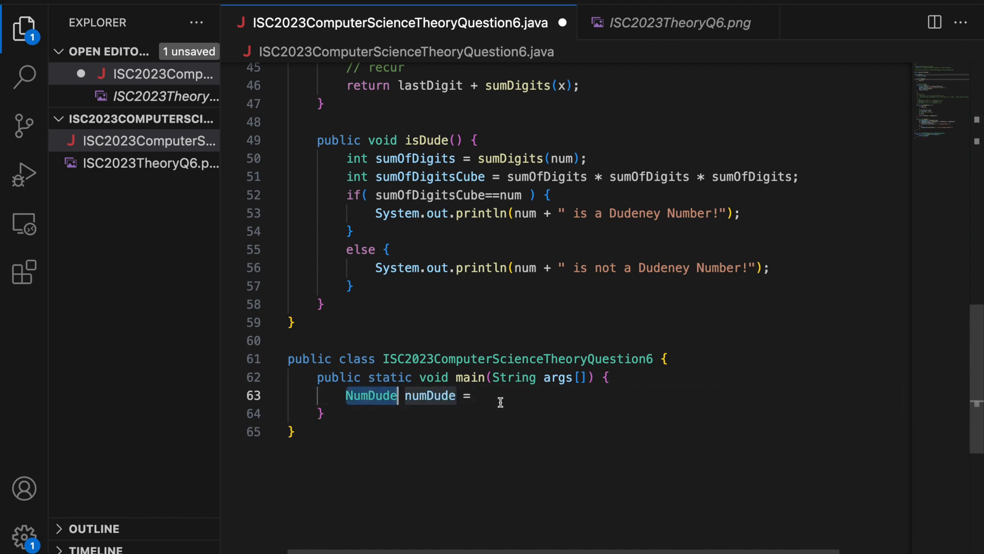
text(new NumDude();)
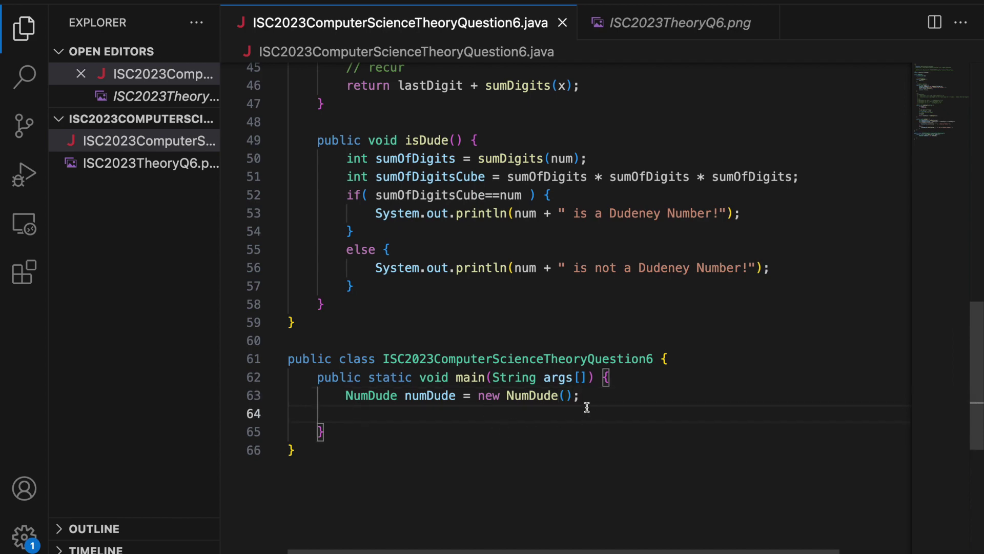
- Review the class methods and add the numDude.input(); call in main
scroll(up, 3)
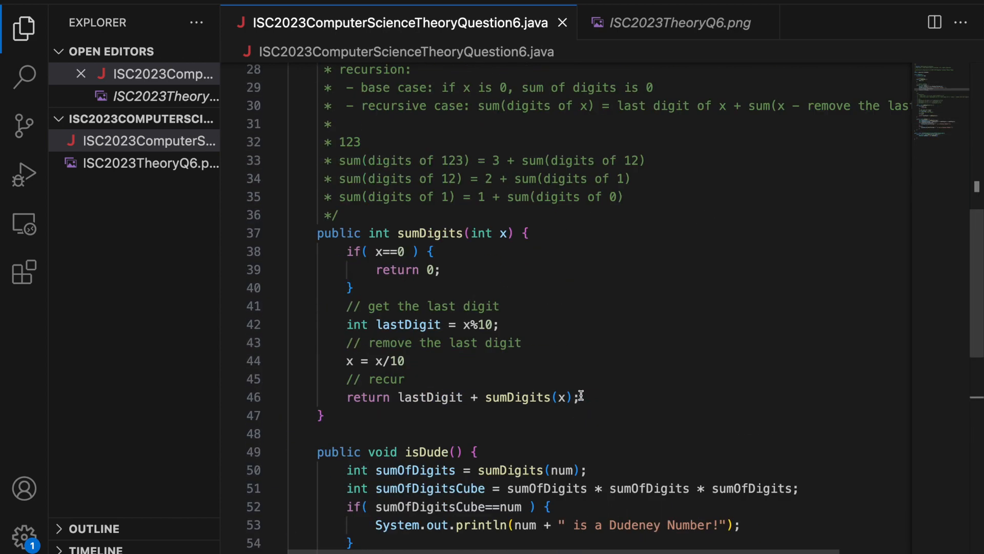
scroll(up, 3)
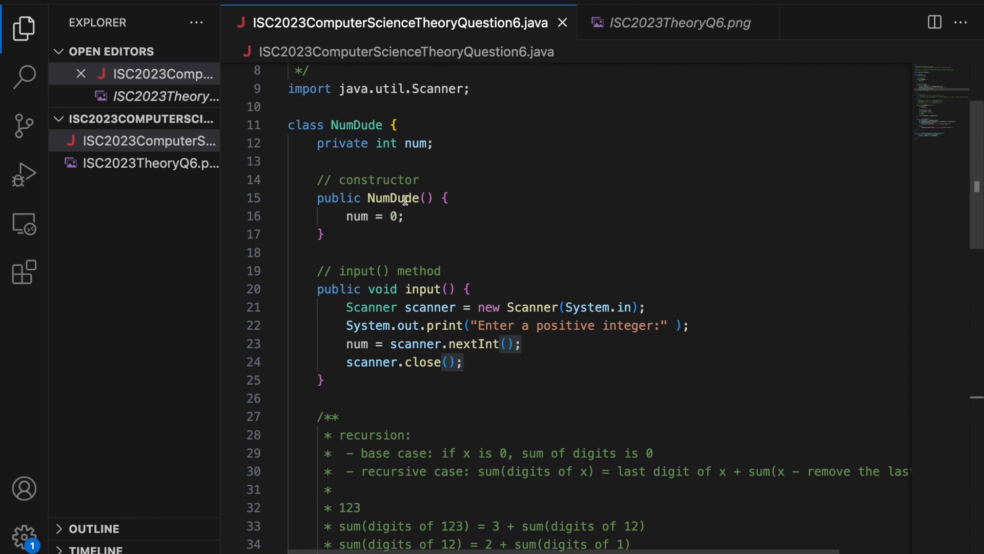
scroll(down, 3)
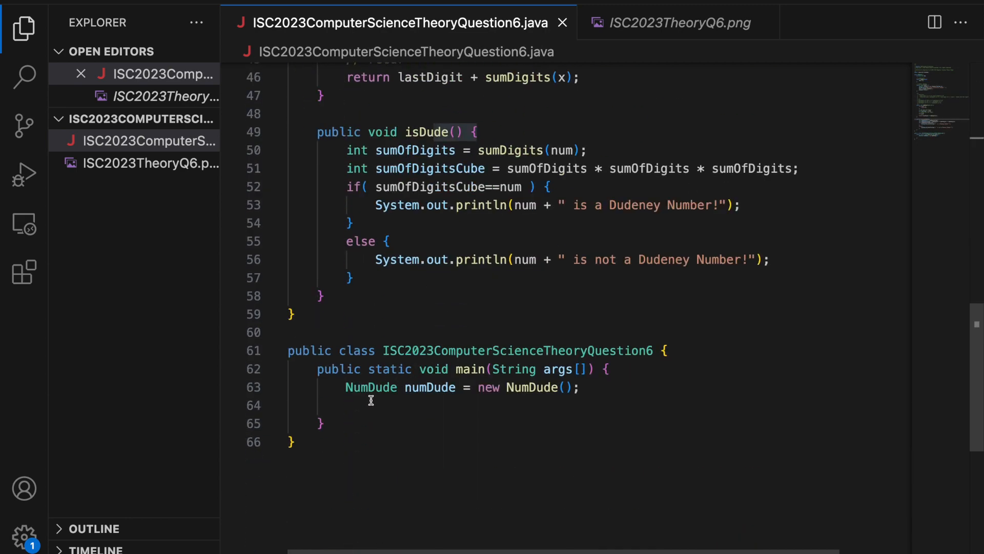
scroll(up, 3)
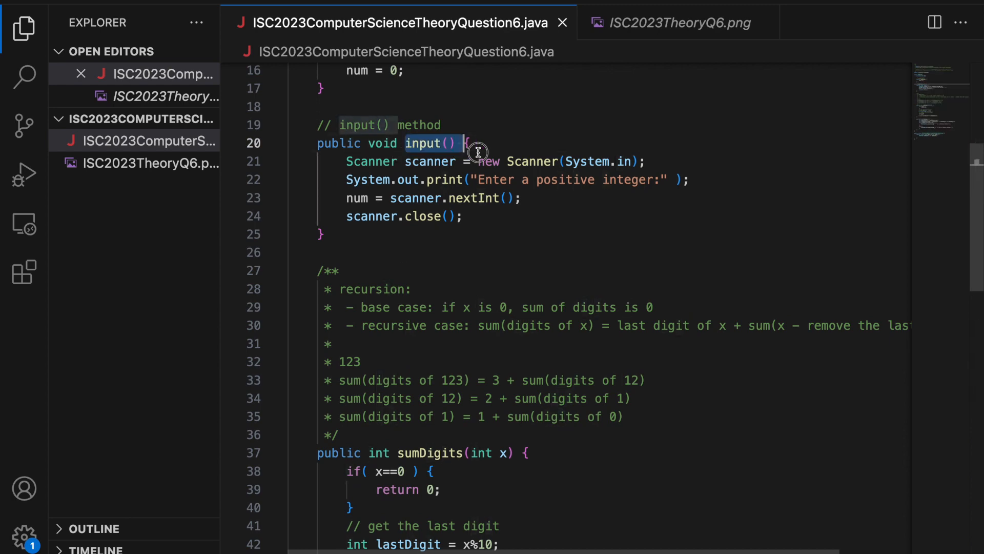
scroll(up, 3)
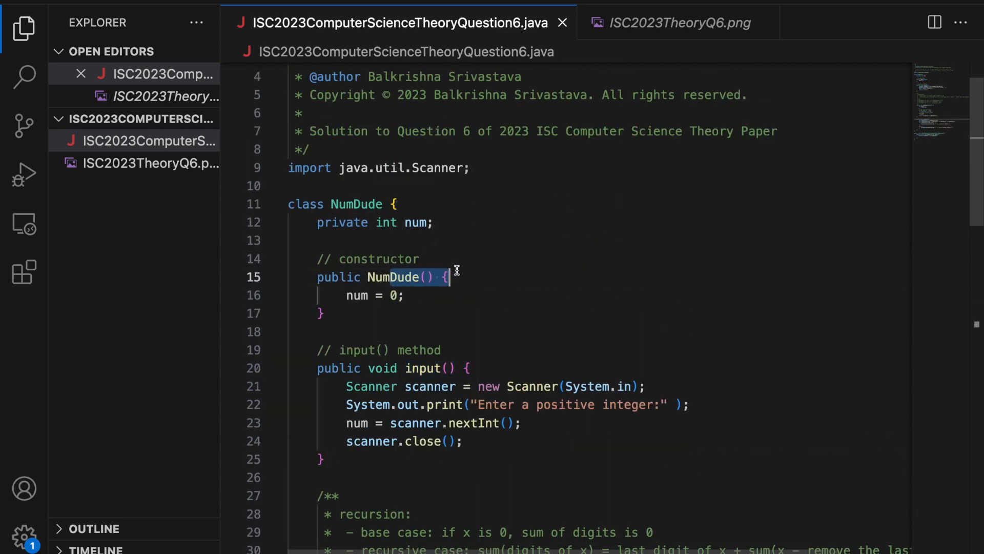
scroll(down, 3)
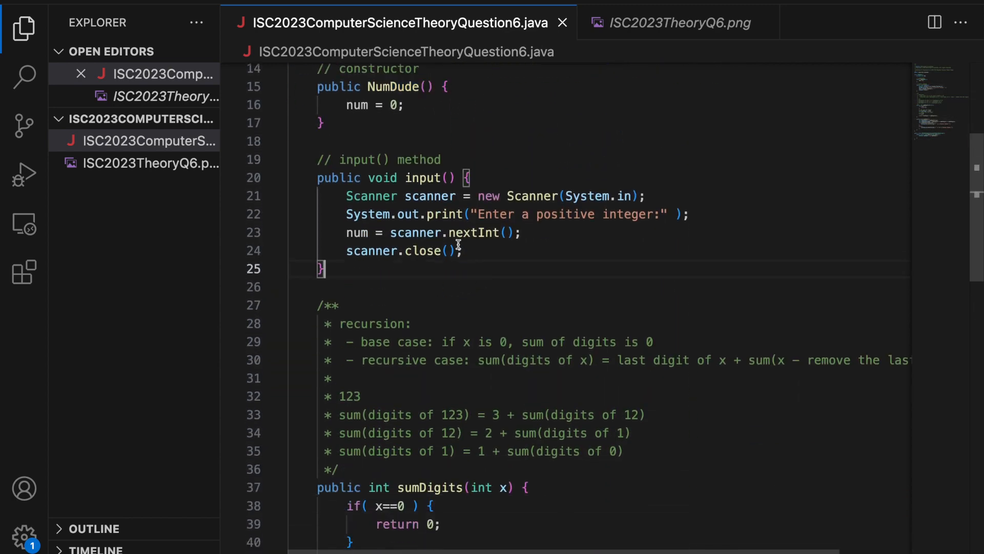
scroll(down, 3)
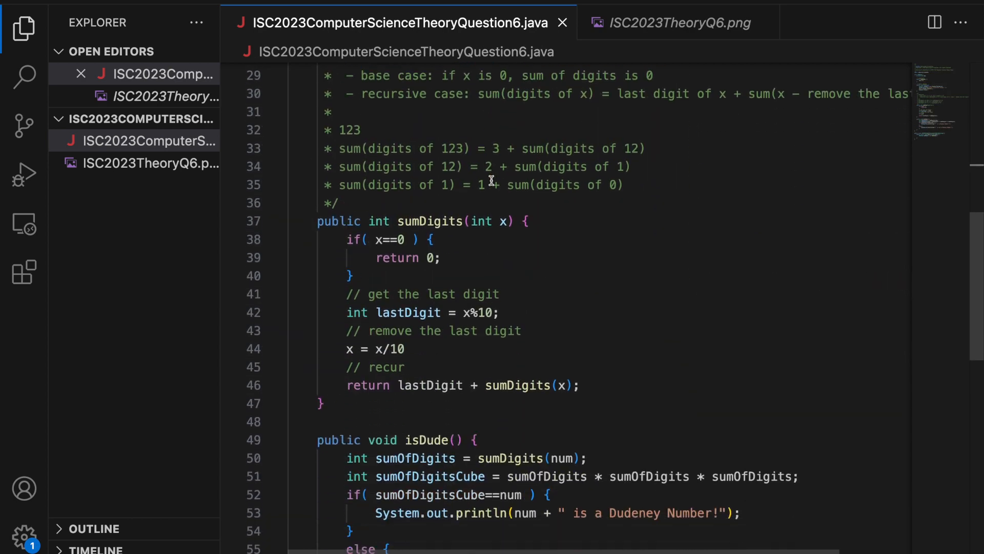
scroll(down, 3)
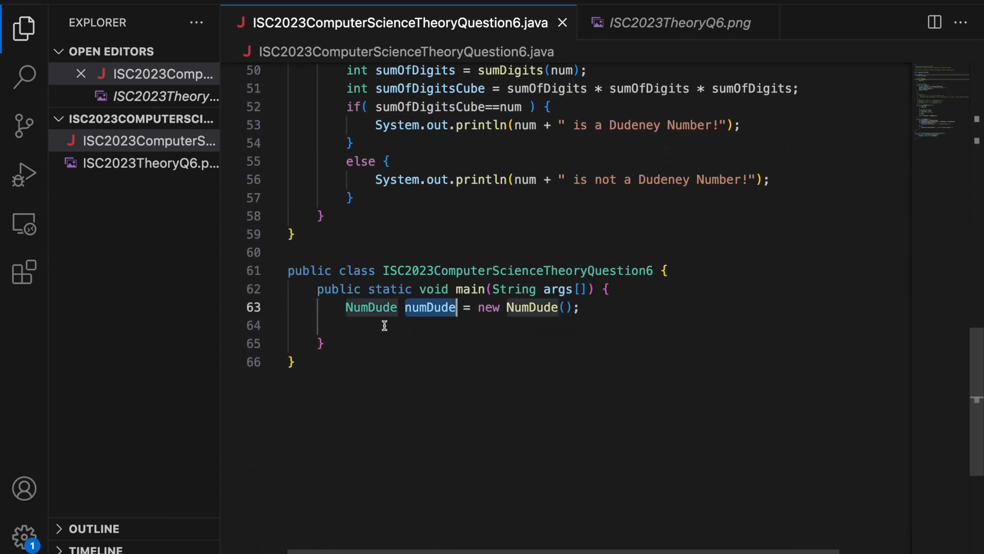
text(numDude.input();)
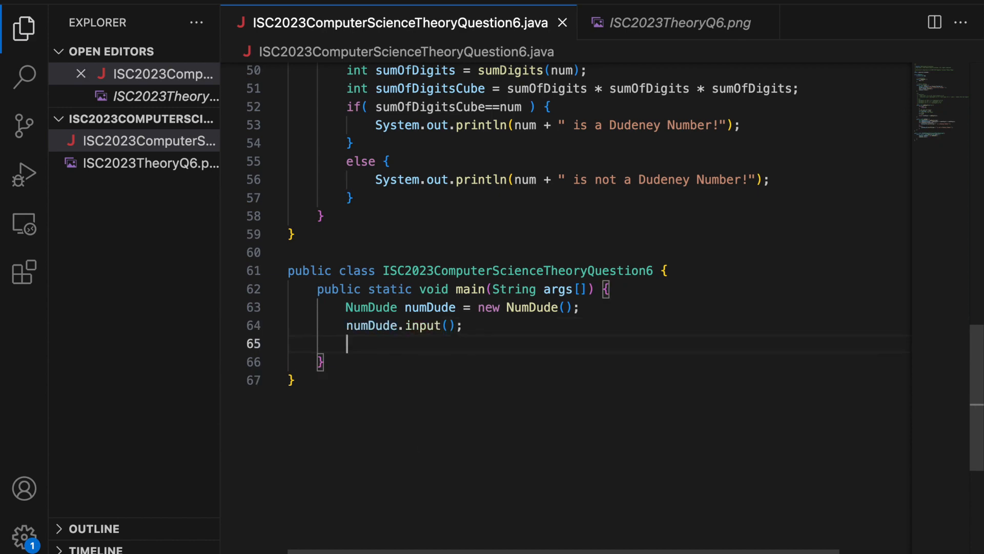
- Add the numDude.isDude(); call, copying the method name from its declaration
scroll(up, 3)
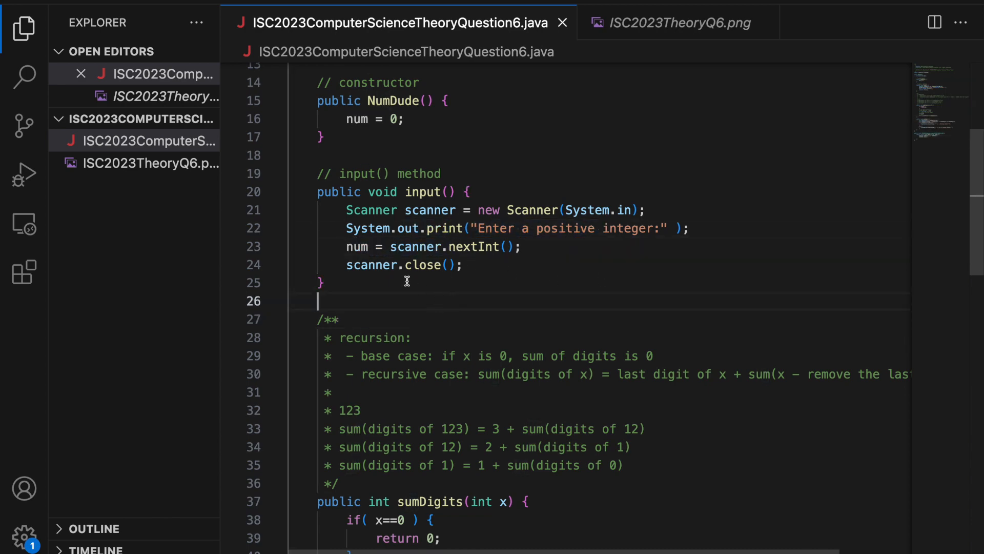
scroll(down, 3)
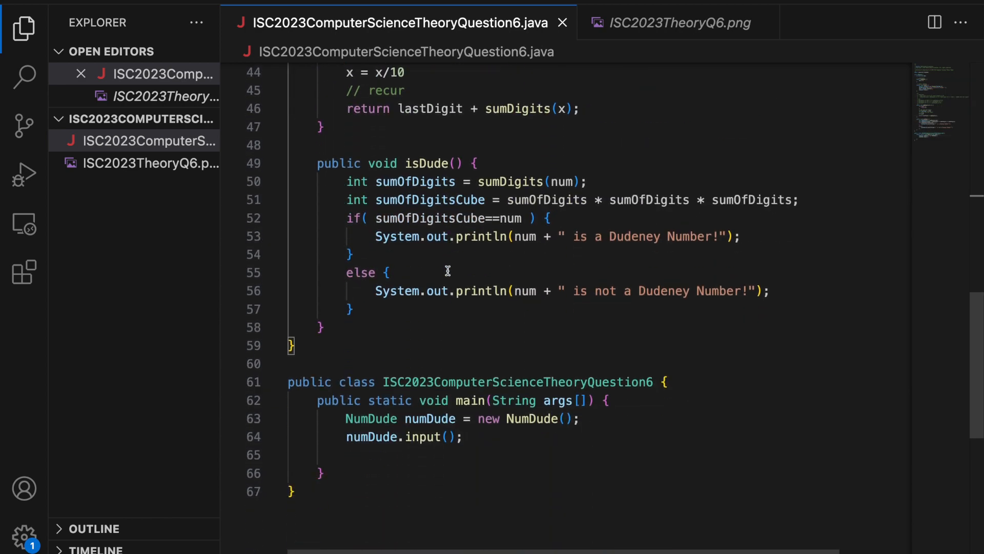
double_click(371, 390)
text(numDude.isDude();)
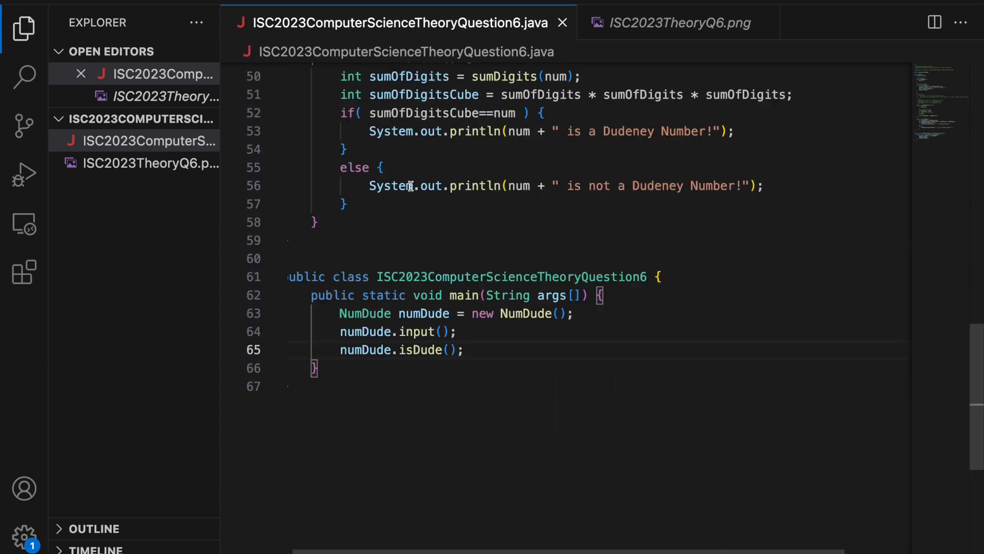
scroll(up, 3)
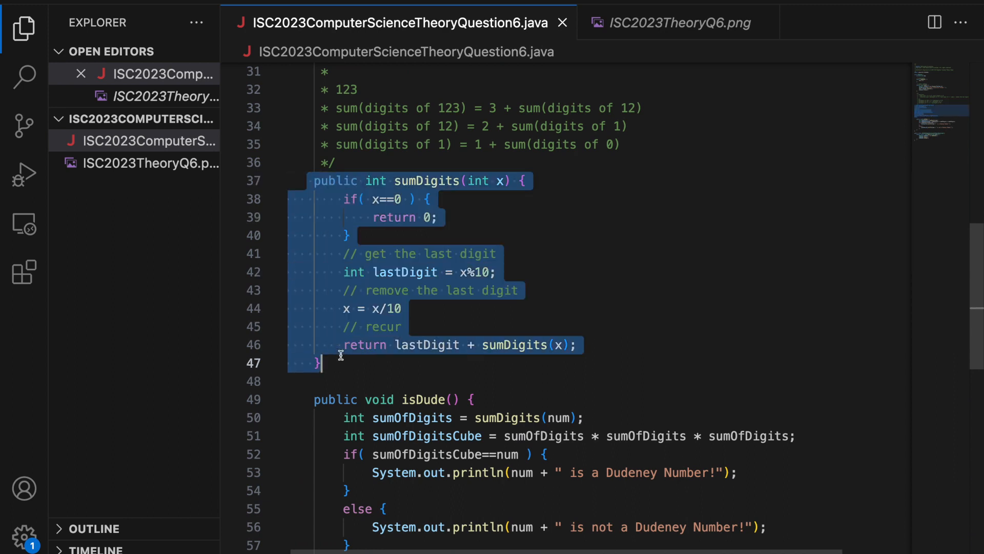
click(440, 180)
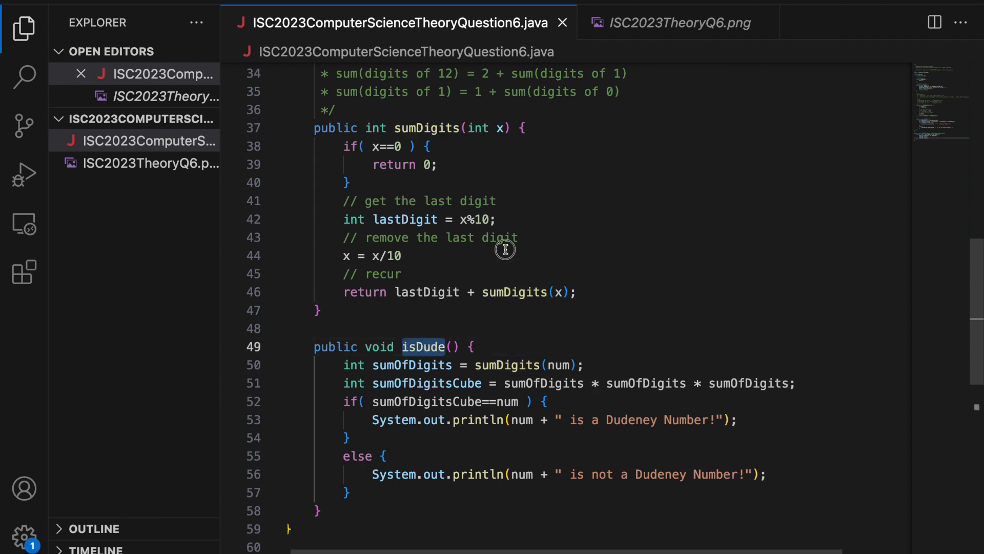
scroll(up, 3)
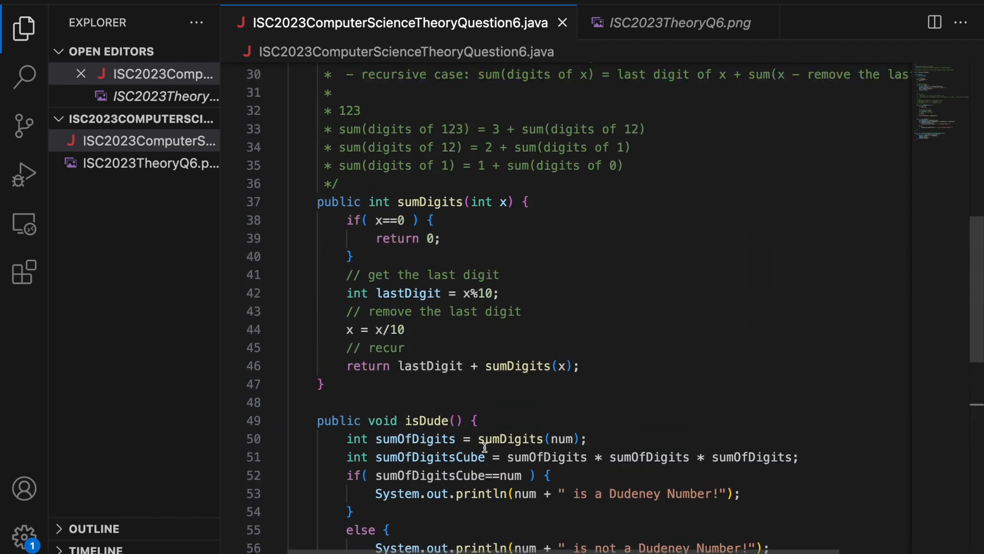
scroll(up, 3)
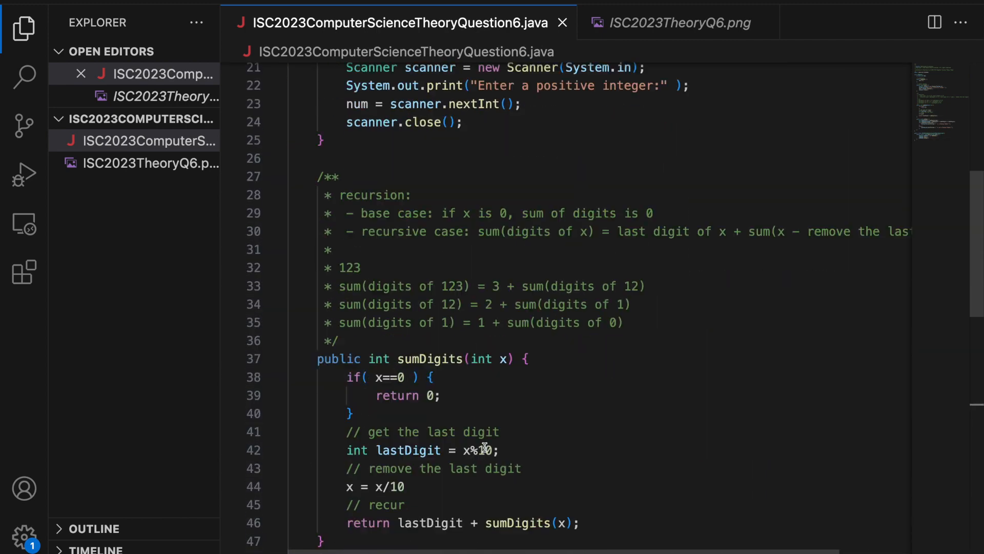
scroll(down, 3)
text(javac ISC2023ComputerScienceTheoryQuestion6.java)
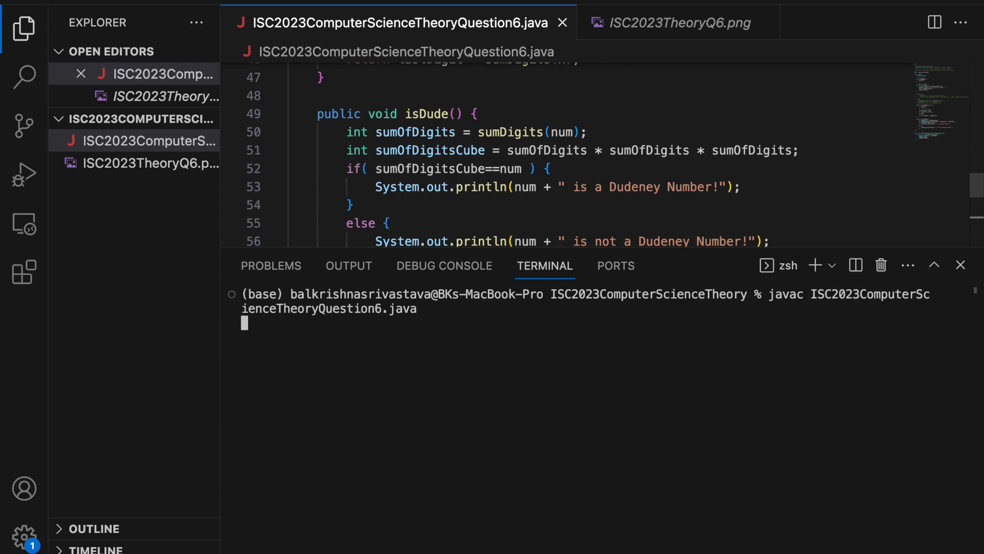
- Compile with javac and run java ISC2023ComputerScienceTheoryQuestion6 in the terminal
key(Return)
text(ja)
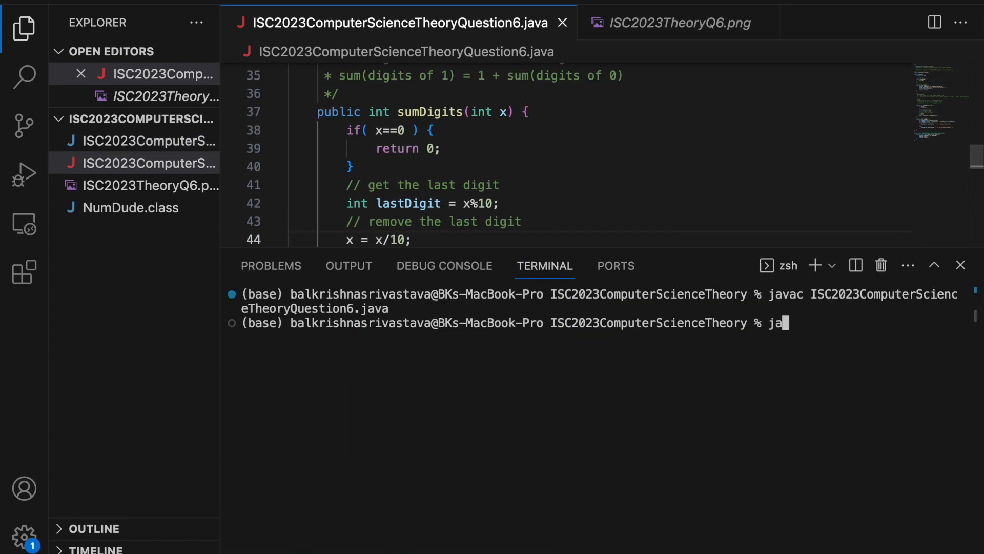
text(va ISC2023)
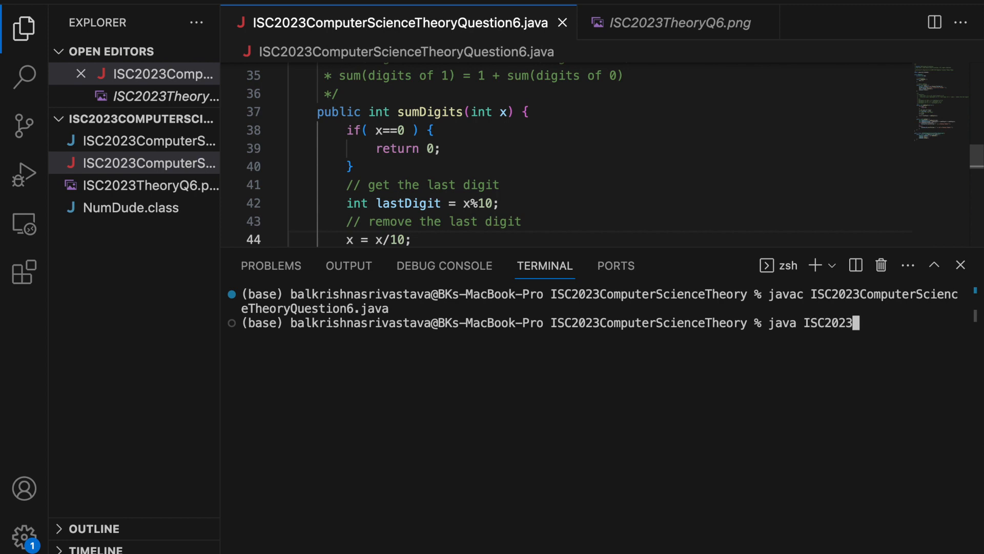
text(ComputerScienceTheoryQuestion6)
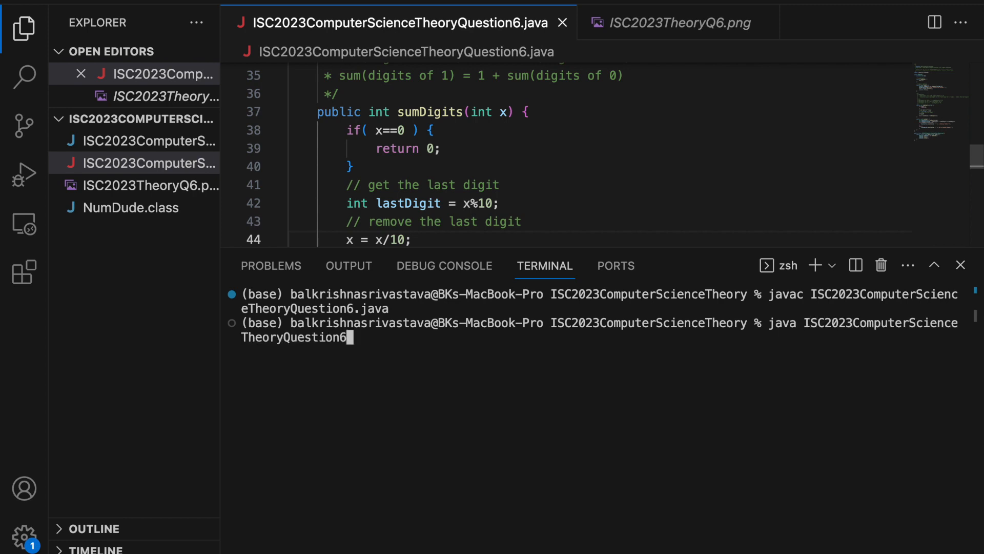
key(Return)
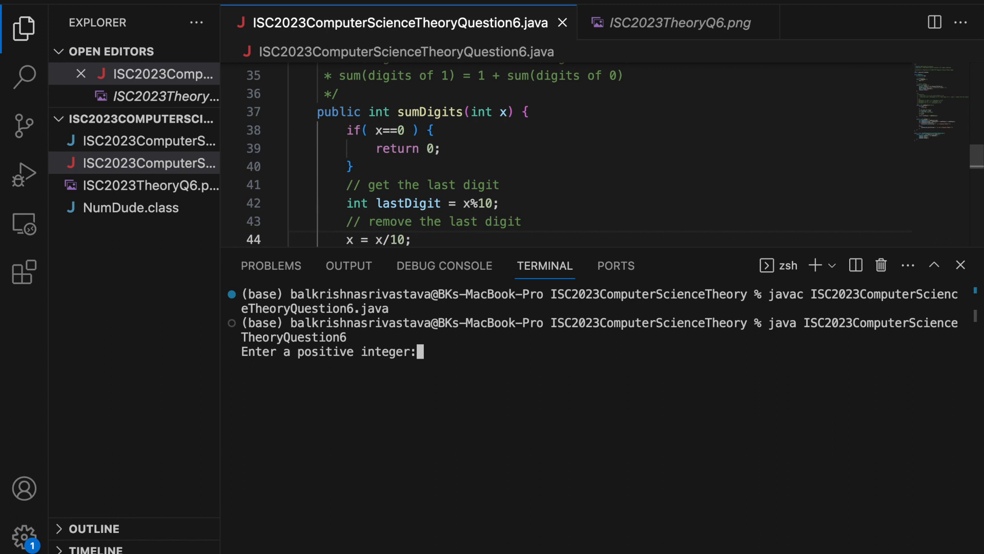
- Enter 5832, confirm it is reported as a Dudeney Number, then try 27
click(678, 21)
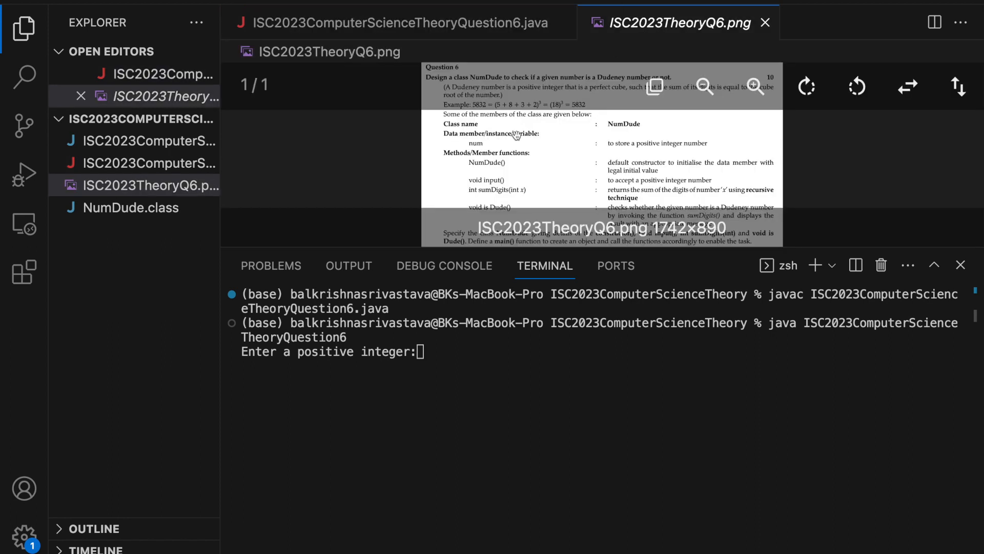
click(396, 23)
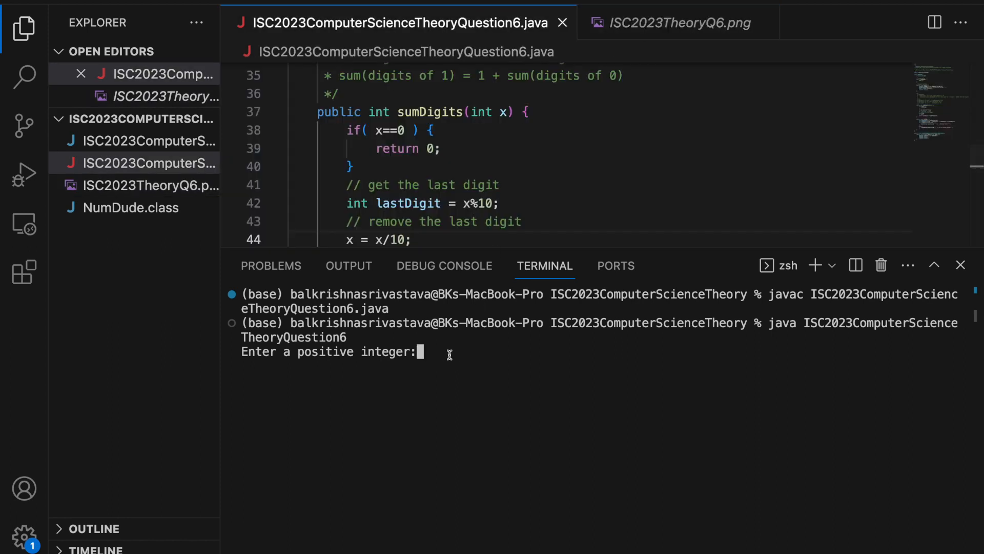
text(5832)
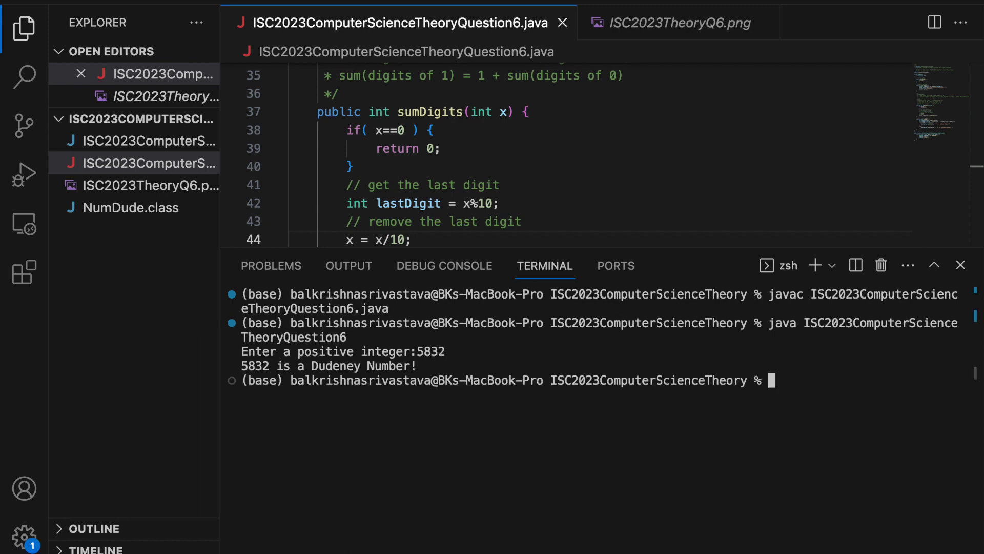
mouse_move(631, 500)
text(java ISC2023ComputerScienceTheoryQuestion6)
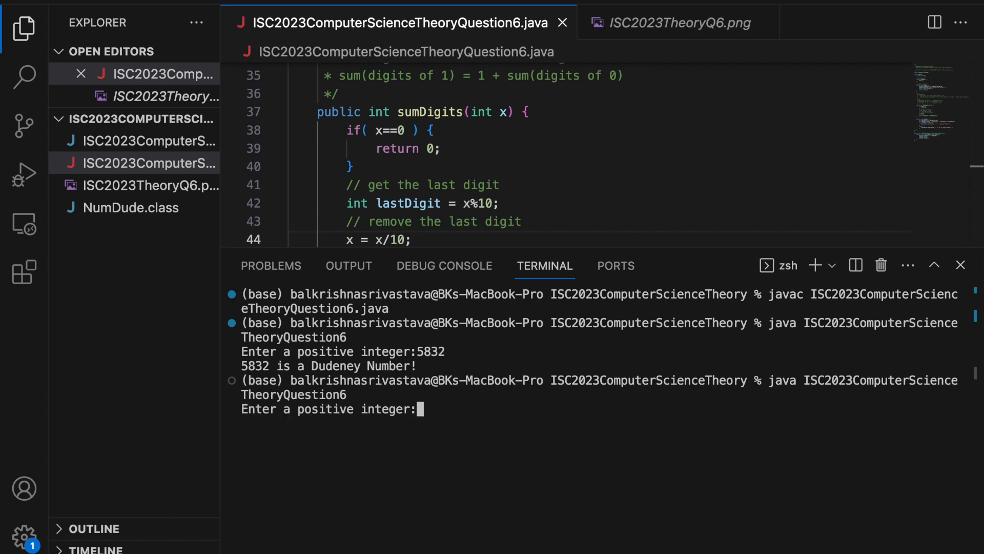
text(27)
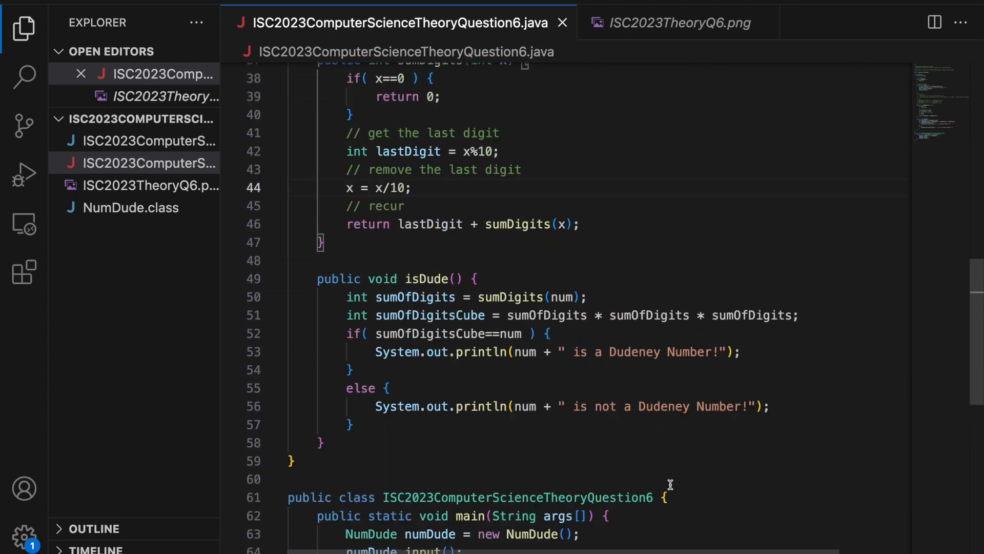
scroll(up, 3)
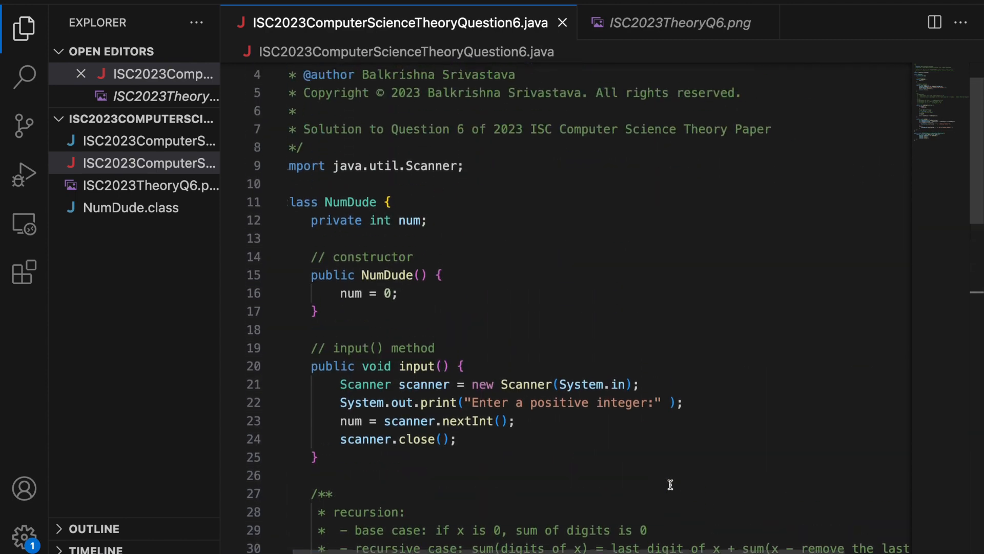
scroll(up, 3)
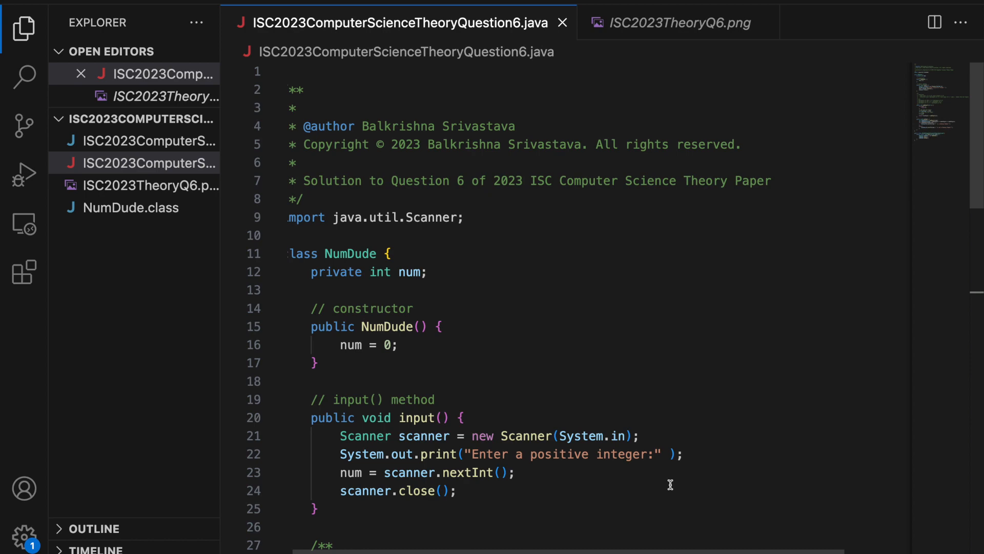
scroll(down, 3)
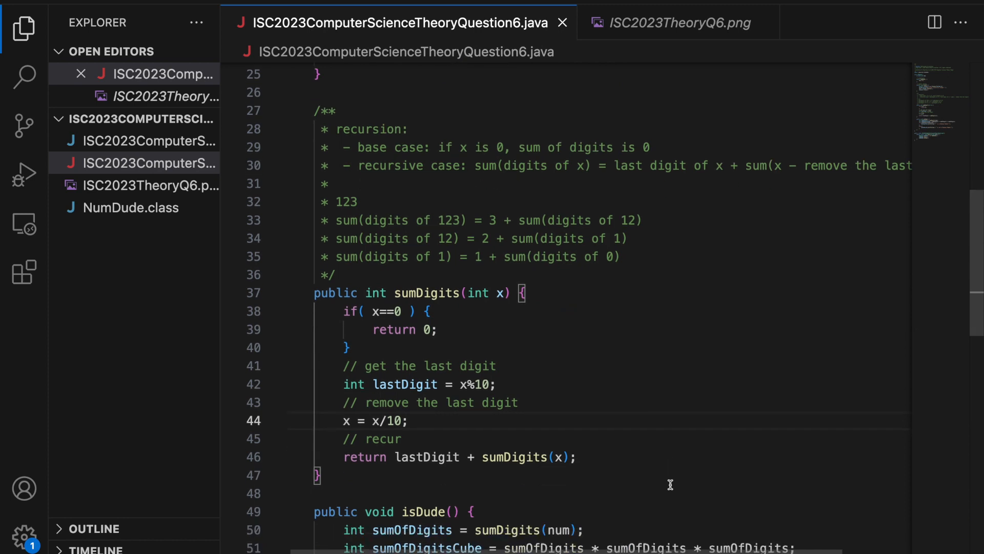
scroll(down, 3)
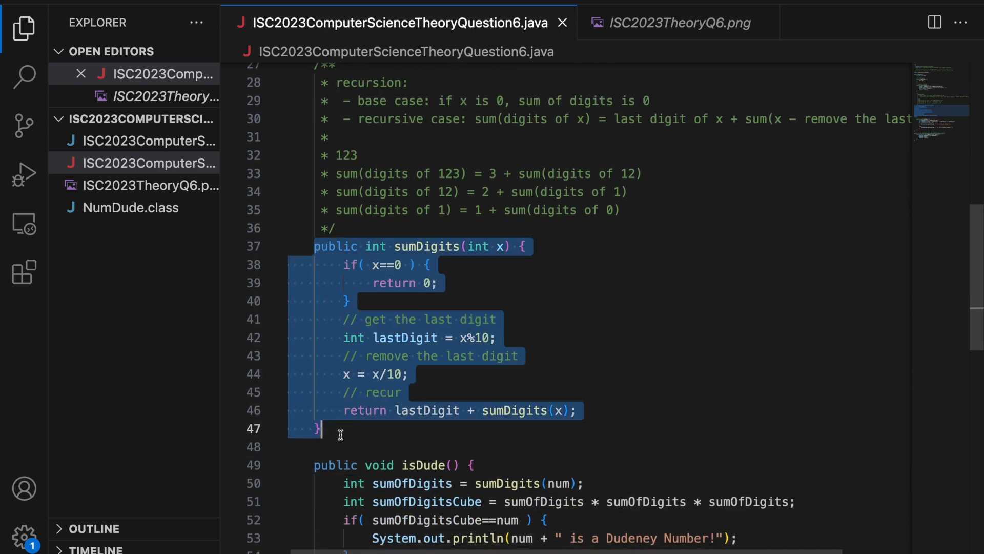
click(343, 431)
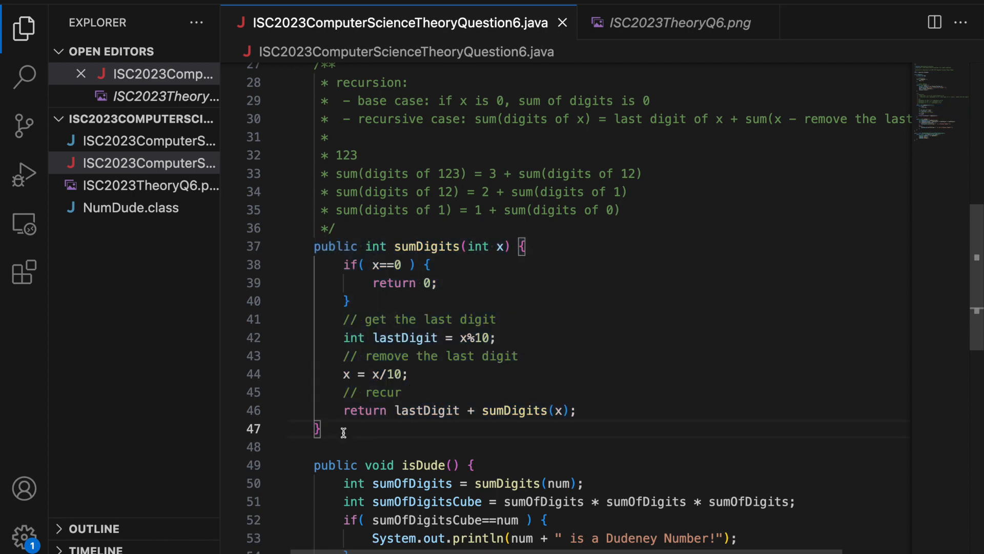
scroll(down, 3)
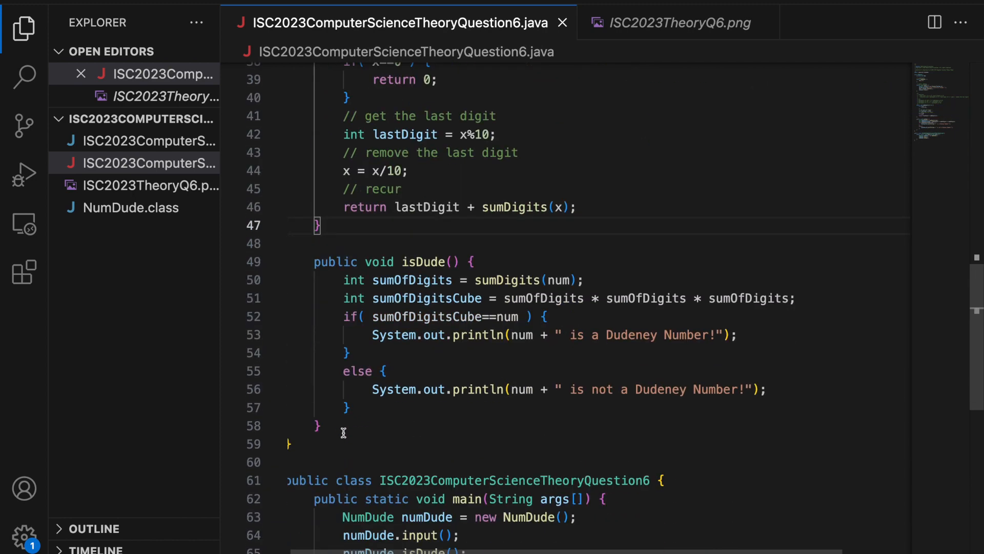
scroll(down, 3)
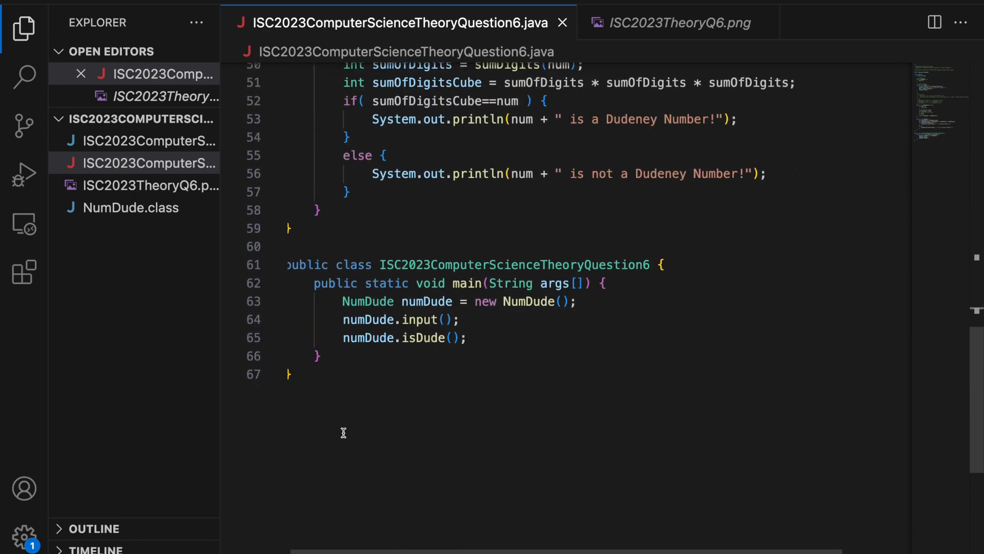
scroll(up, 3)
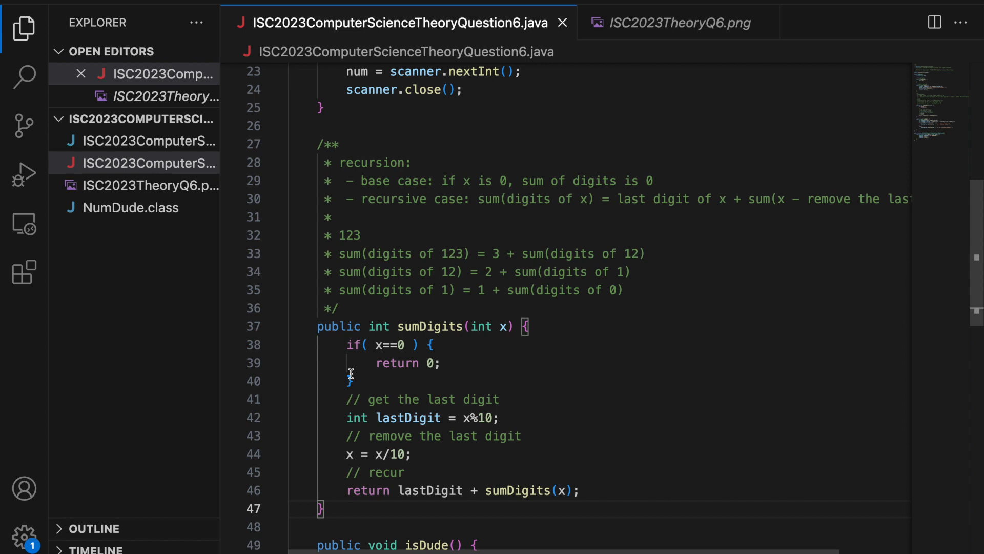
click(323, 509)
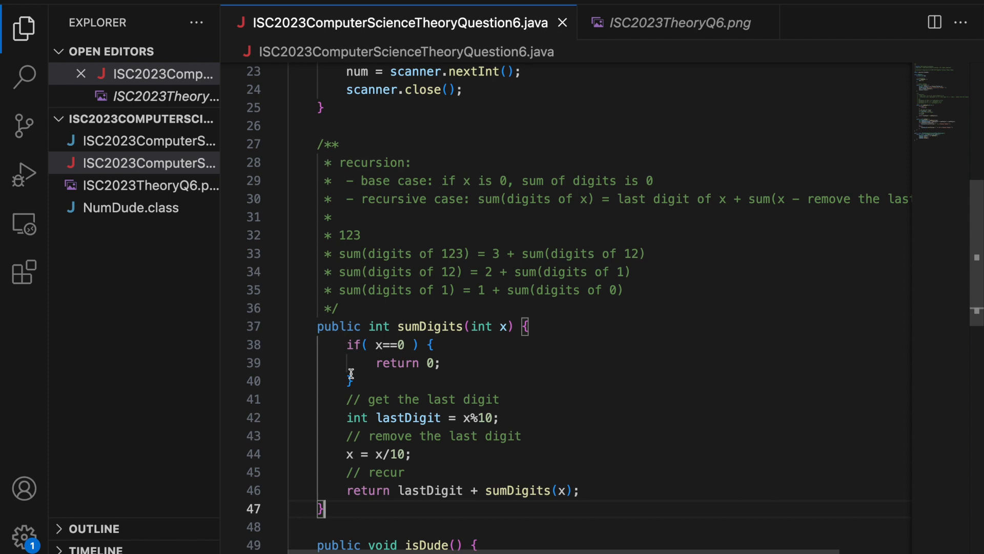
mouse_move(392, 413)
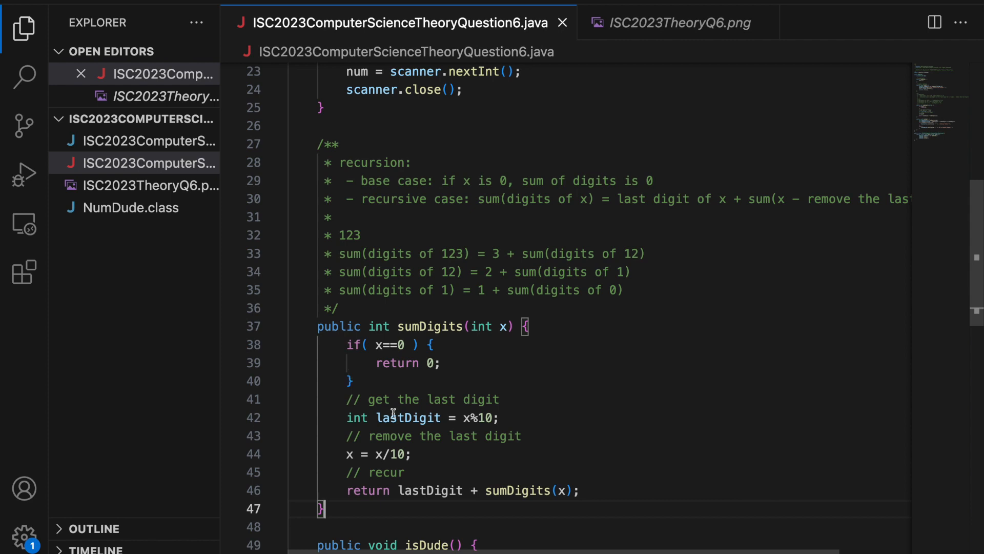